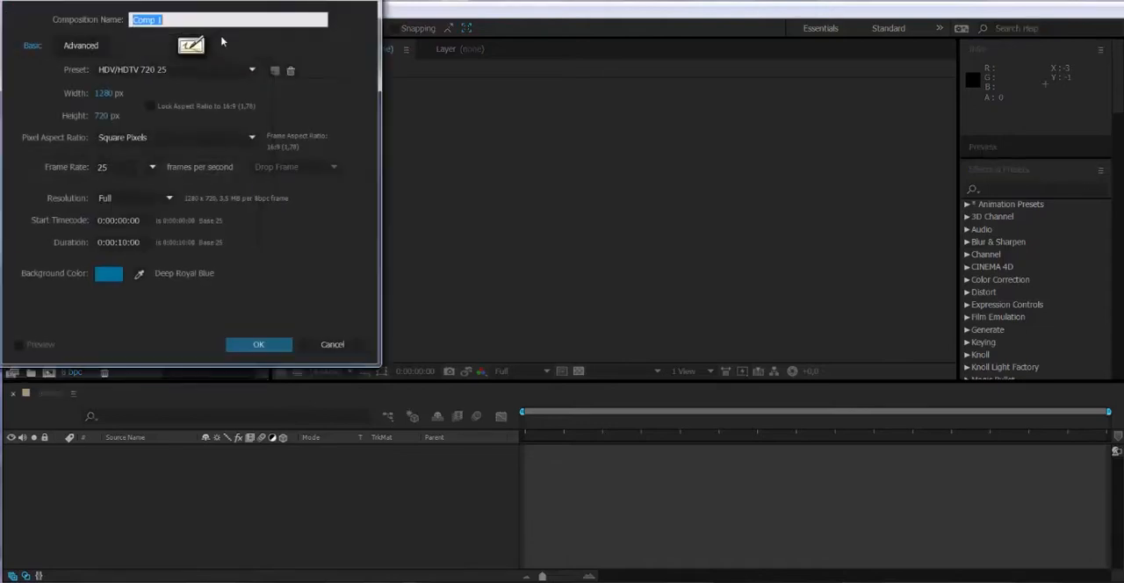
Create a 1280×720, 25 fps composition named 'organic' with a black background.
{"action": "type", "text": "organic"}
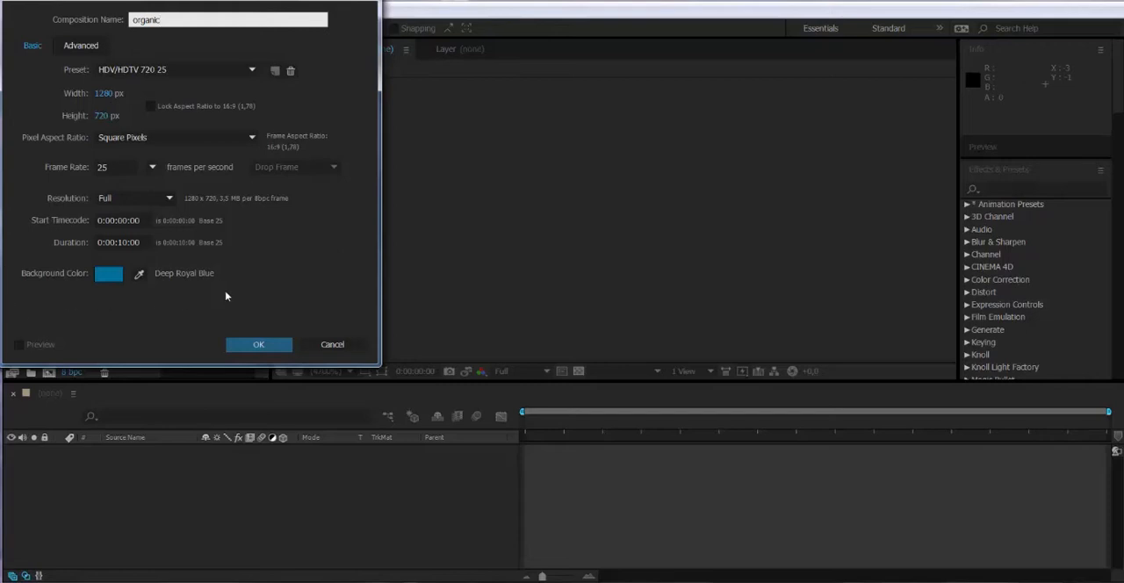
{"action": "left_click", "coordinate": [108, 274]}
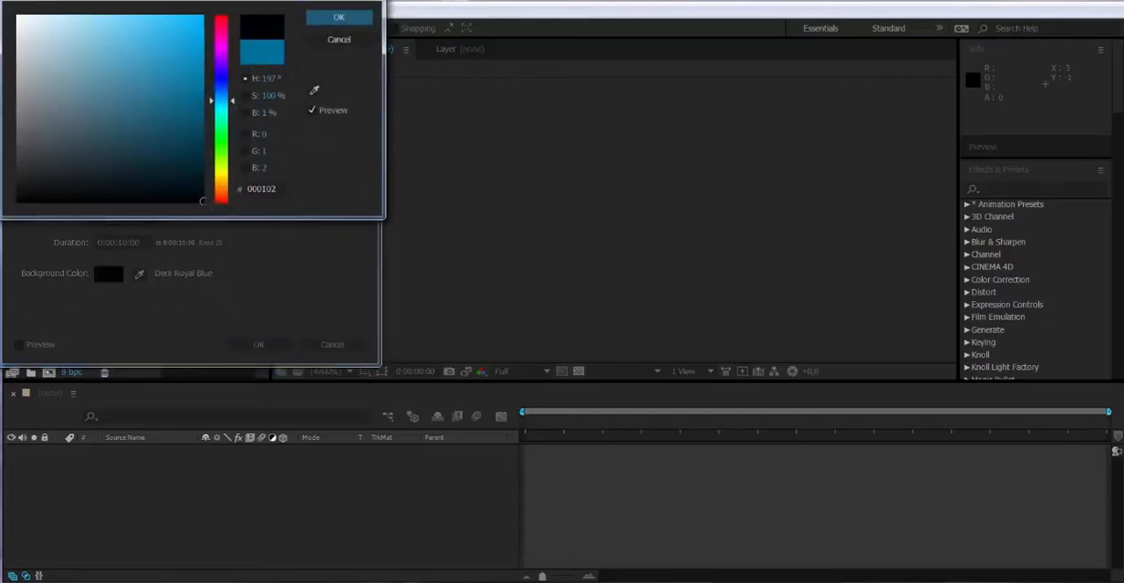
{"action": "left_click", "coordinate": [339, 18]}
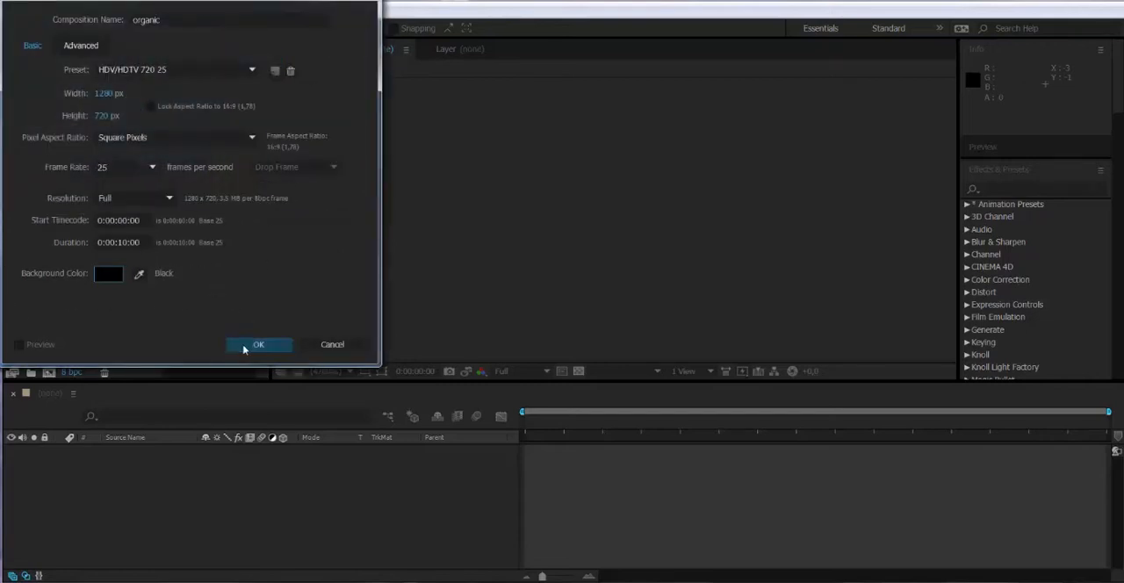
{"action": "left_click", "coordinate": [258, 344]}
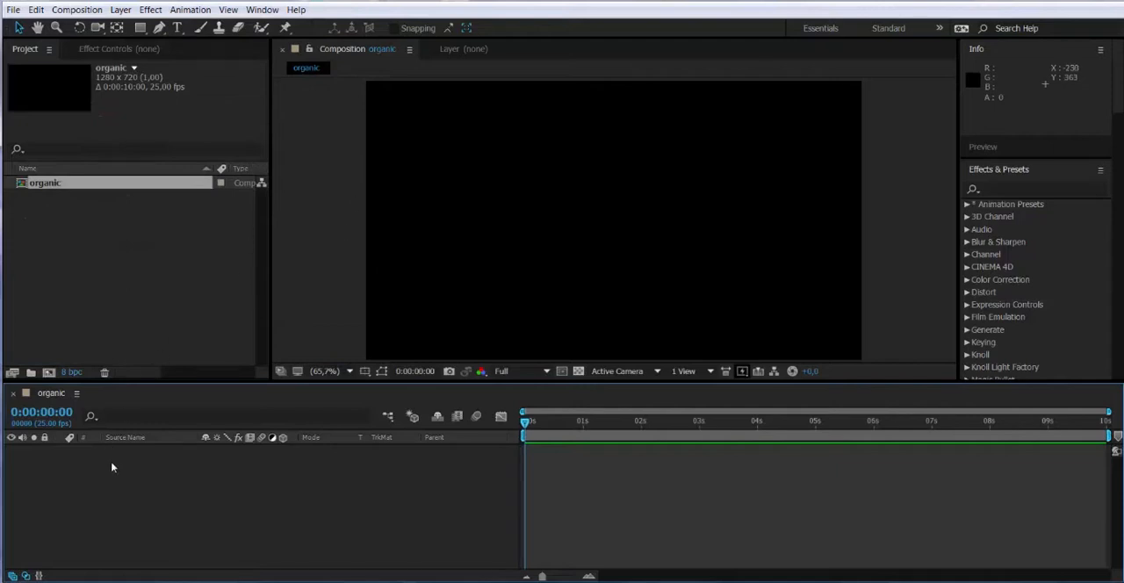
Add a full-frame red solid layer named 'Organic' to the composition.
{"action": "left_click", "coordinate": [120, 11]}
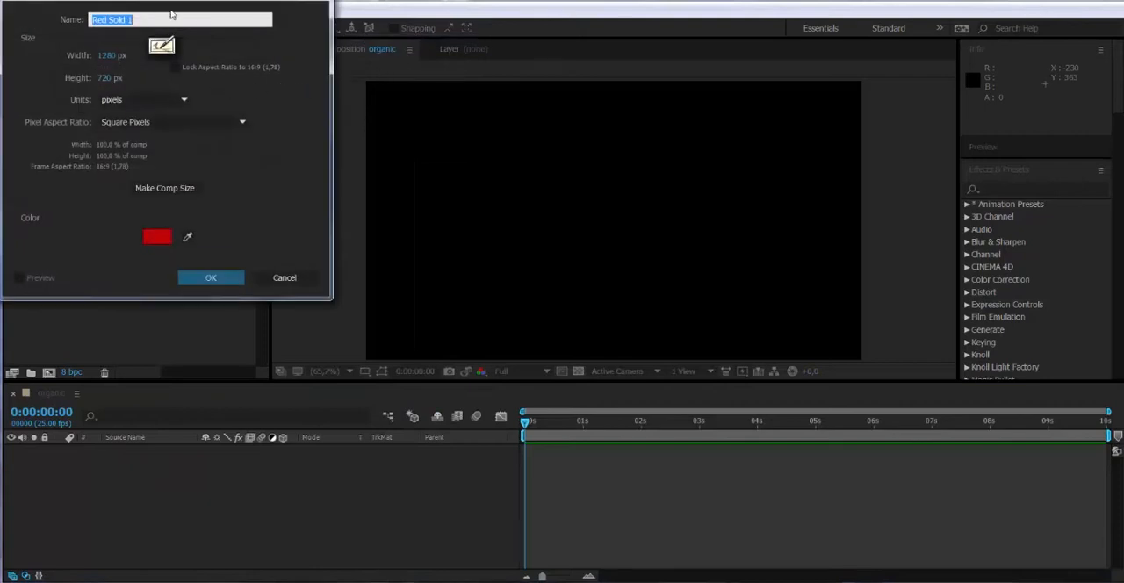
{"action": "type", "text": "Organic"}
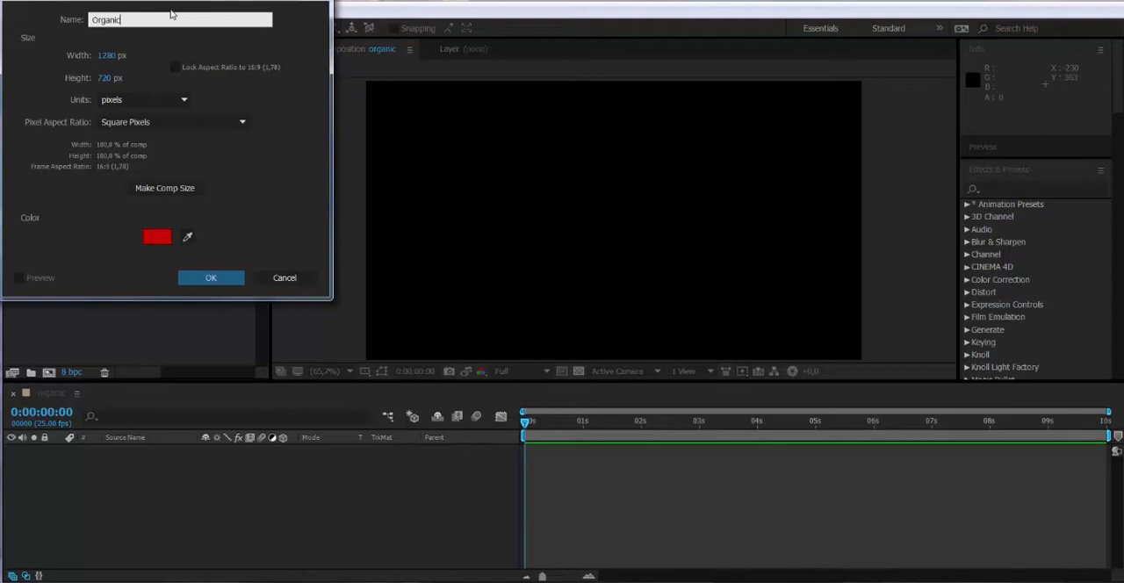
{"action": "mouse_move", "coordinate": [257, 260]}
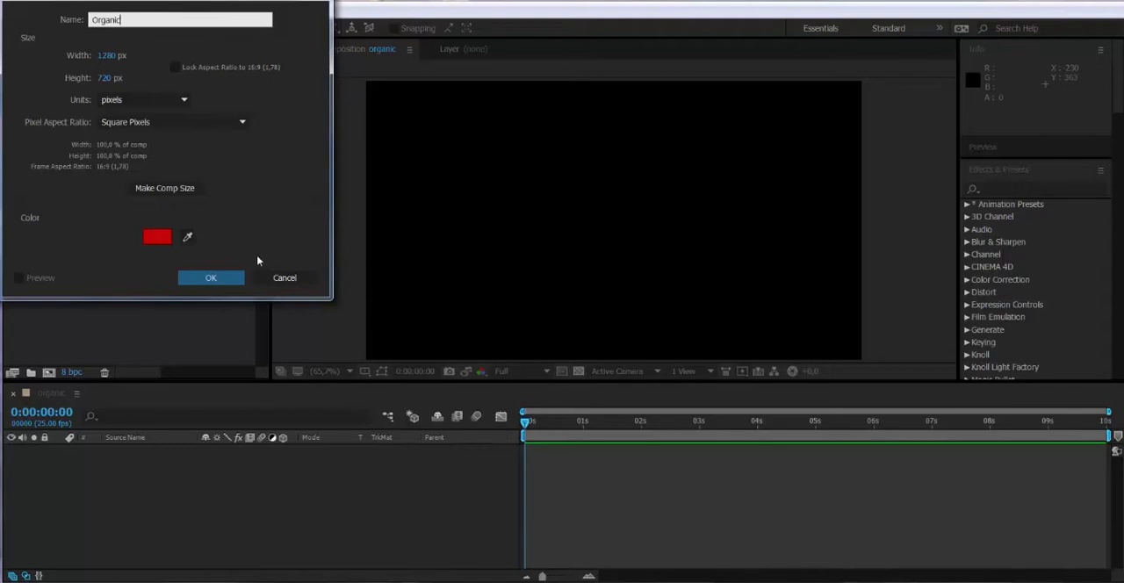
{"action": "left_click", "coordinate": [211, 278]}
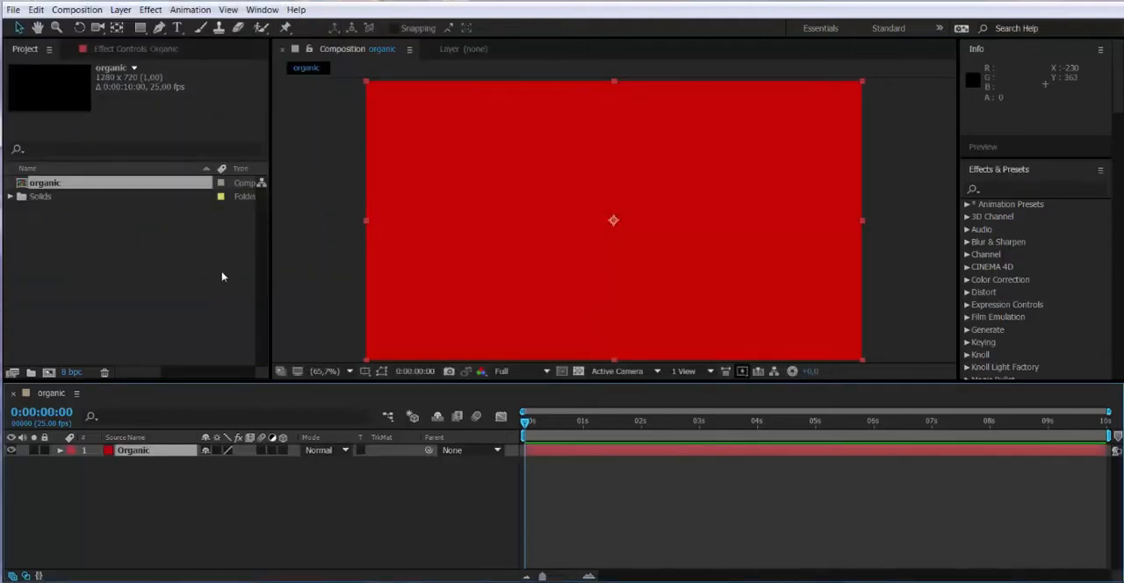
Apply the Fractal Noise effect to the Organic layer.
{"action": "right_click", "coordinate": [134, 450]}
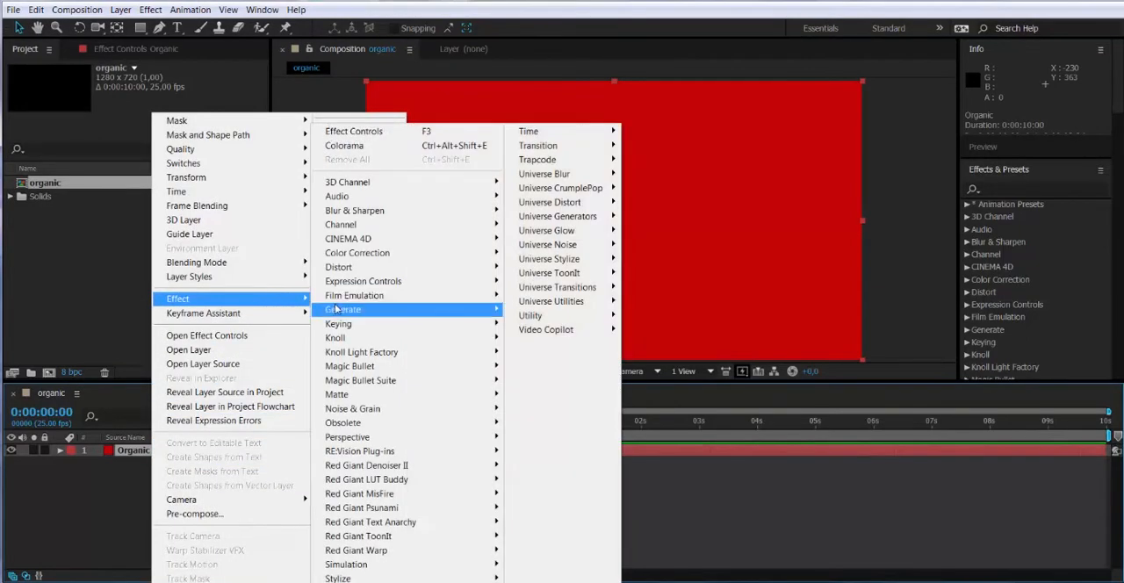
{"action": "mouse_move", "coordinate": [352, 410]}
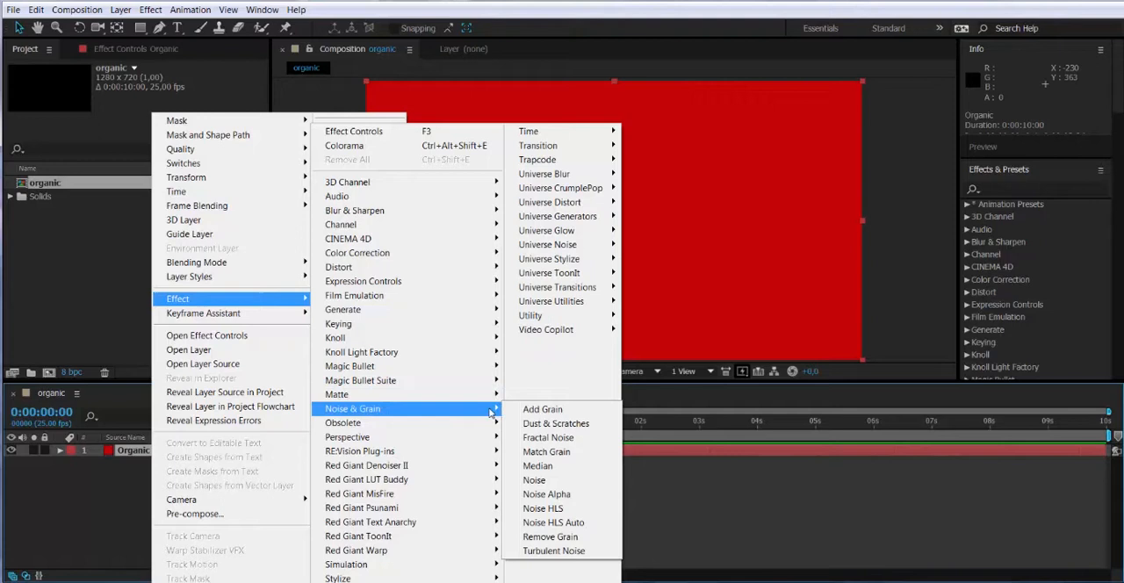
{"action": "left_click", "coordinate": [548, 438]}
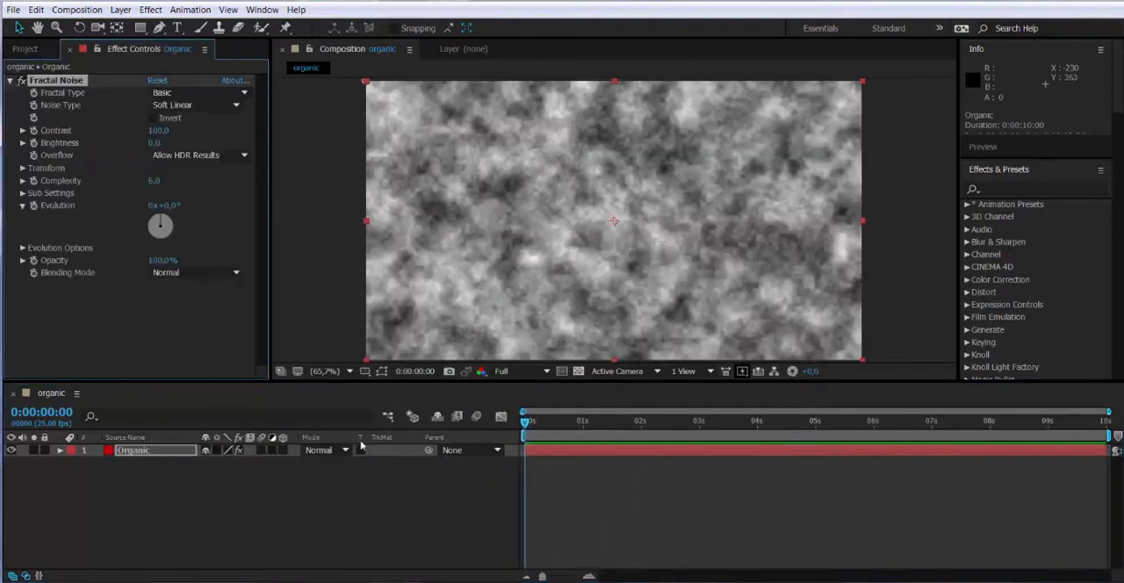
Cycle through the fractal types (Turbulent Smooth, Max, Cloudy, Subscale, Strings, Threads) and settle on Dynamic.
{"action": "left_click", "coordinate": [197, 91]}
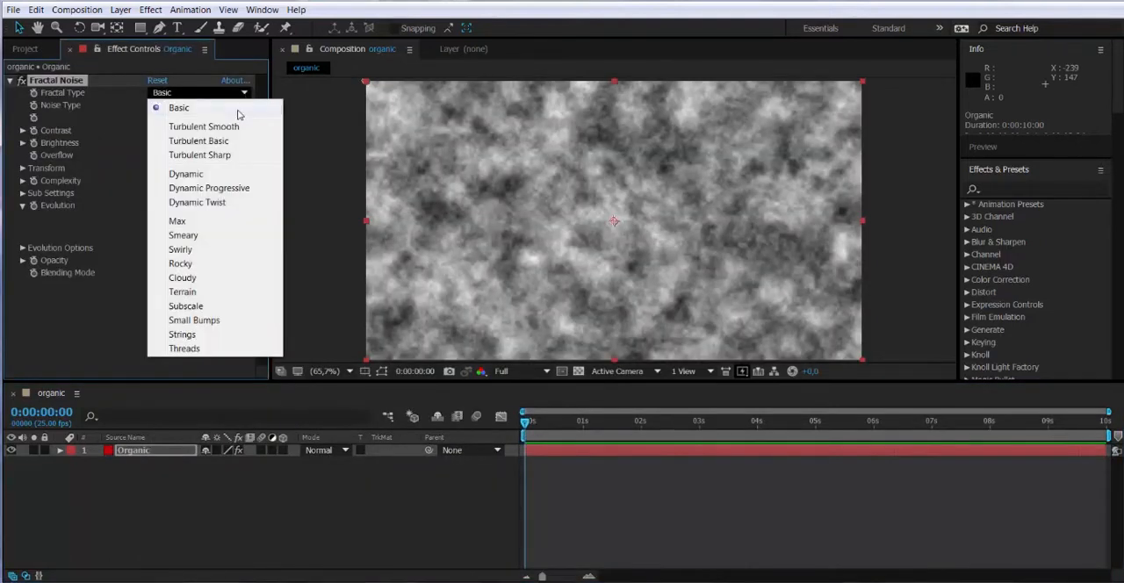
{"action": "left_click", "coordinate": [204, 126]}
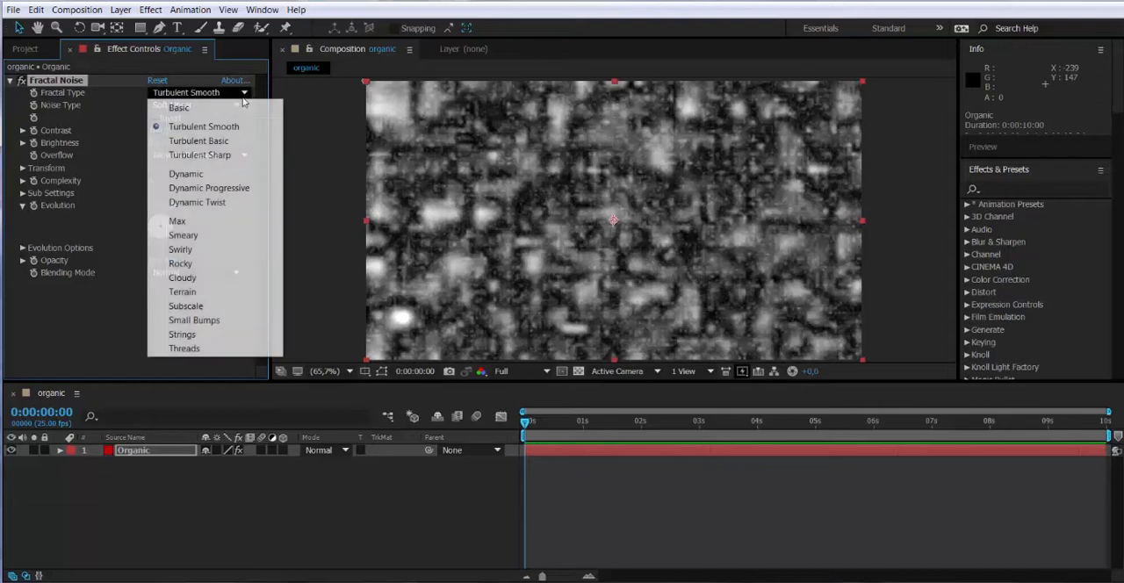
{"action": "left_click", "coordinate": [187, 173]}
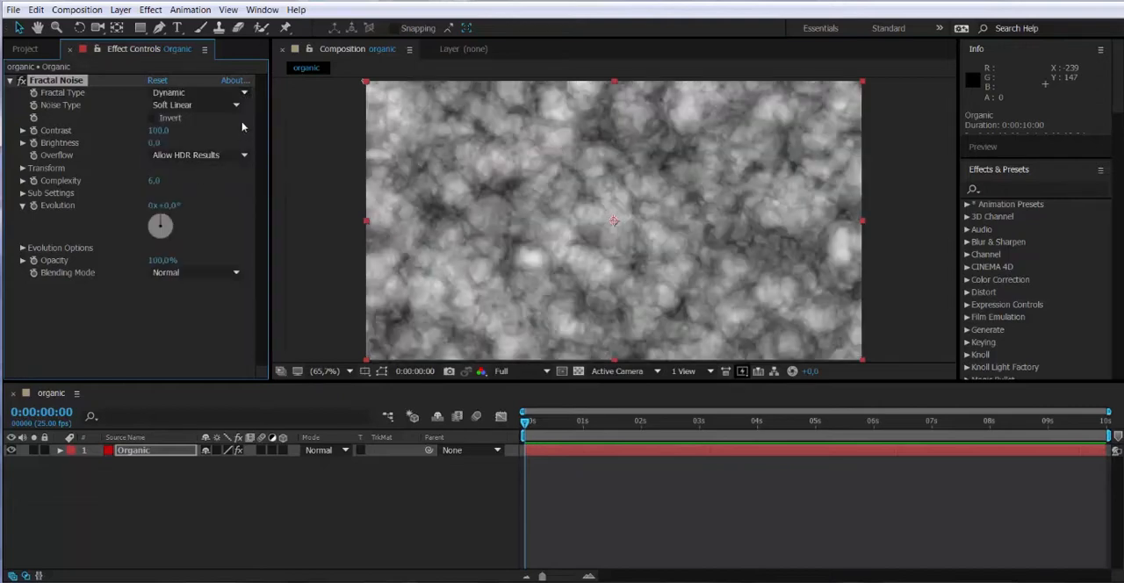
{"action": "left_click", "coordinate": [193, 91]}
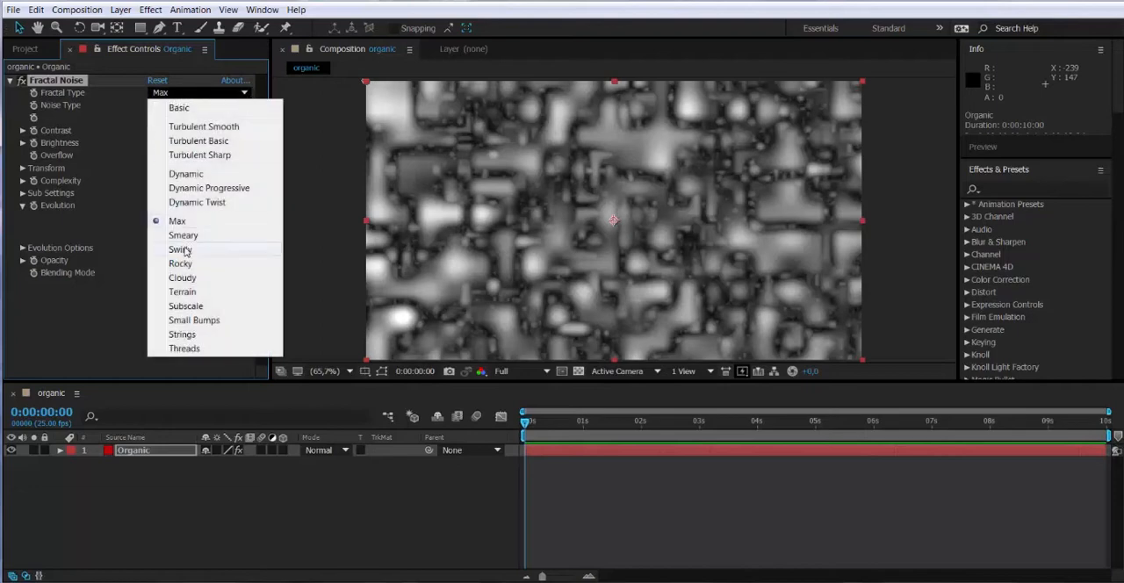
{"action": "left_click", "coordinate": [179, 249]}
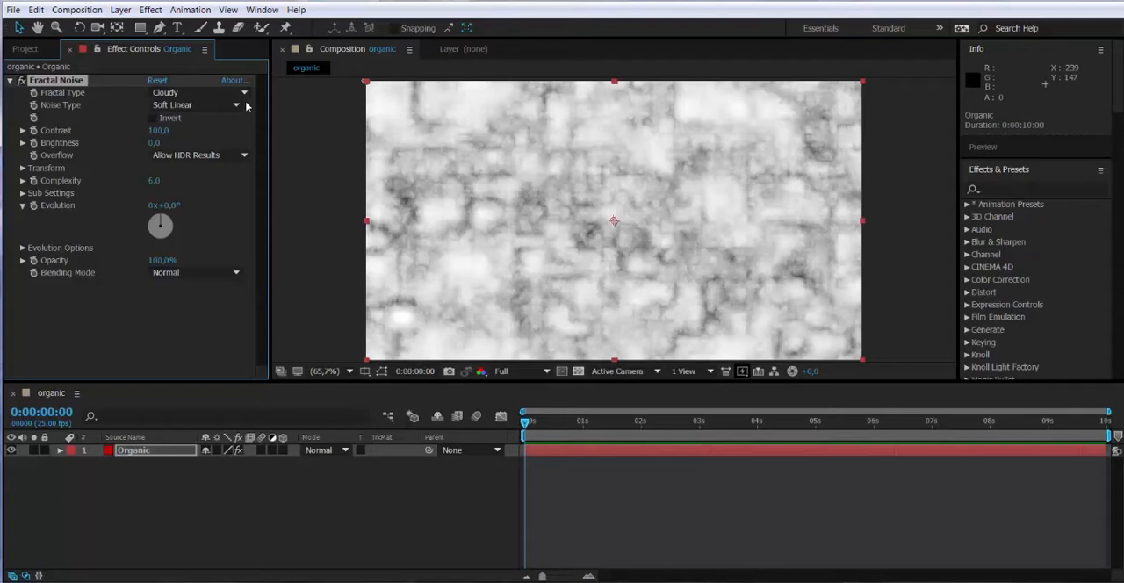
{"action": "left_click", "coordinate": [197, 91]}
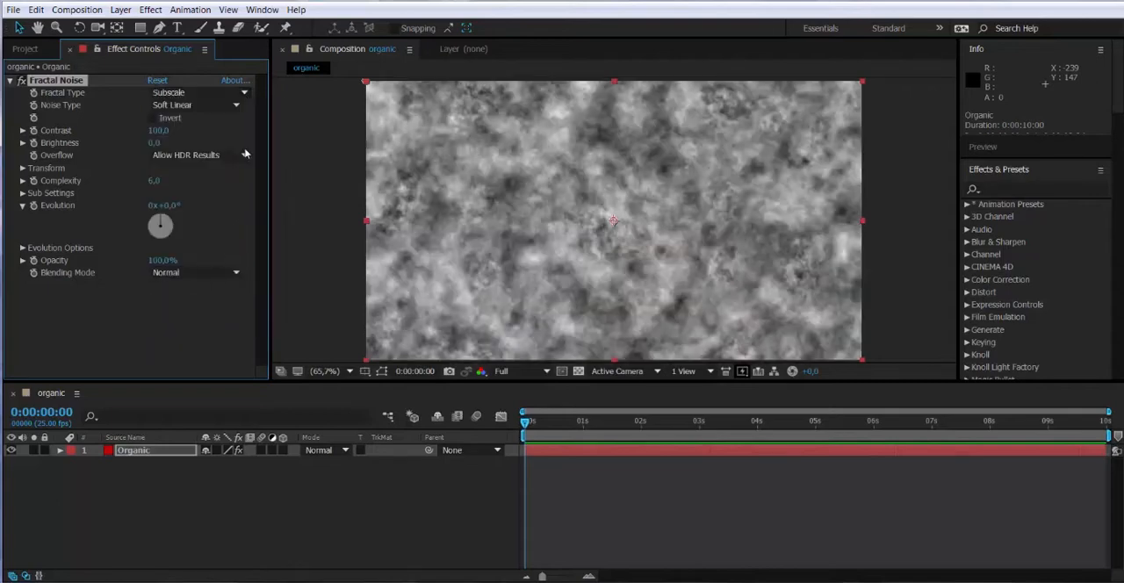
{"action": "left_click", "coordinate": [193, 91]}
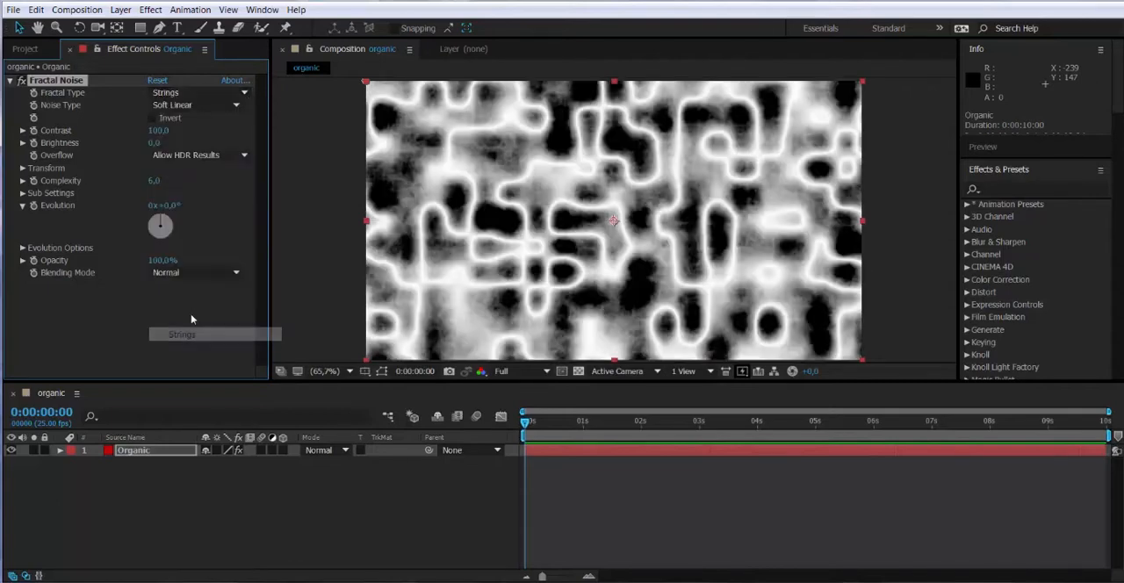
{"action": "left_click", "coordinate": [197, 91]}
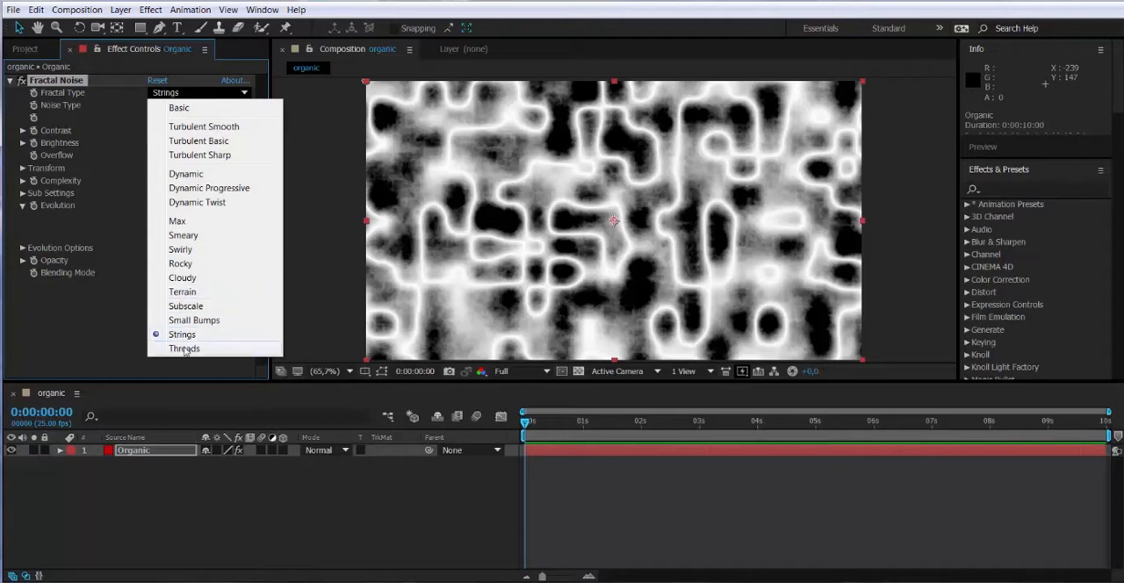
{"action": "left_click", "coordinate": [184, 348]}
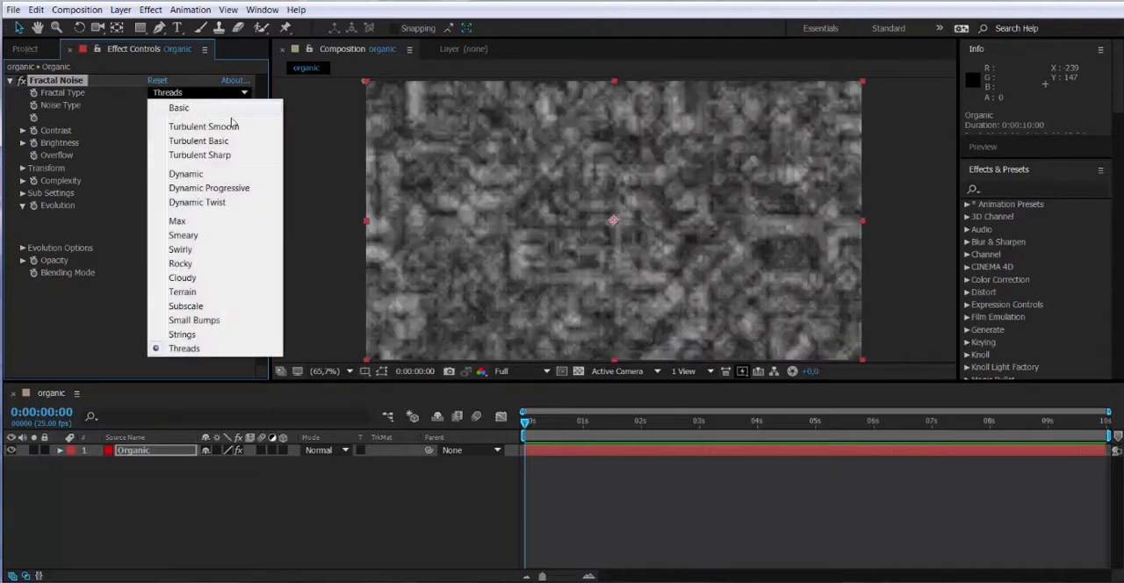
{"action": "left_click", "coordinate": [186, 174]}
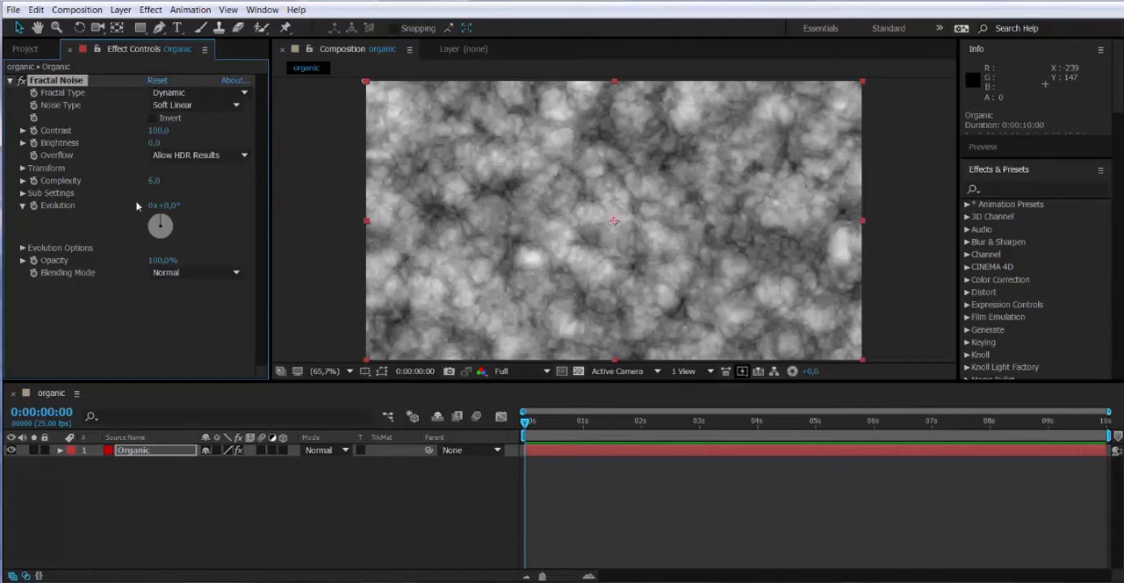
Raise the Fractal Noise contrast and brightness, entering -65,0.
{"action": "left_click_drag", "start_coordinate": [158, 130], "coordinate": [140, 130]}
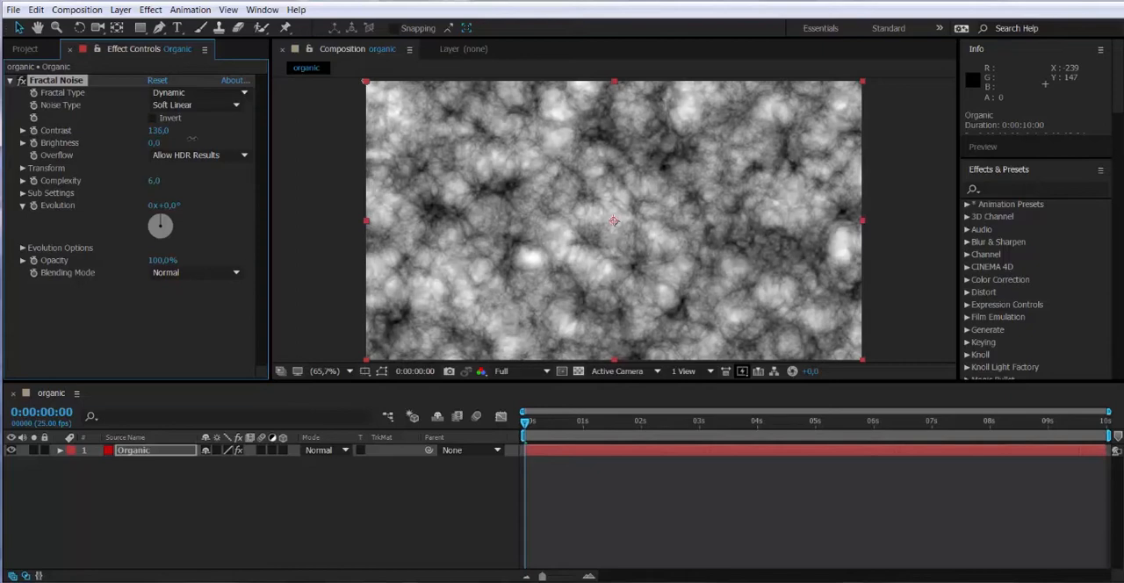
{"action": "left_click_drag", "start_coordinate": [158, 130], "coordinate": [165, 130]}
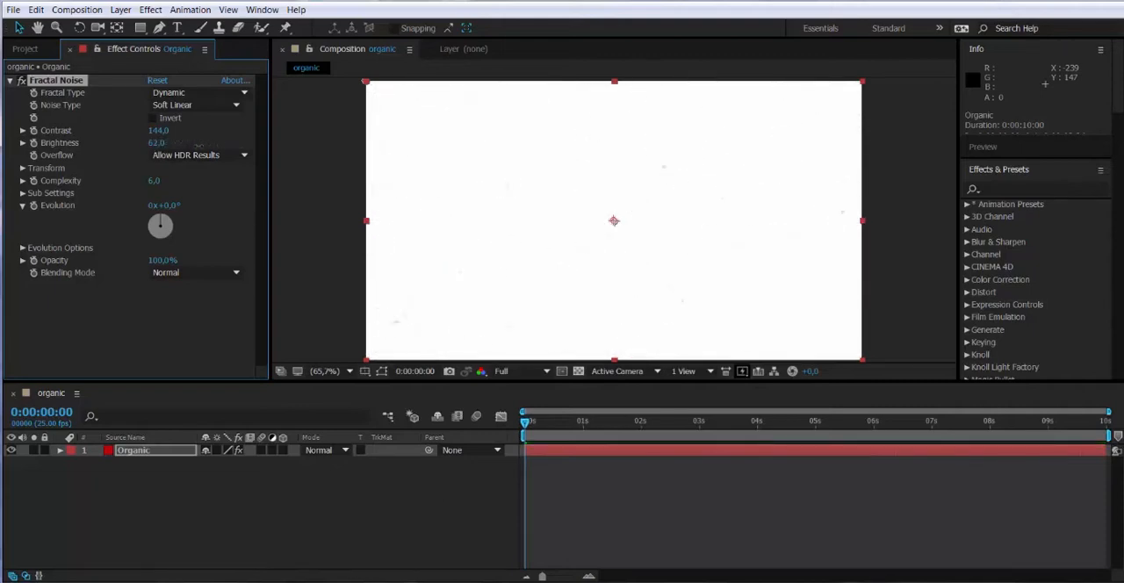
{"action": "type", "text": "-65,0"}
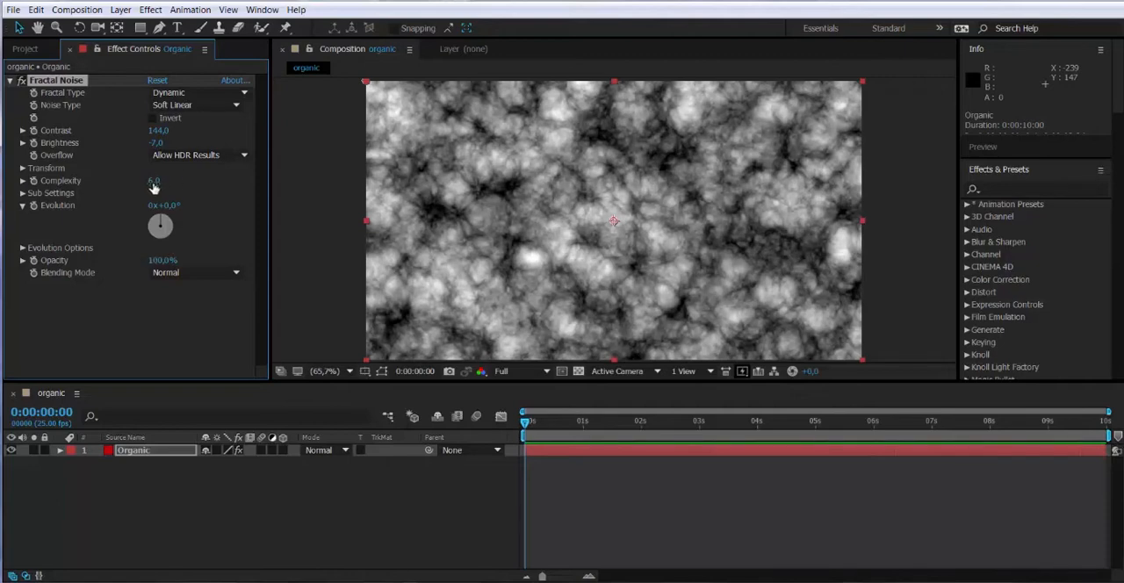
Set the noise complexity to about 6.
{"action": "left_click_drag", "start_coordinate": [154, 179], "coordinate": [151, 179]}
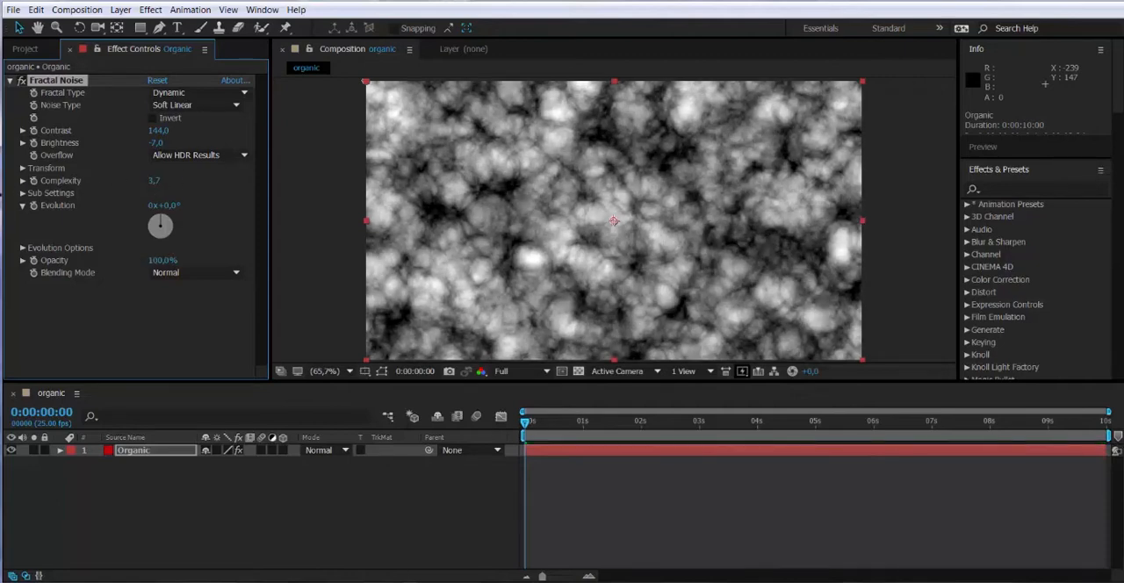
{"action": "left_click", "coordinate": [154, 181]}
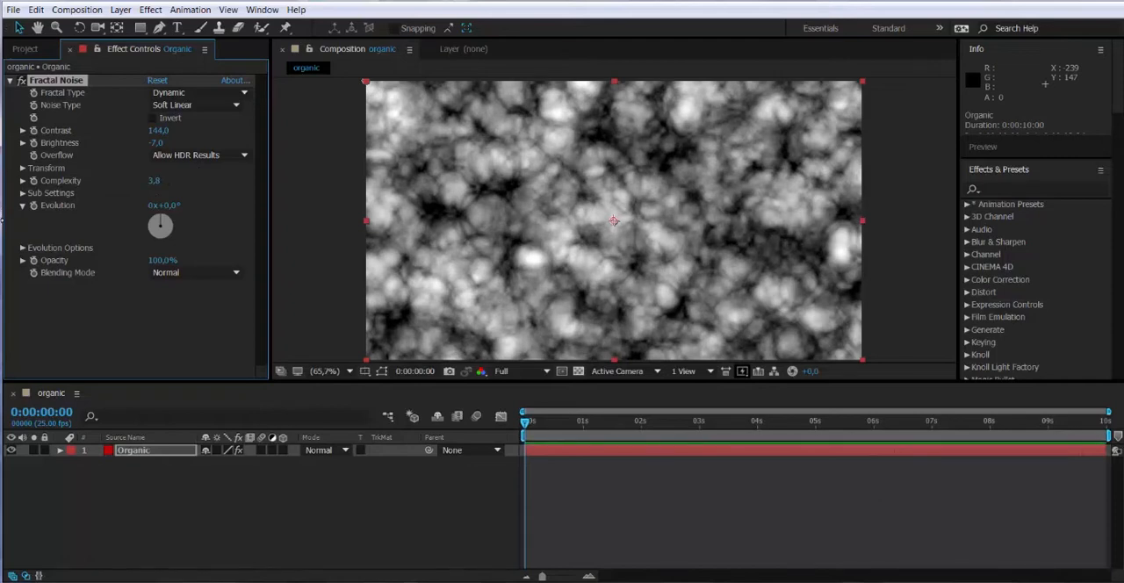
{"action": "left_click", "coordinate": [155, 179]}
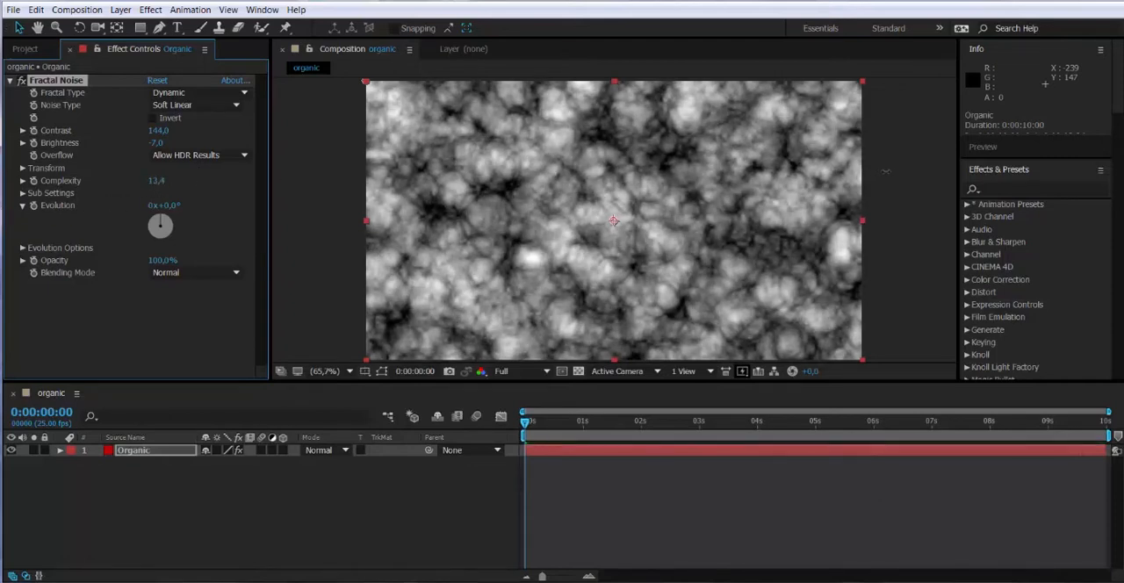
{"action": "left_click_drag", "start_coordinate": [156, 179], "coordinate": [165, 179]}
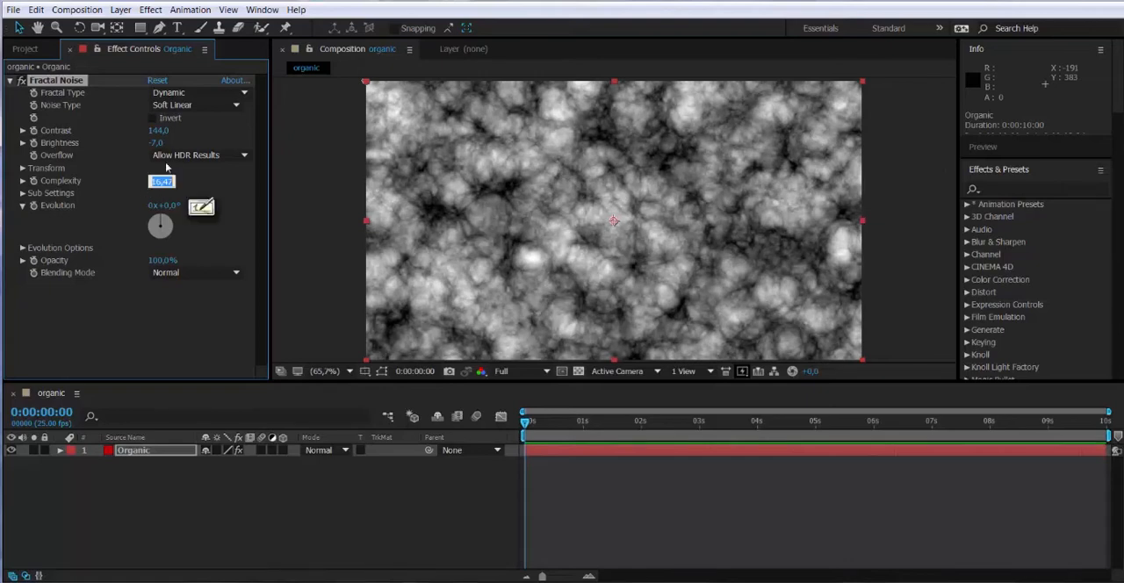
{"action": "type", "text": "6,3"}
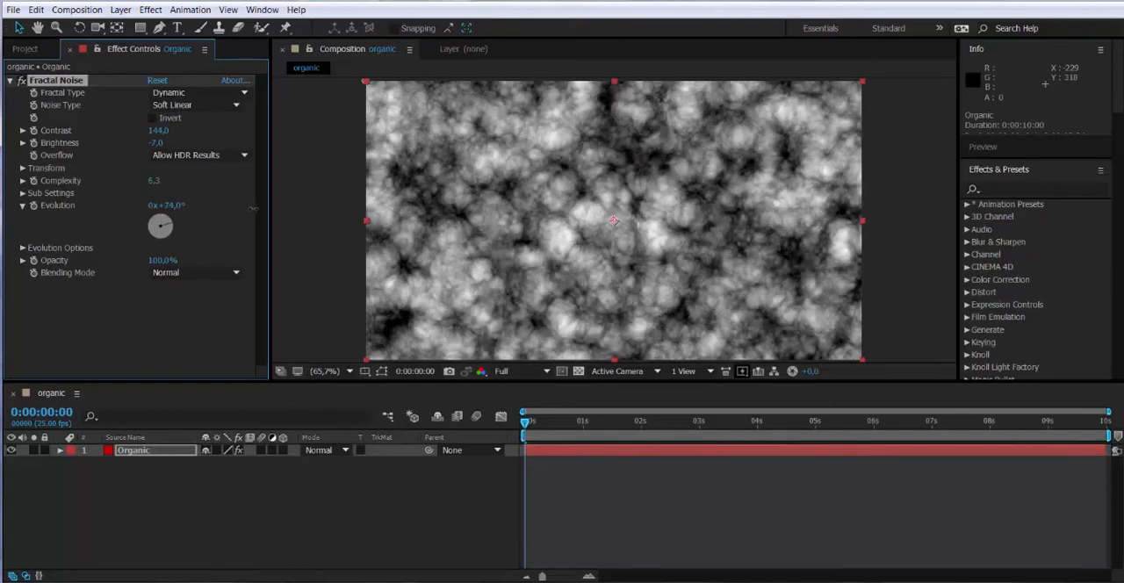
Scrub the Evolution value to change the noise pattern.
{"action": "left_click_drag", "start_coordinate": [158, 225], "coordinate": [162, 226]}
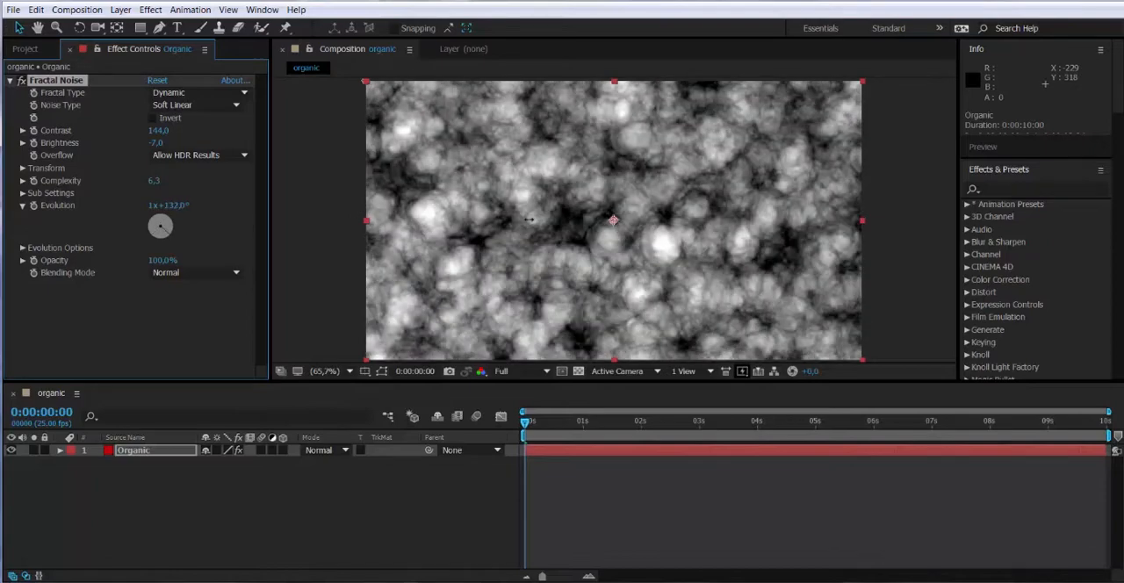
{"action": "left_click_drag", "start_coordinate": [160, 225], "coordinate": [161, 232]}
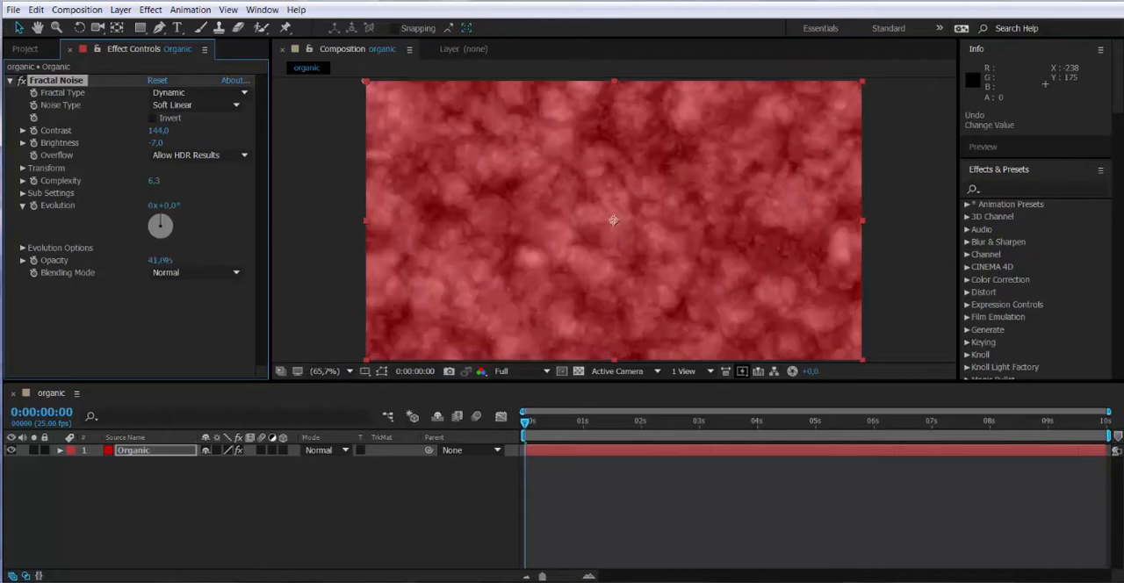
Restore Fractal Noise to 100% opacity, try Darken blending, then return to Normal.
{"action": "left_click", "coordinate": [160, 260]}
{"action": "type", "text": "100"}
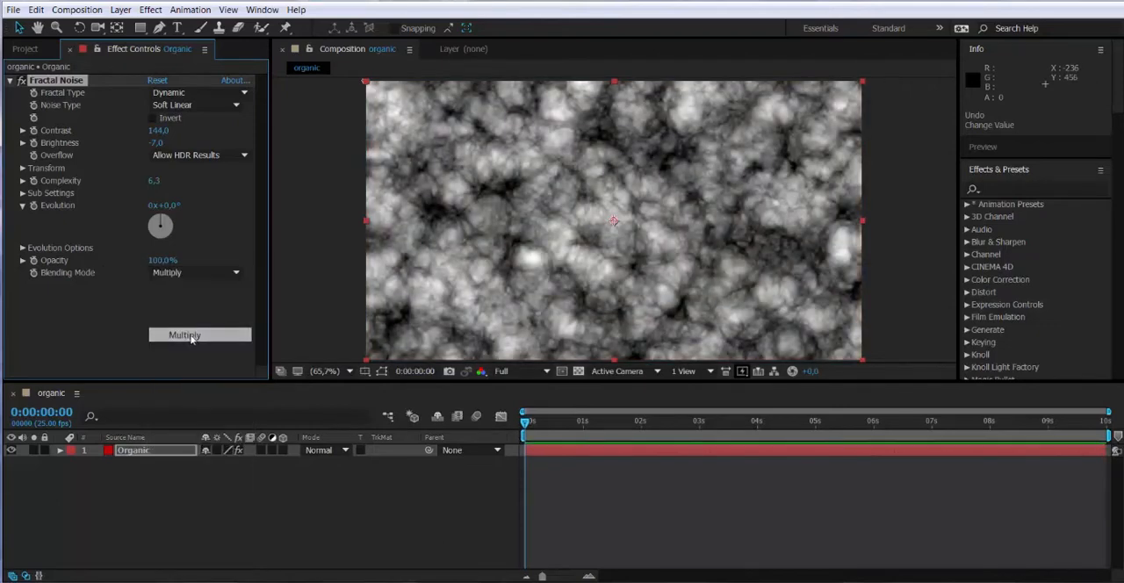
{"action": "left_click", "coordinate": [193, 272]}
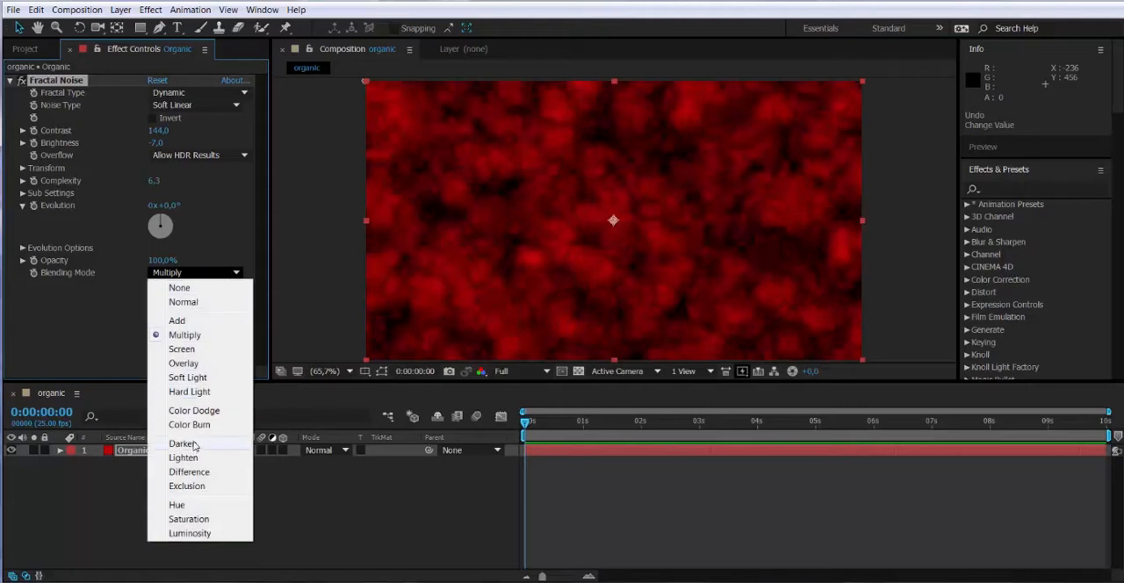
{"action": "left_click", "coordinate": [183, 443]}
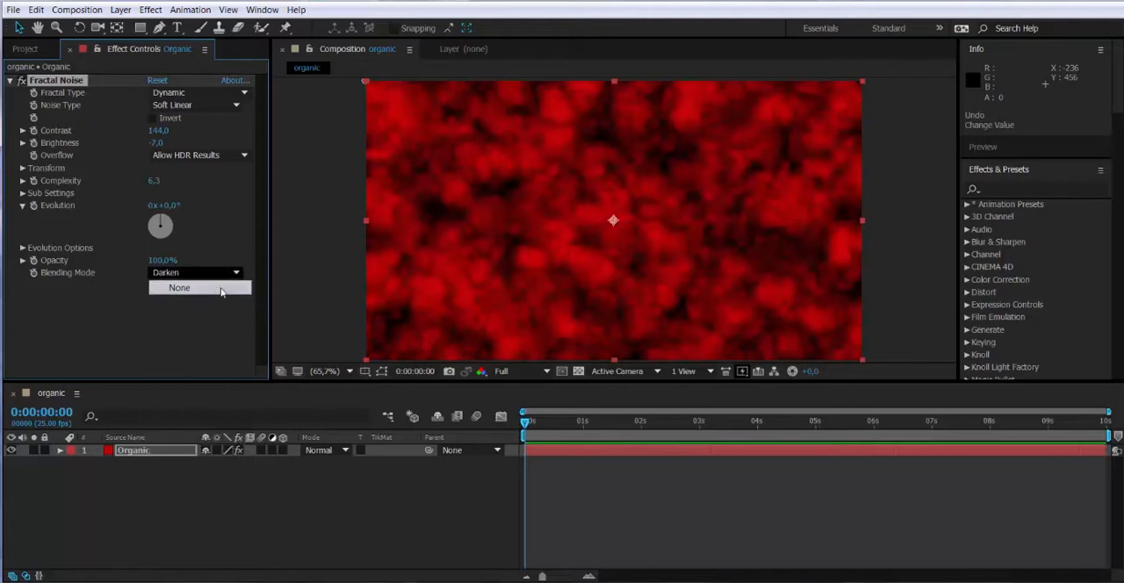
{"action": "left_click", "coordinate": [179, 288]}
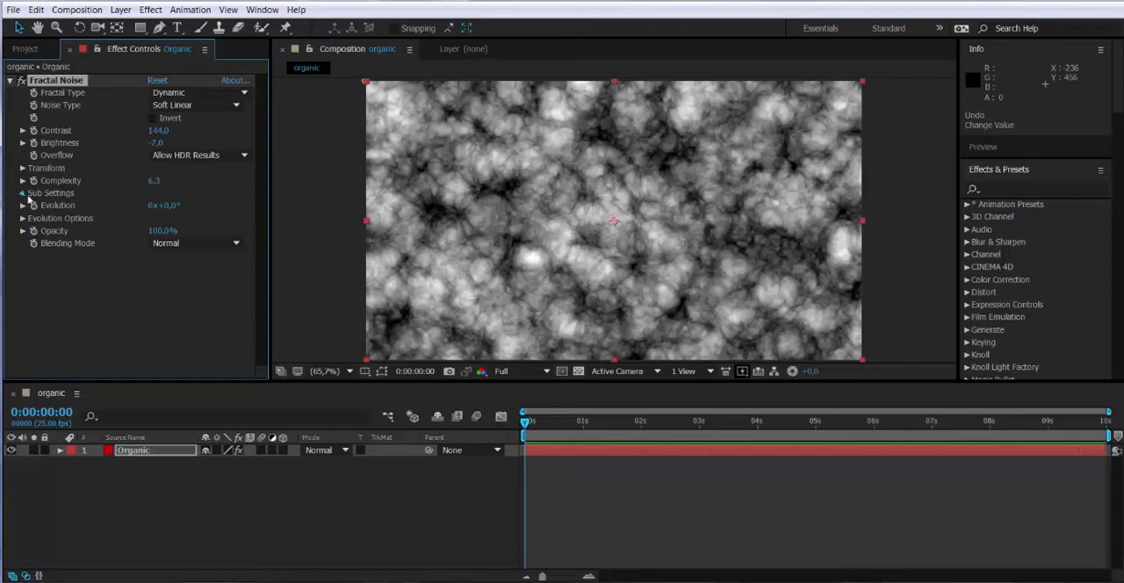
Collapse the Fractal Noise properties in Effect Controls.
{"action": "left_click", "coordinate": [21, 193]}
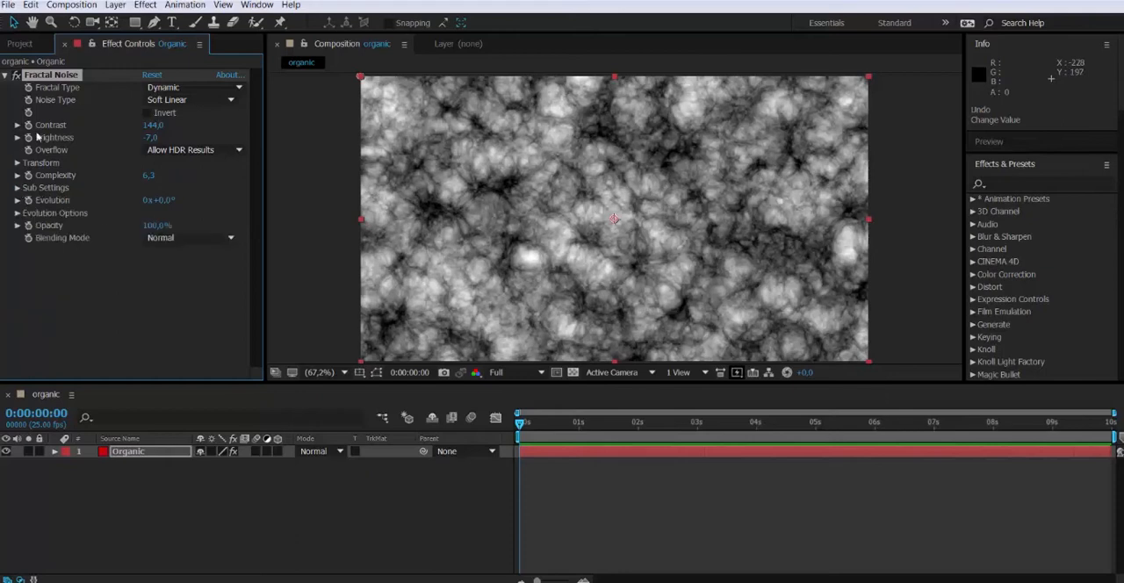
{"action": "left_click", "coordinate": [7, 74]}
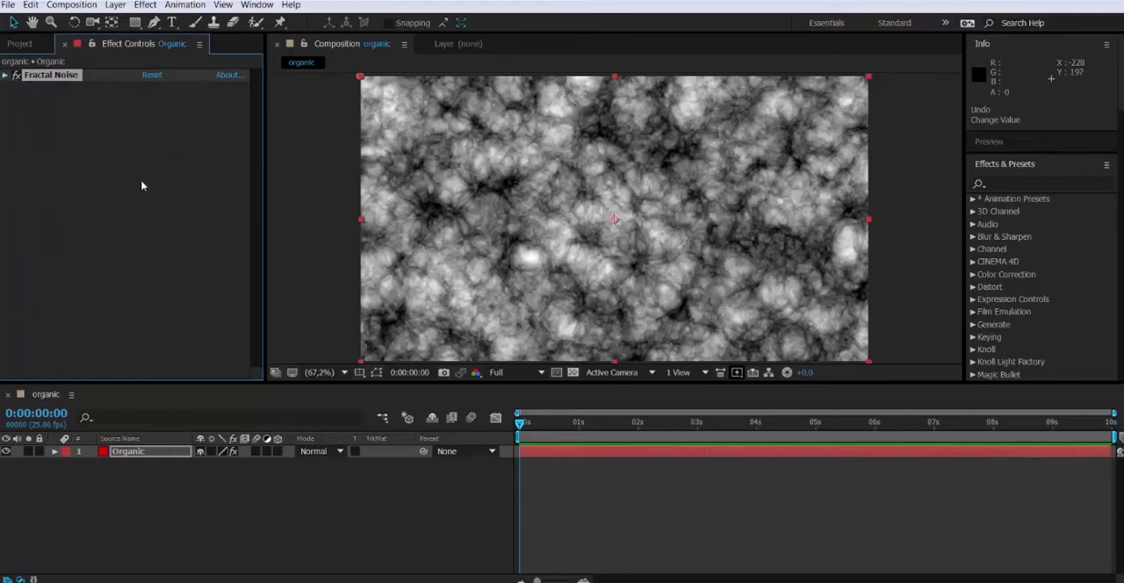
Add the CC Plastic effect below Fractal Noise on the Organic layer.
{"action": "left_click", "coordinate": [144, 5]}
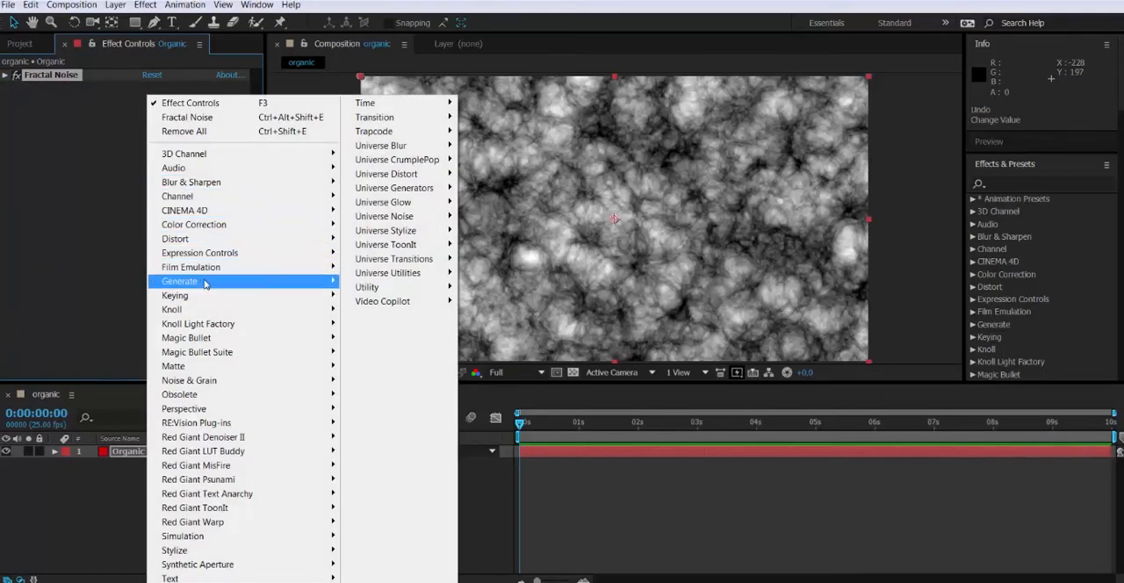
{"action": "mouse_move", "coordinate": [210, 372]}
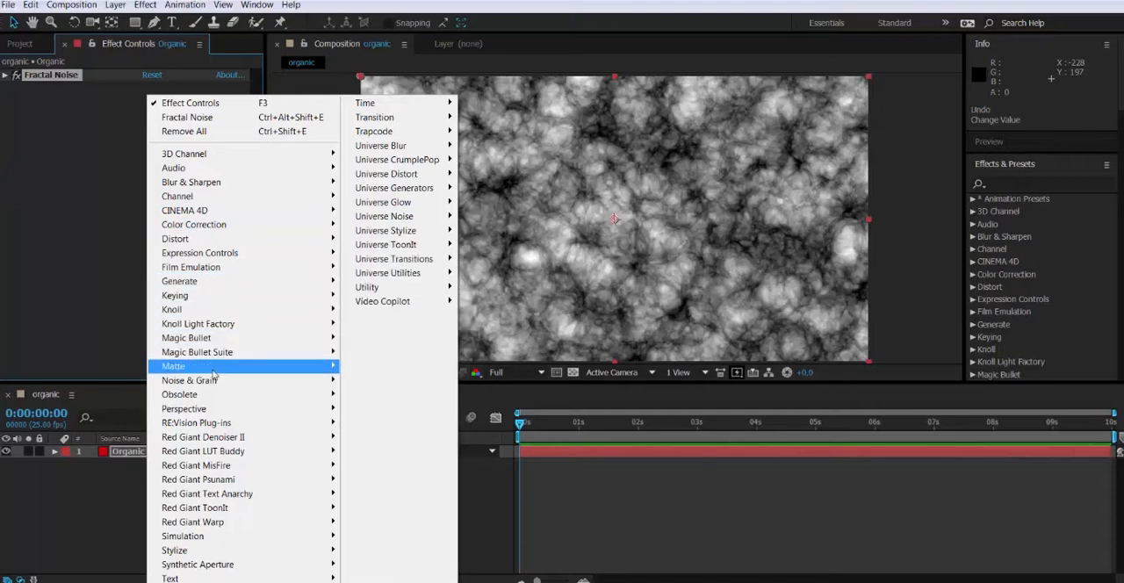
{"action": "mouse_move", "coordinate": [174, 551]}
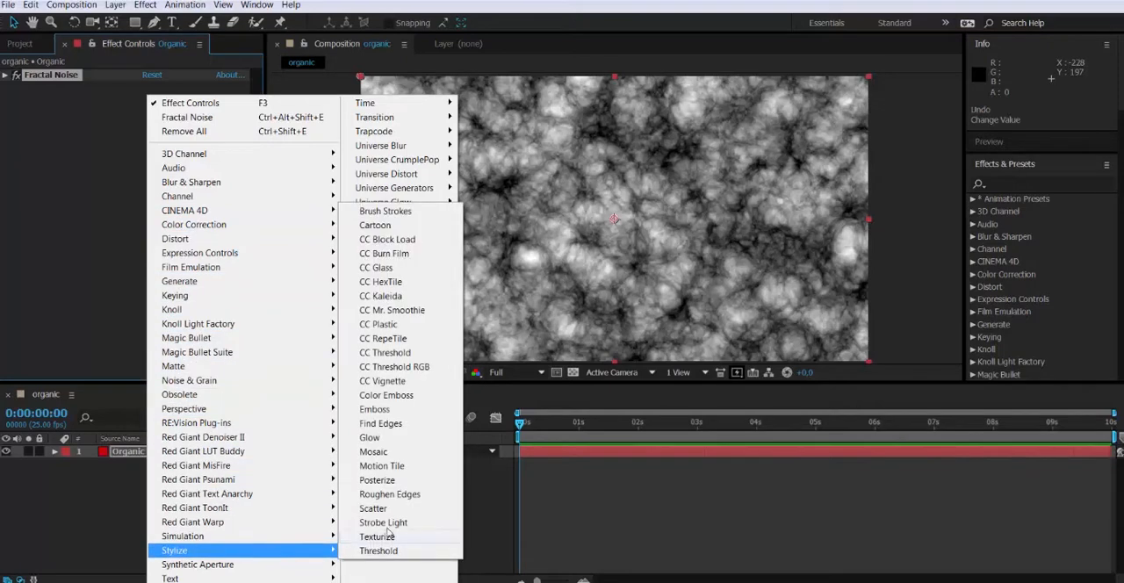
{"action": "mouse_move", "coordinate": [407, 332]}
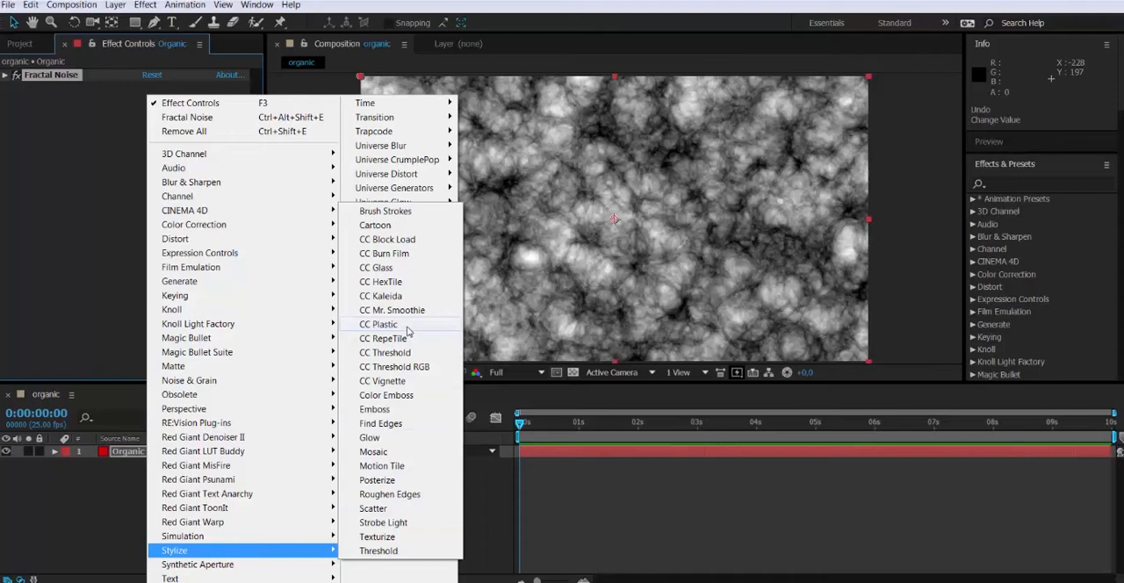
{"action": "mouse_move", "coordinate": [411, 330]}
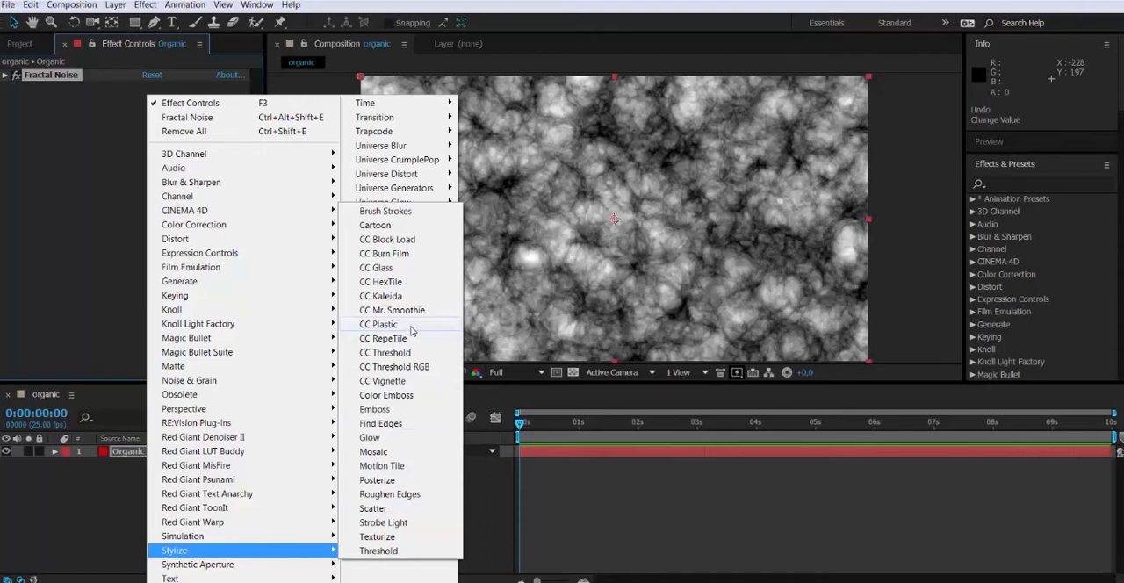
{"action": "left_click", "coordinate": [377, 323]}
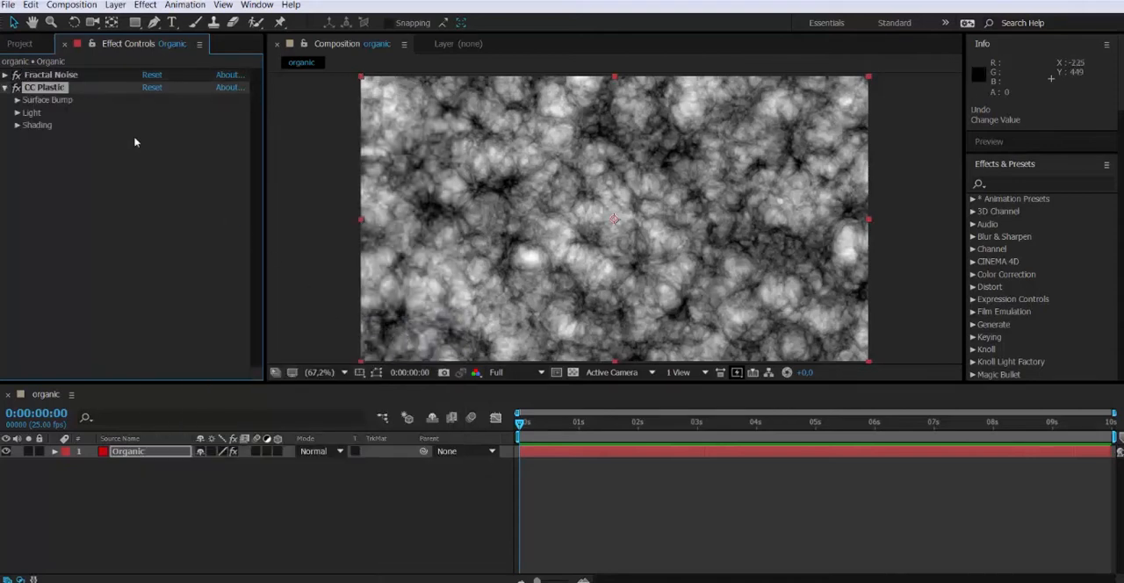
Set CC Plastic's Surface Bump layer to None for a glossy embossed look.
{"action": "left_click", "coordinate": [18, 99]}
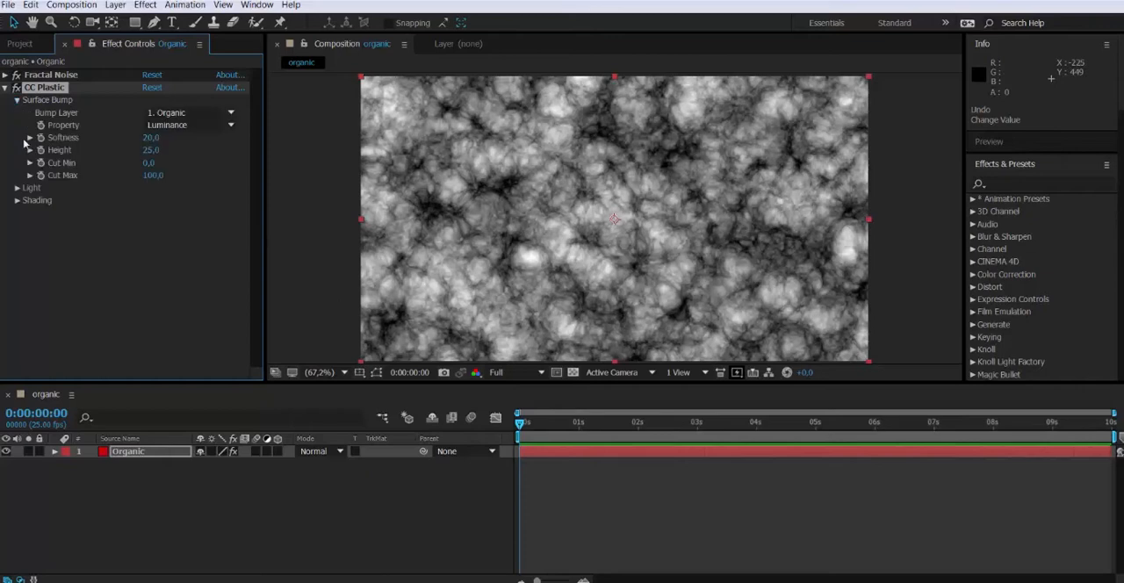
{"action": "mouse_move", "coordinate": [67, 137]}
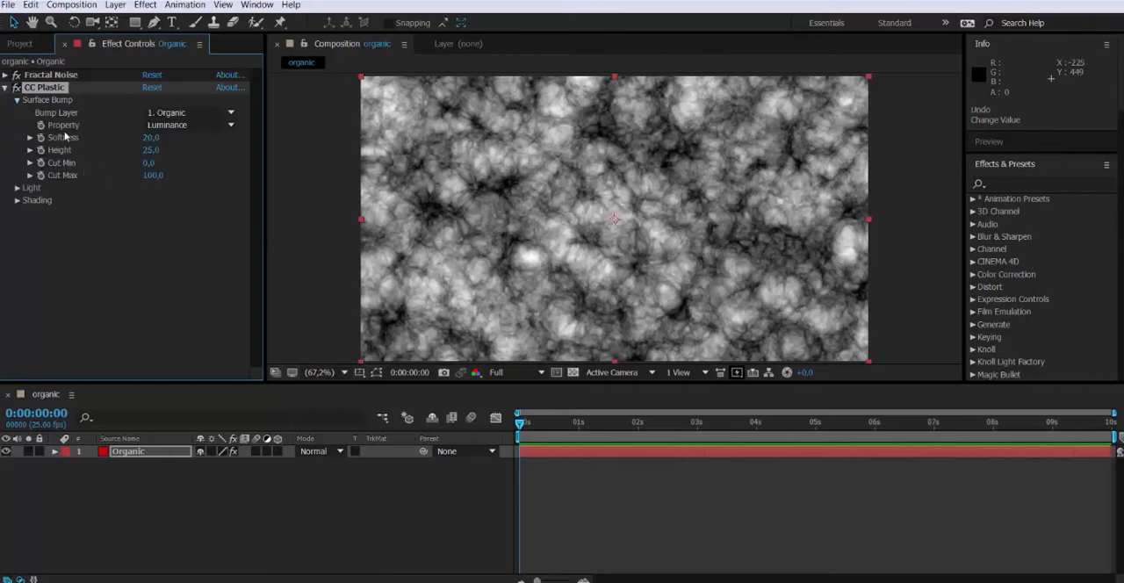
{"action": "left_click", "coordinate": [190, 112]}
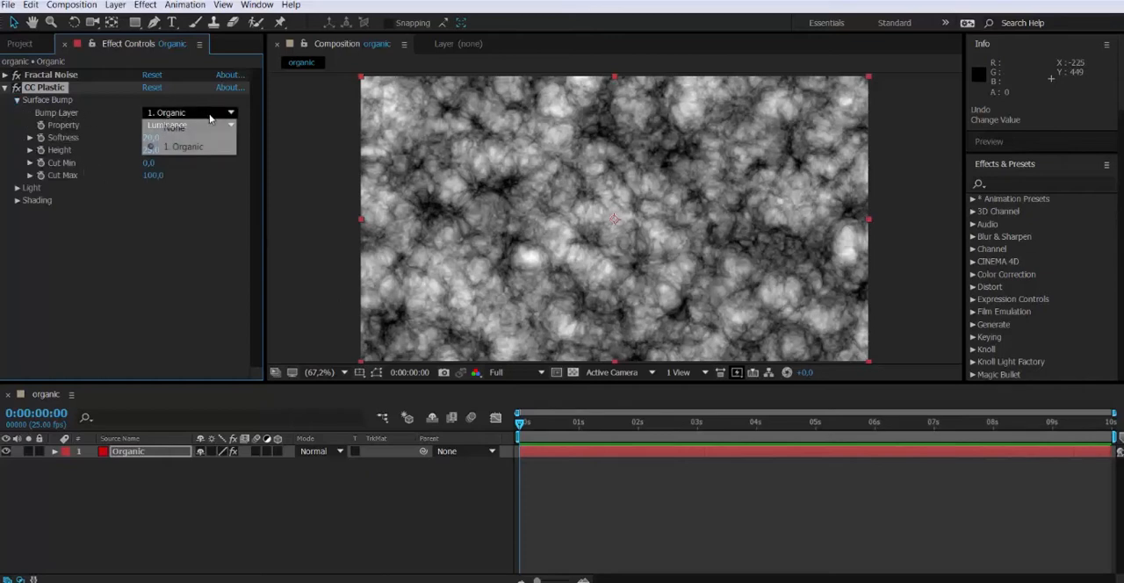
{"action": "left_click", "coordinate": [172, 129]}
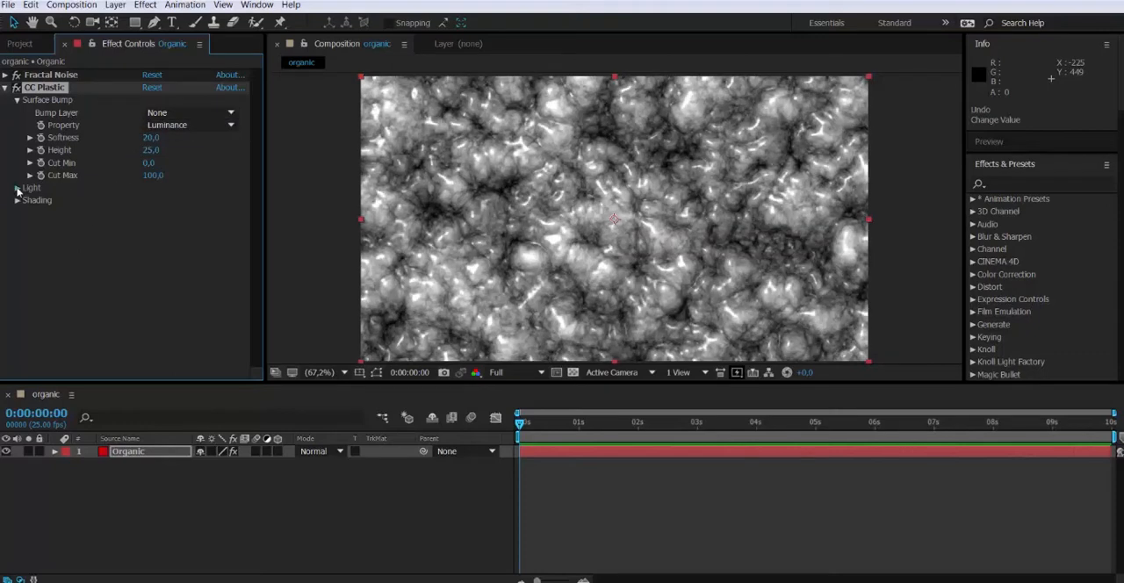
Adjust CC Plastic's Light Intensity and begin choosing the ambient light colour.
{"action": "left_click", "coordinate": [18, 186]}
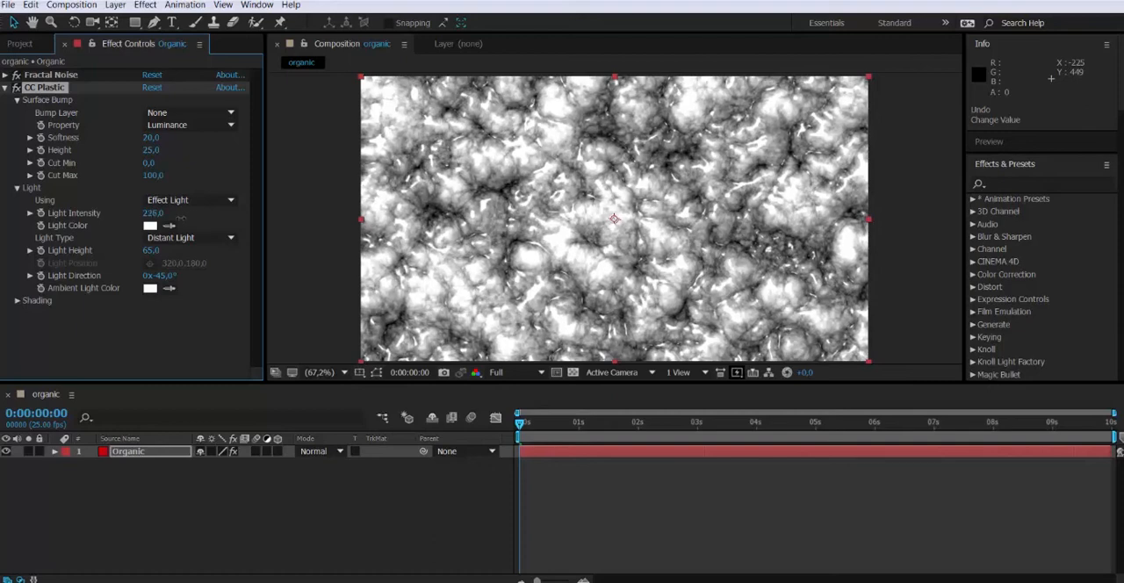
{"action": "left_click_drag", "start_coordinate": [158, 213], "coordinate": [114, 213]}
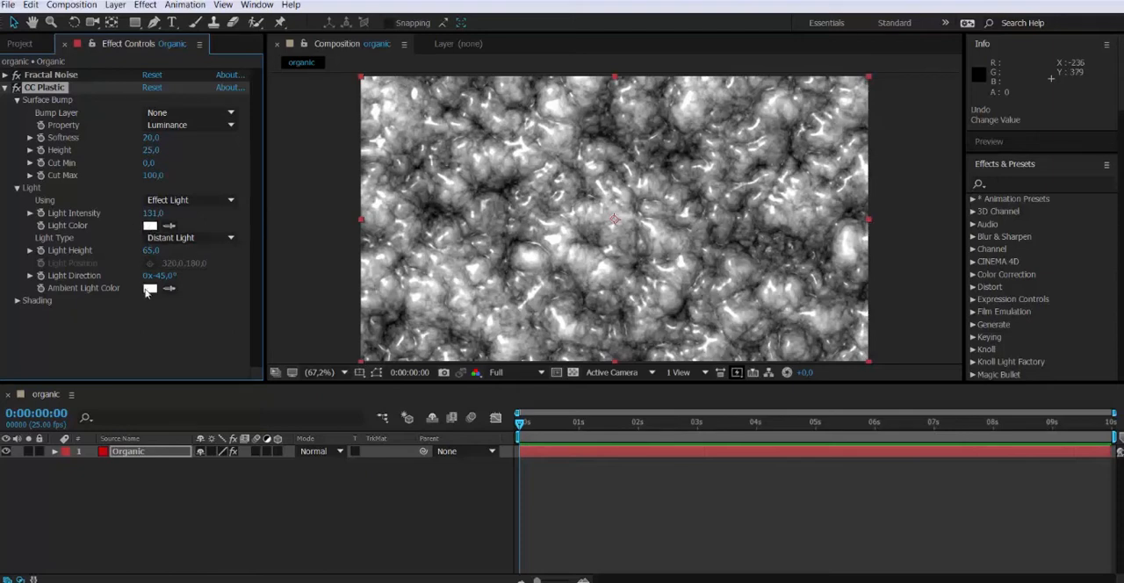
{"action": "left_click", "coordinate": [149, 288]}
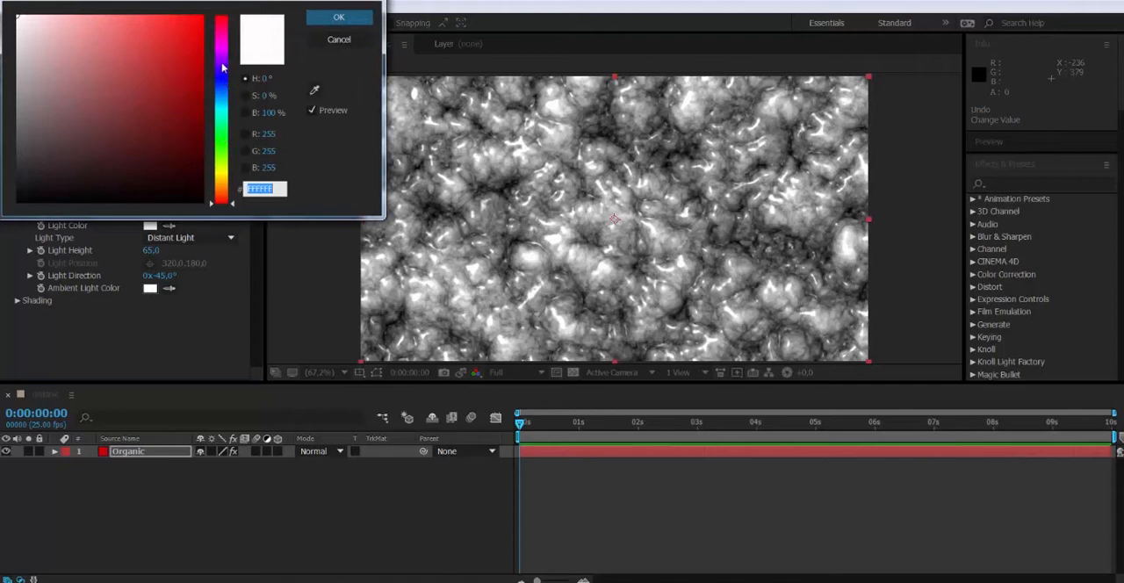
Pick a saturated blue as the ambient light colour, tinting the texture blue.
{"action": "left_click", "coordinate": [208, 49]}
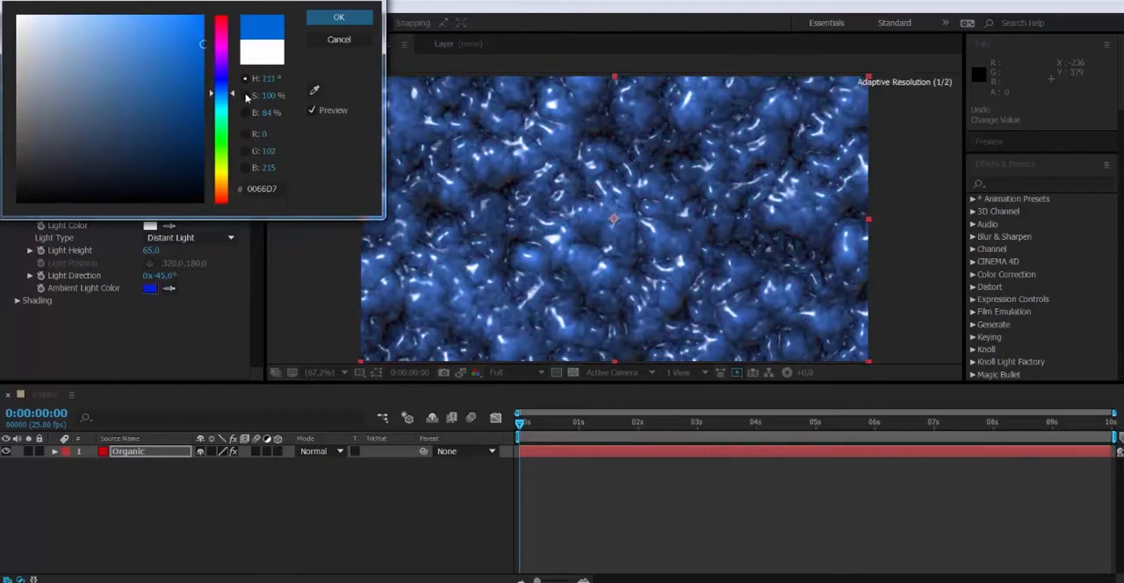
{"action": "left_click", "coordinate": [172, 28]}
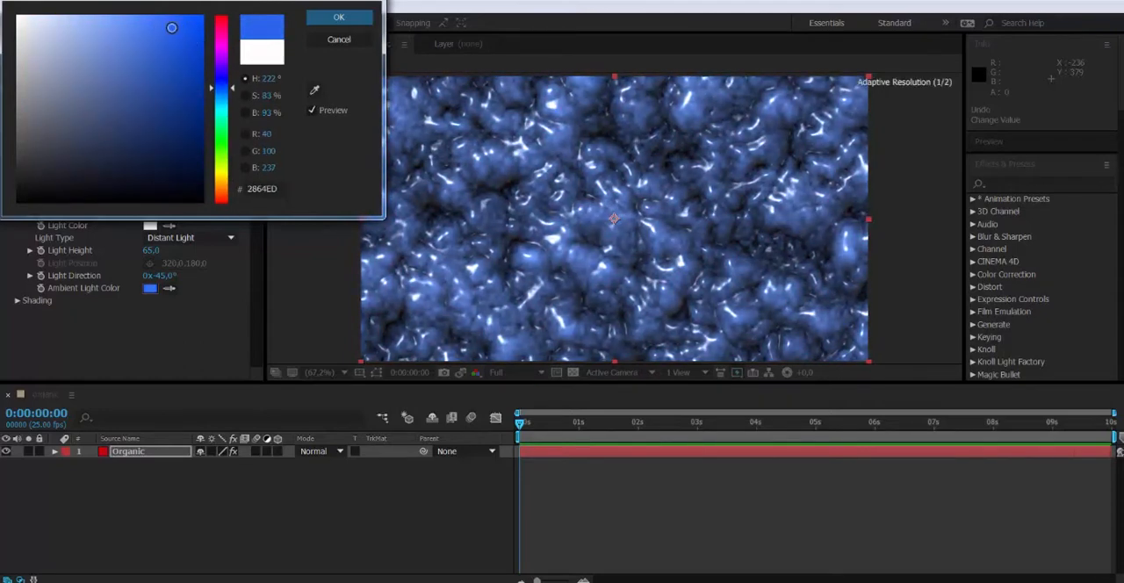
{"action": "left_click", "coordinate": [339, 18]}
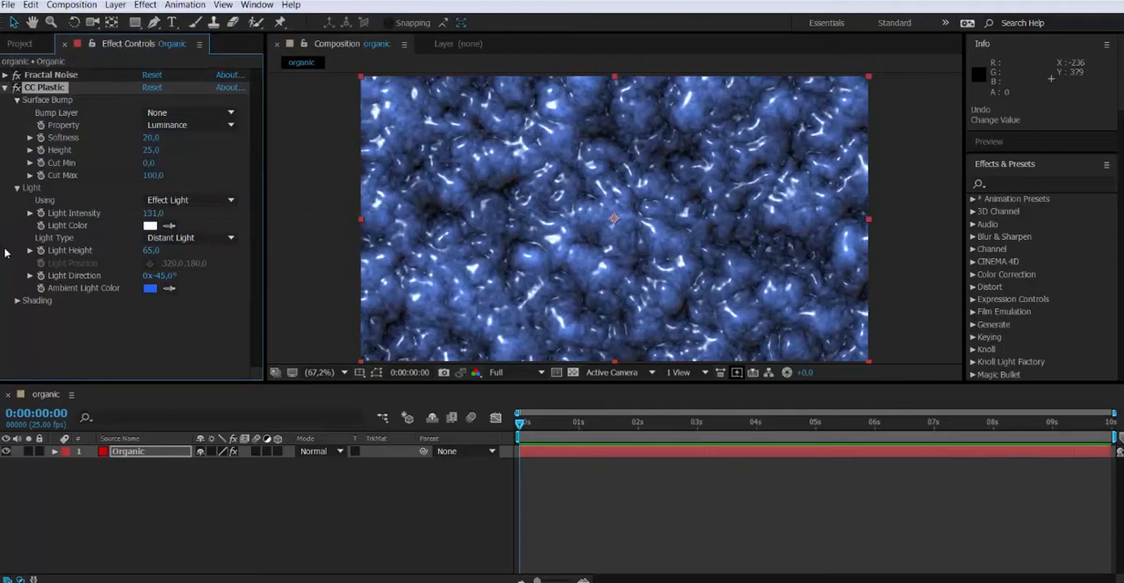
{"action": "mouse_move", "coordinate": [125, 304]}
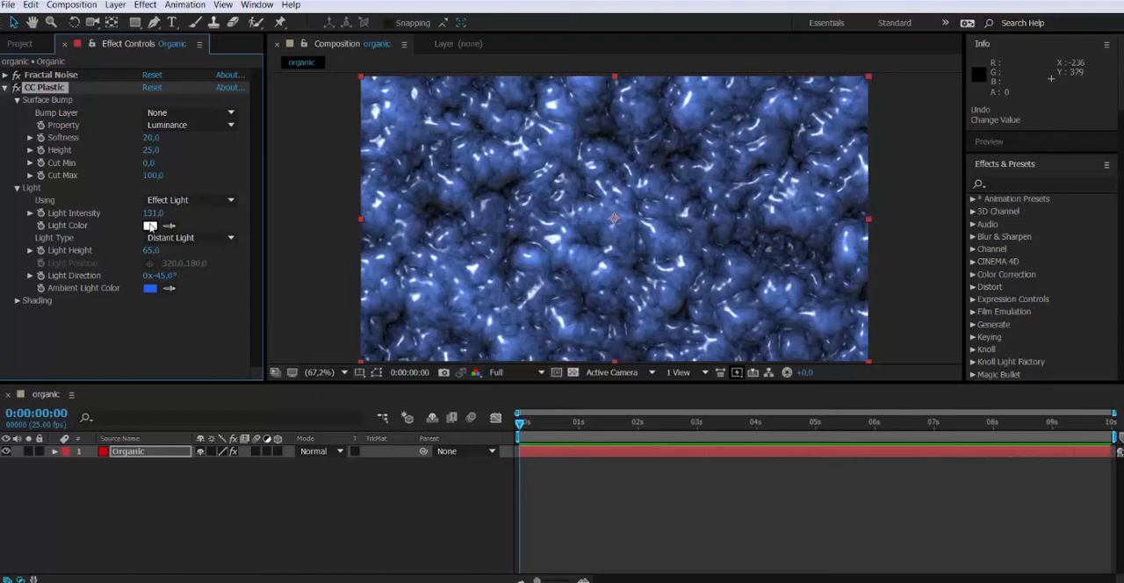
Change the CC Plastic light colour to a pale yellow.
{"action": "left_click", "coordinate": [149, 225]}
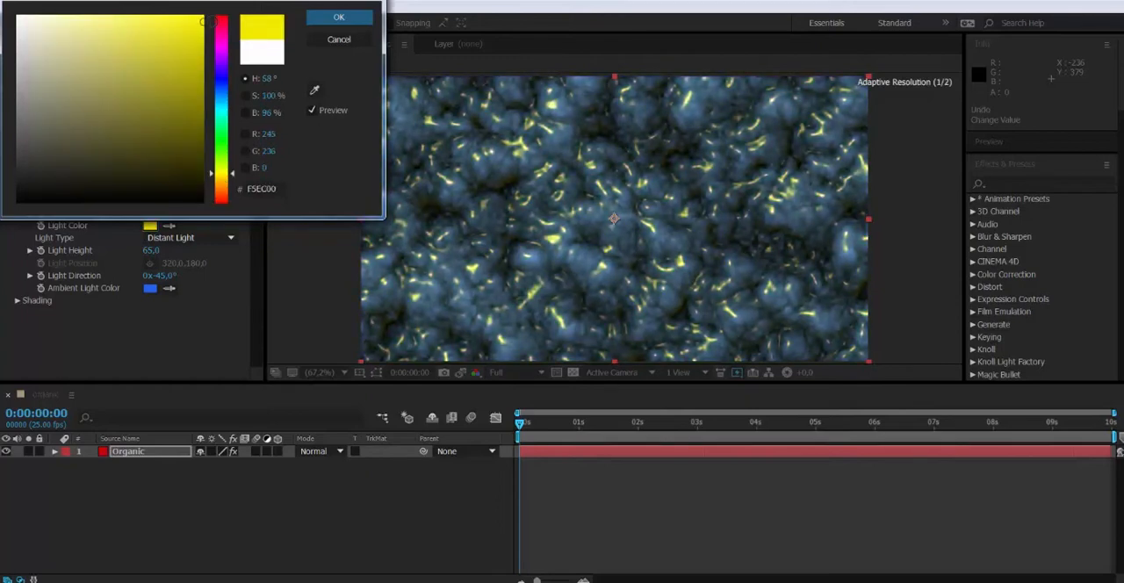
{"action": "left_click", "coordinate": [167, 116]}
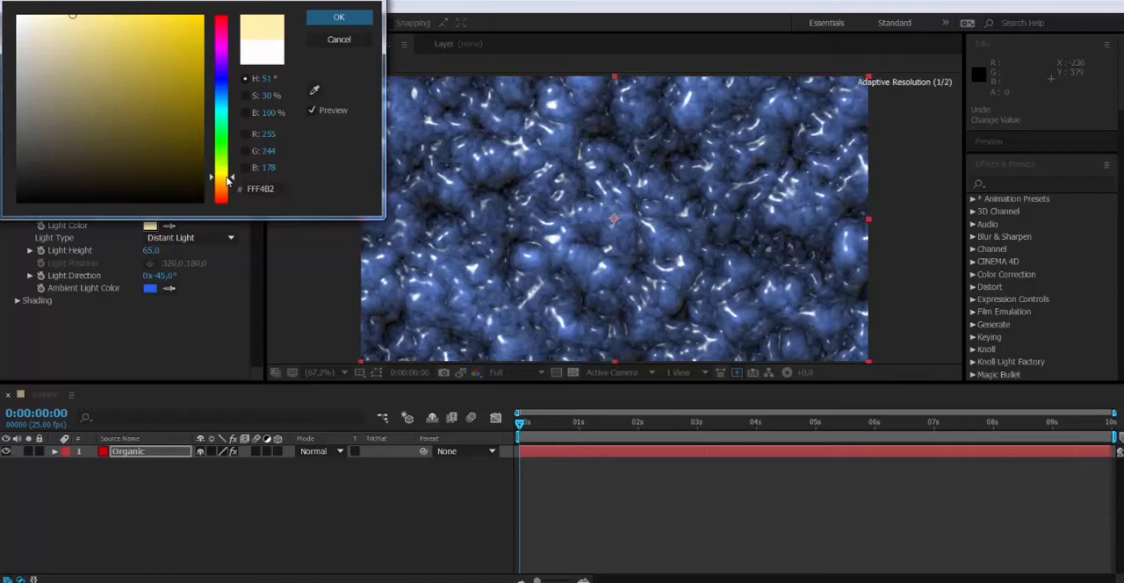
{"action": "left_click", "coordinate": [339, 17]}
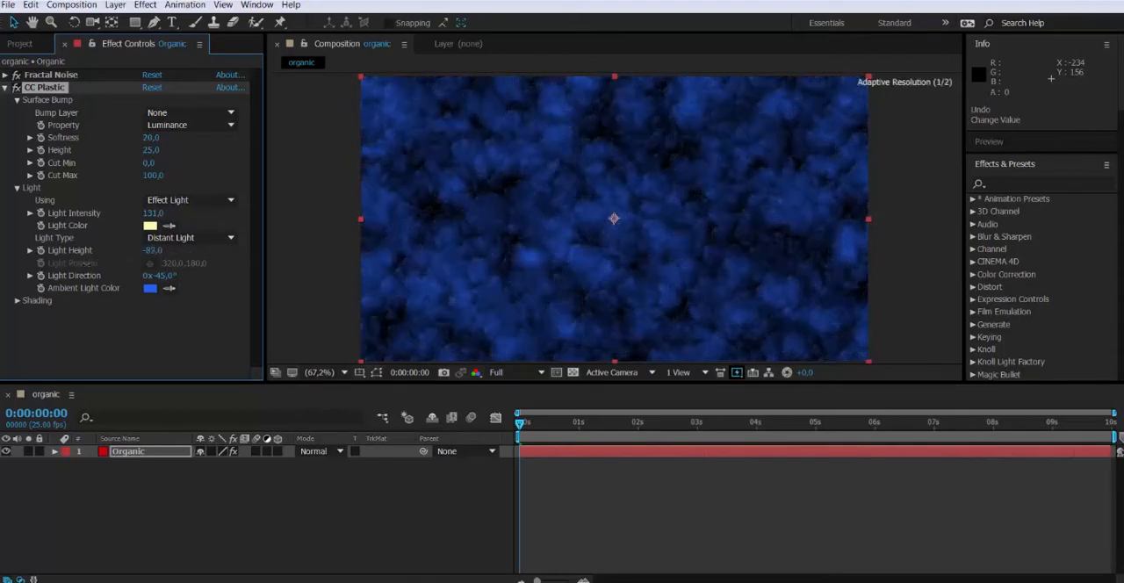
Raise the light height to 80 and rotate the light direction to 0x+50°.
{"action": "left_click_drag", "start_coordinate": [155, 250], "coordinate": [155, 246]}
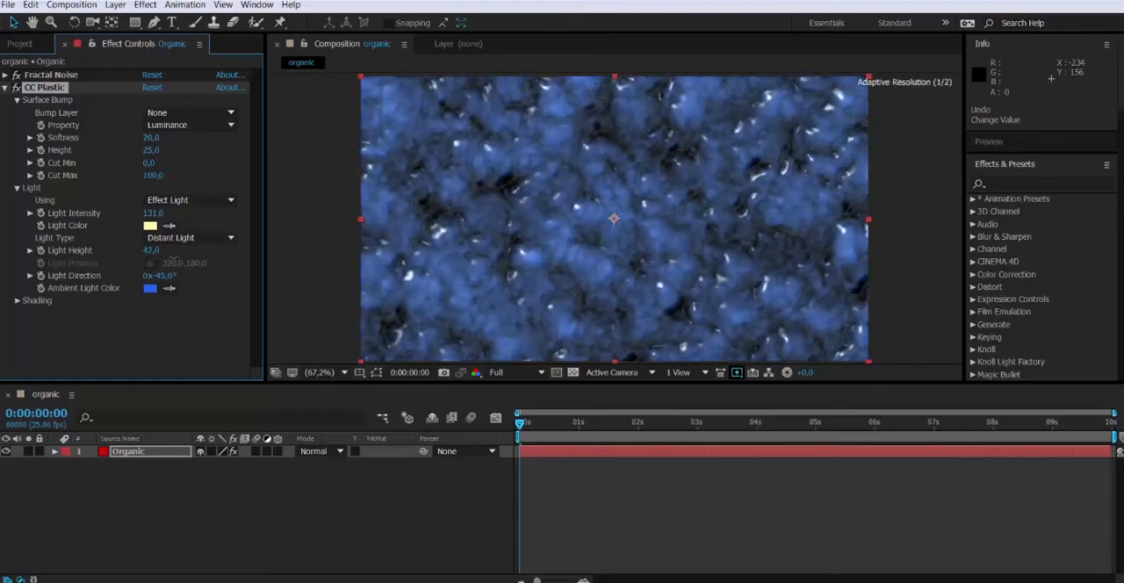
{"action": "left_click", "coordinate": [151, 250]}
{"action": "type", "text": "82"}
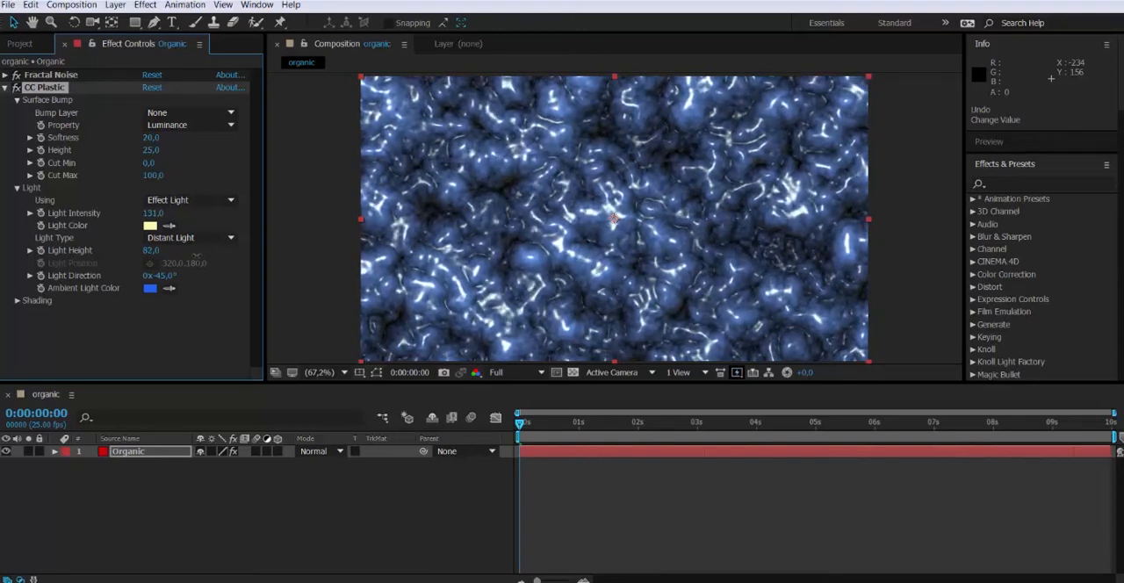
{"action": "left_click_drag", "start_coordinate": [151, 250], "coordinate": [159, 249]}
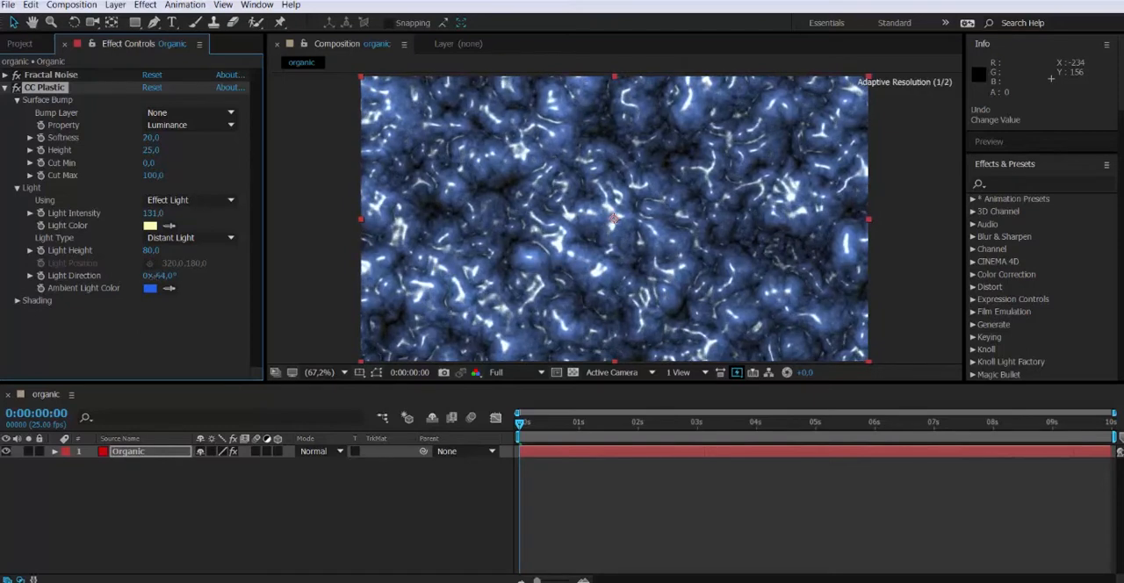
{"action": "left_click_drag", "start_coordinate": [158, 274], "coordinate": [165, 274]}
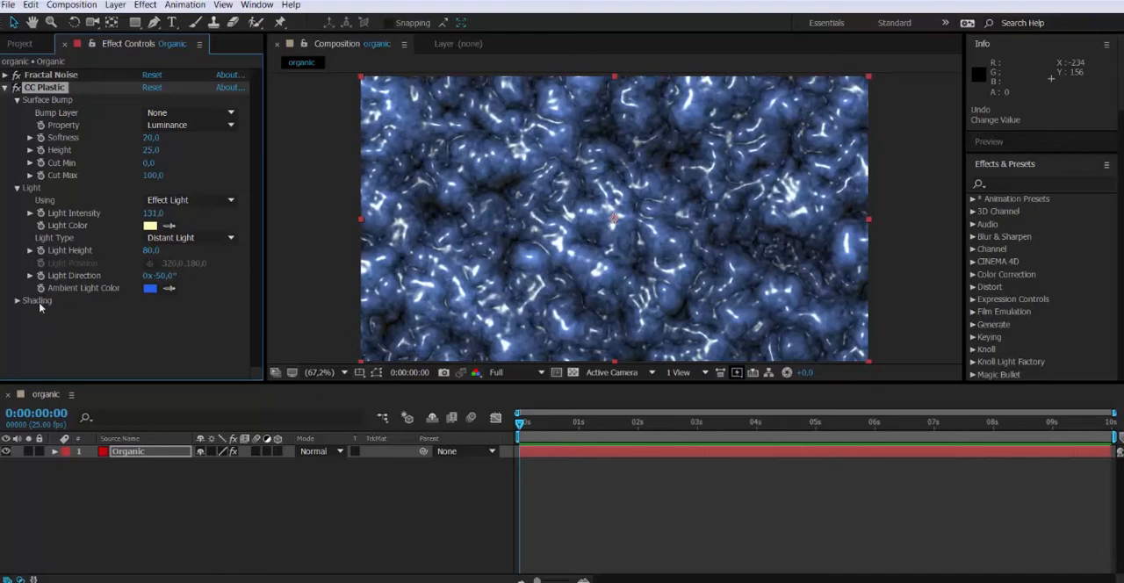
In Shading, raise Ambient to 99 and tone Specular down to 61.8.
{"action": "left_click", "coordinate": [18, 301]}
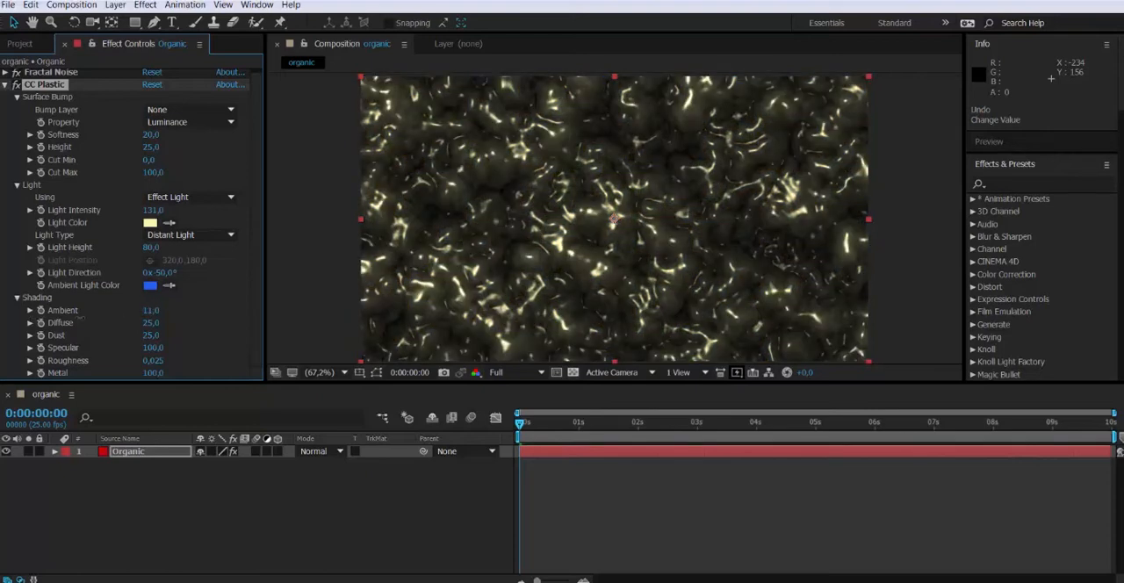
{"action": "left_click_drag", "start_coordinate": [153, 309], "coordinate": [153, 302]}
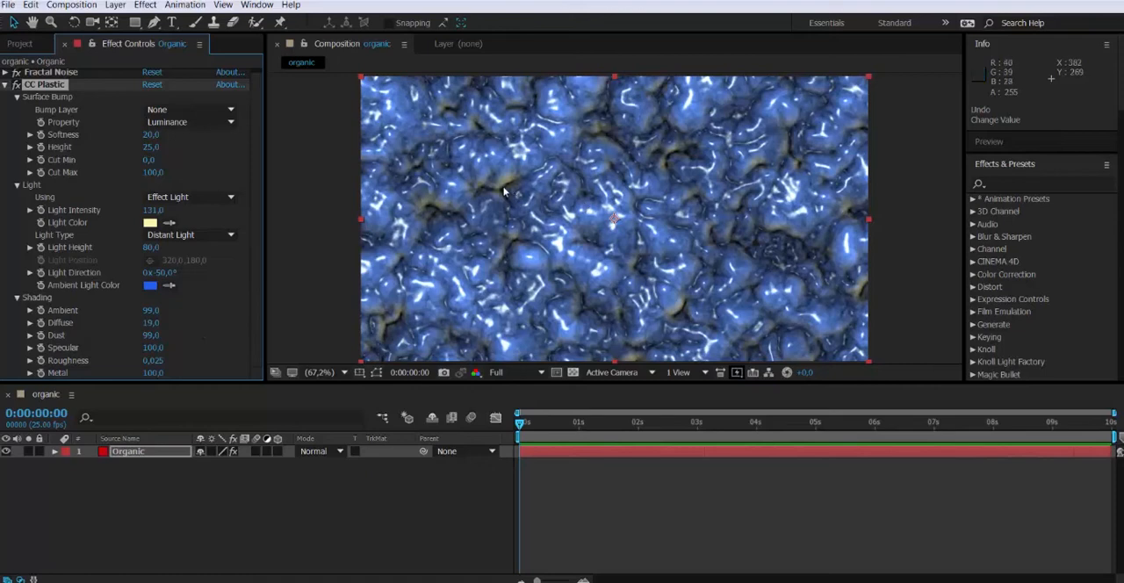
{"action": "mouse_move", "coordinate": [455, 215]}
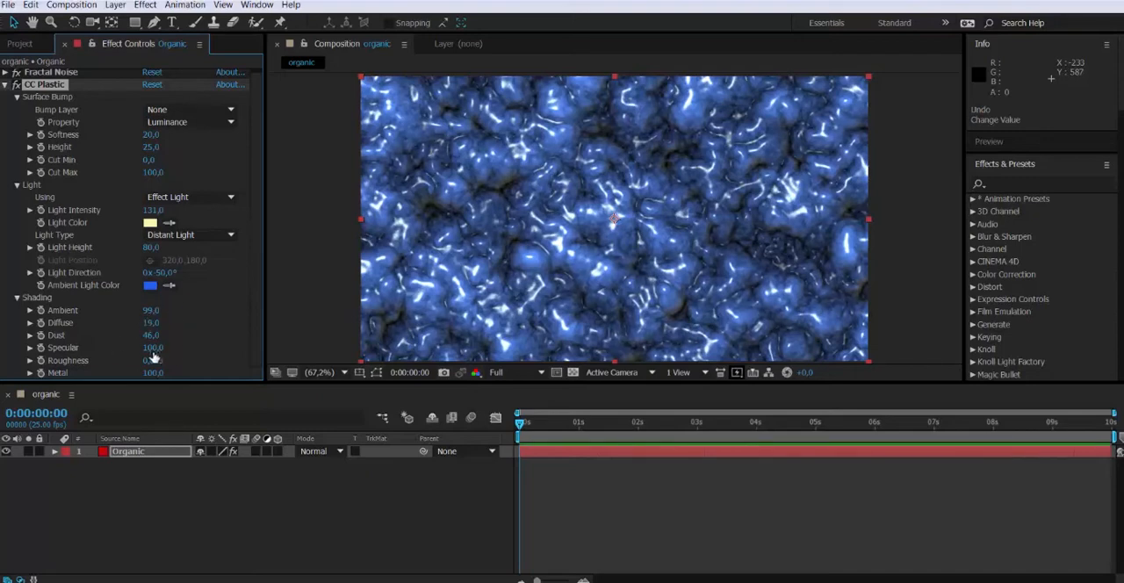
{"action": "left_click_drag", "start_coordinate": [153, 360], "coordinate": [156, 360]}
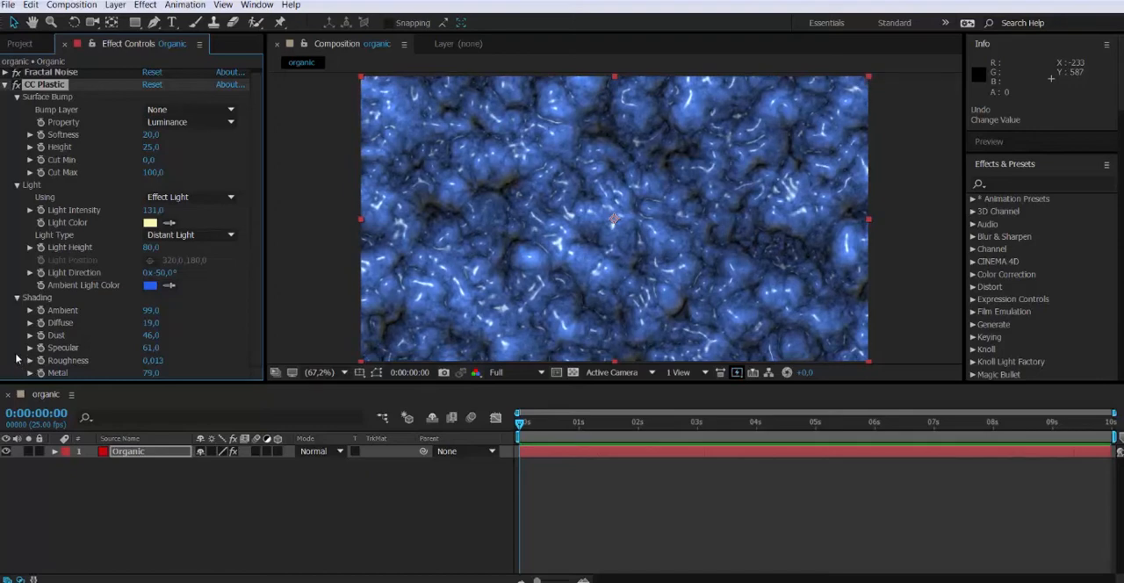
{"action": "mouse_move", "coordinate": [122, 299]}
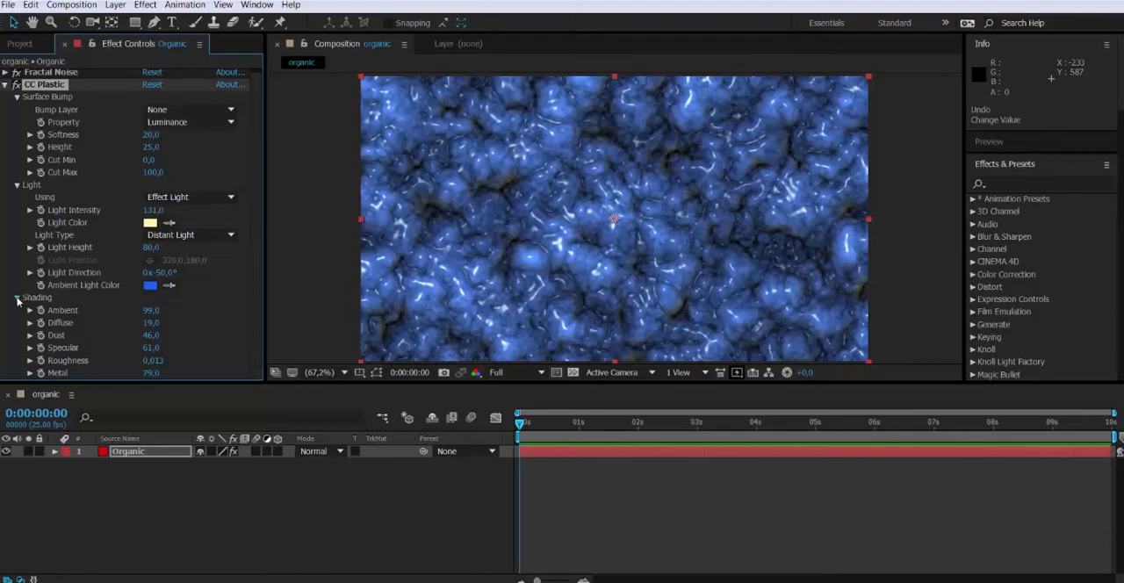
In Surface Bump, raise Softness to 17.4 and increase the bump height.
{"action": "left_click", "coordinate": [18, 186]}
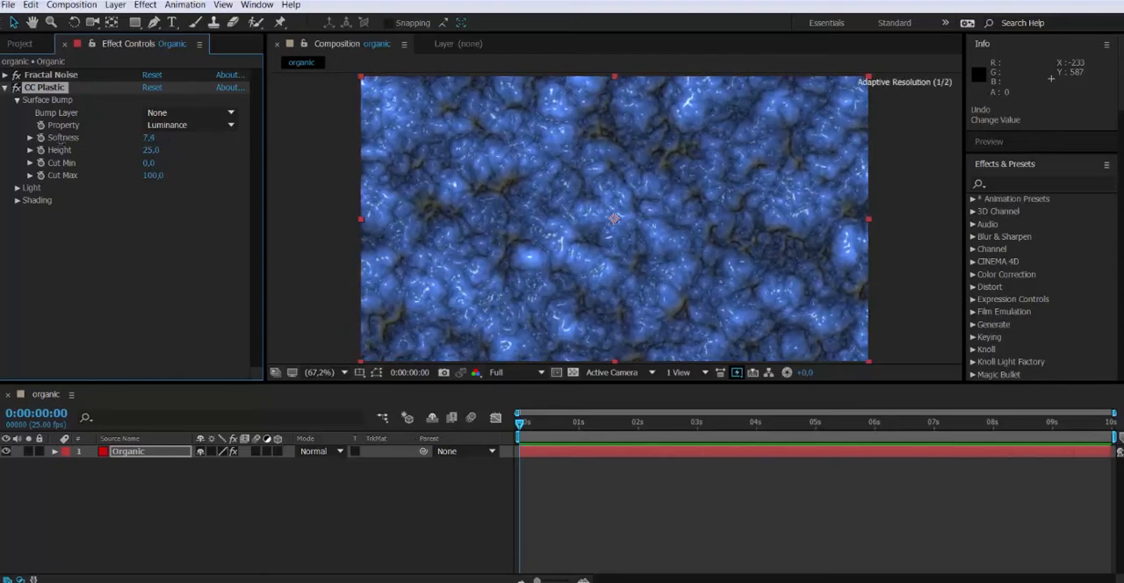
{"action": "left_click_drag", "start_coordinate": [149, 137], "coordinate": [162, 137]}
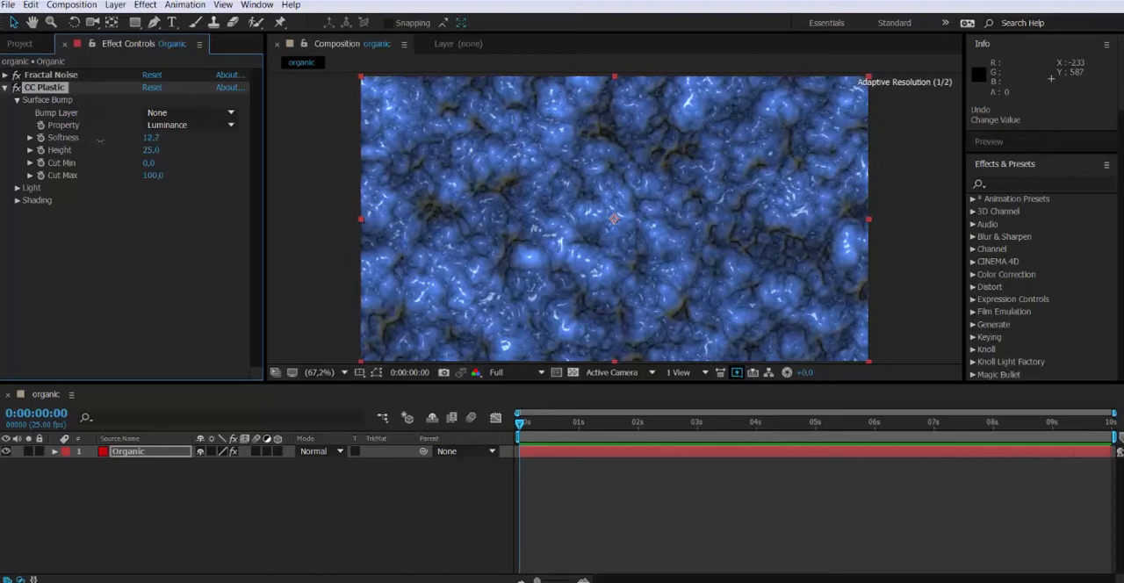
{"action": "left_click_drag", "start_coordinate": [151, 137], "coordinate": [157, 137]}
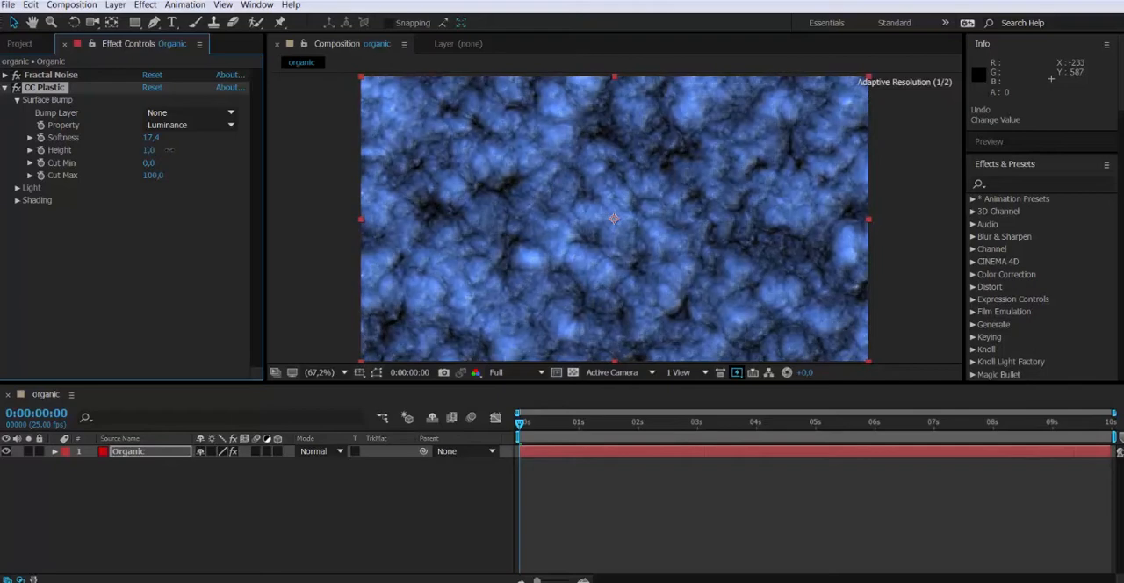
{"action": "left_click_drag", "start_coordinate": [153, 149], "coordinate": [133, 149]}
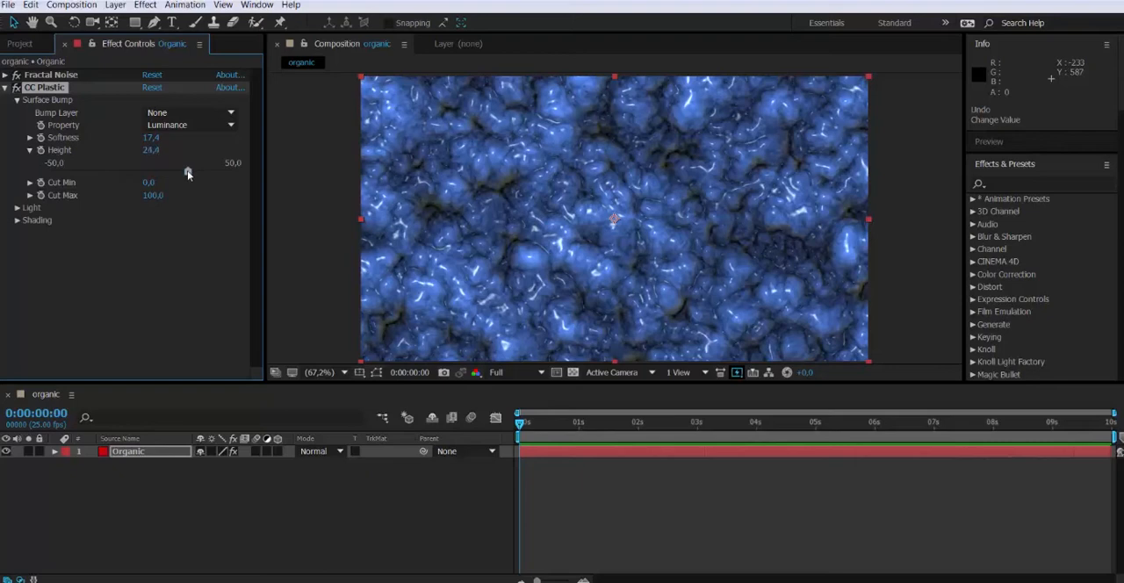
Settle the bump height at 23.6, test Cut Min and return it to 0.
{"action": "left_click_drag", "start_coordinate": [188, 170], "coordinate": [162, 170]}
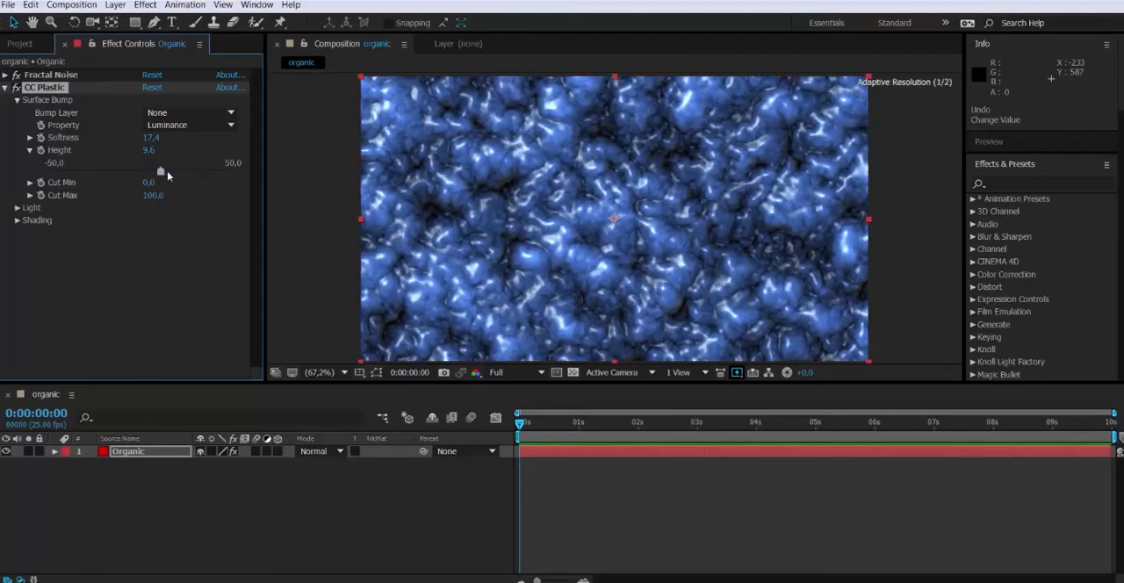
{"action": "left_click_drag", "start_coordinate": [162, 168], "coordinate": [197, 169]}
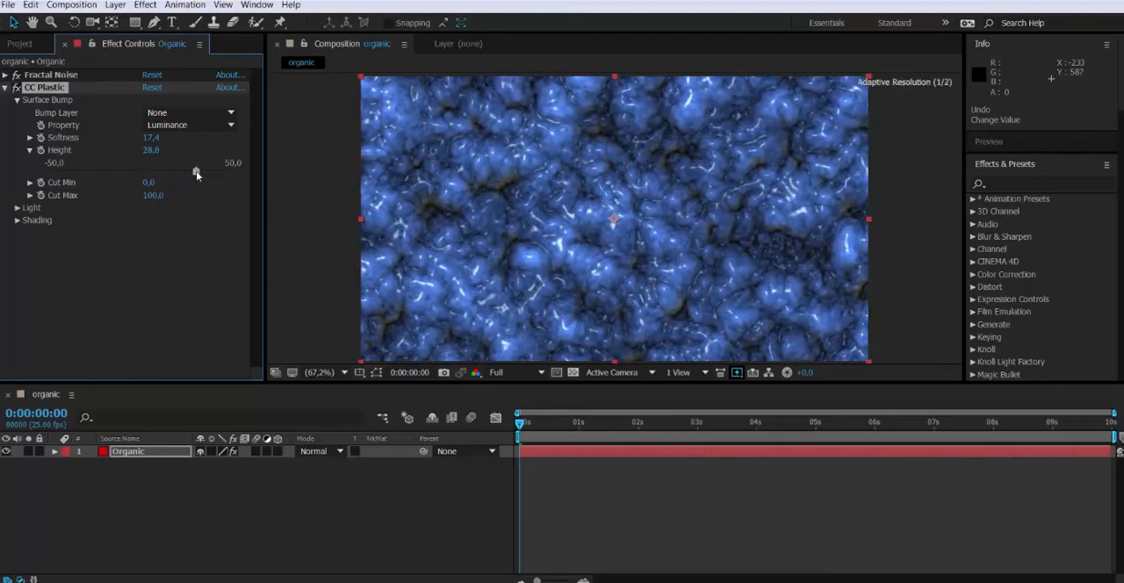
{"action": "left_click_drag", "start_coordinate": [197, 172], "coordinate": [186, 172]}
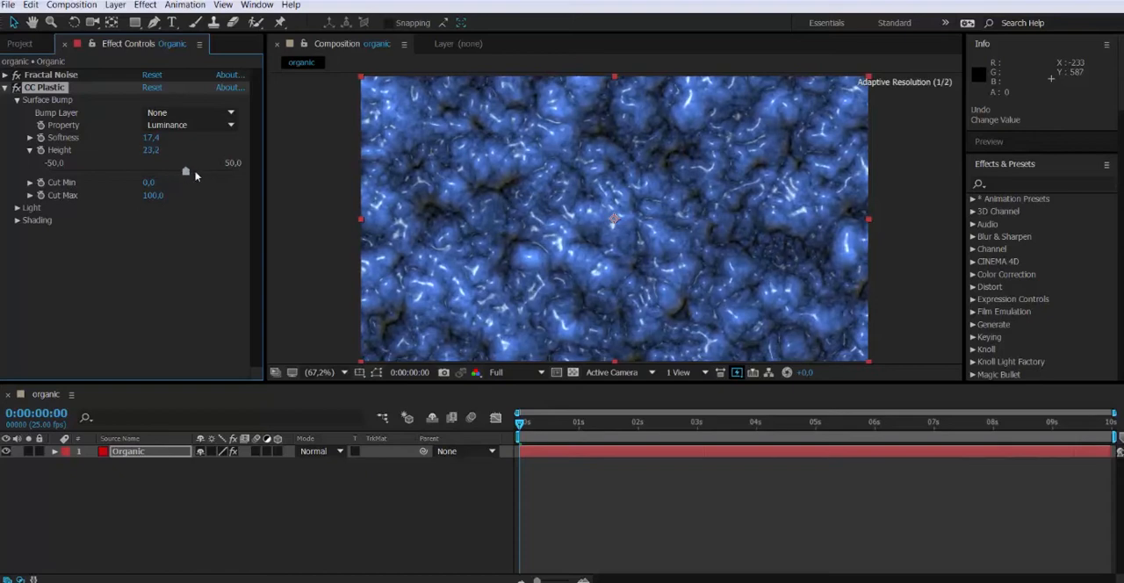
{"action": "left_click_drag", "start_coordinate": [186, 171], "coordinate": [190, 170]}
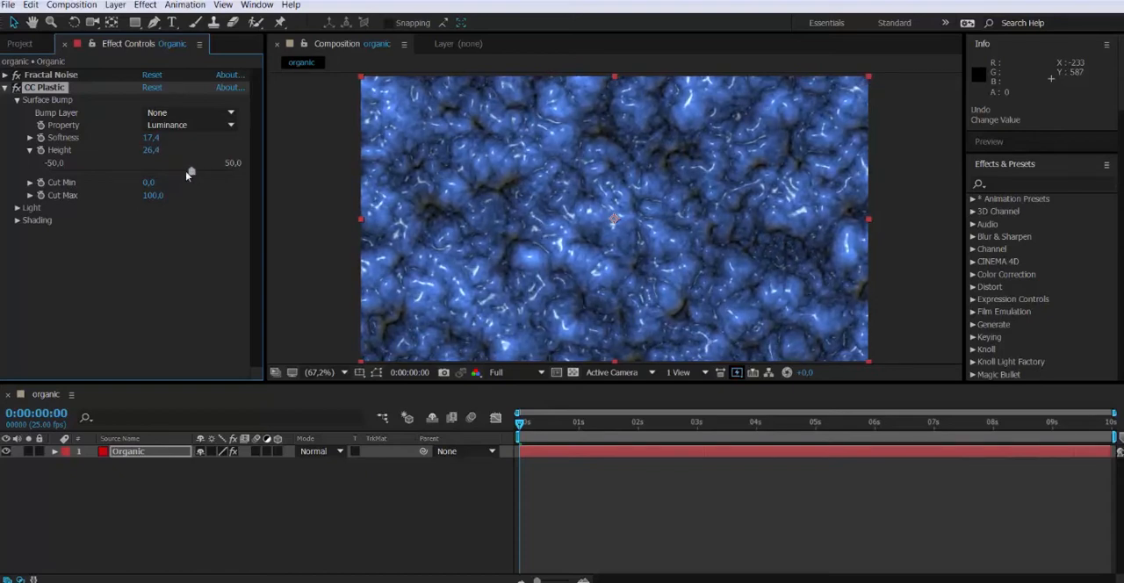
{"action": "left_click_drag", "start_coordinate": [192, 172], "coordinate": [186, 173]}
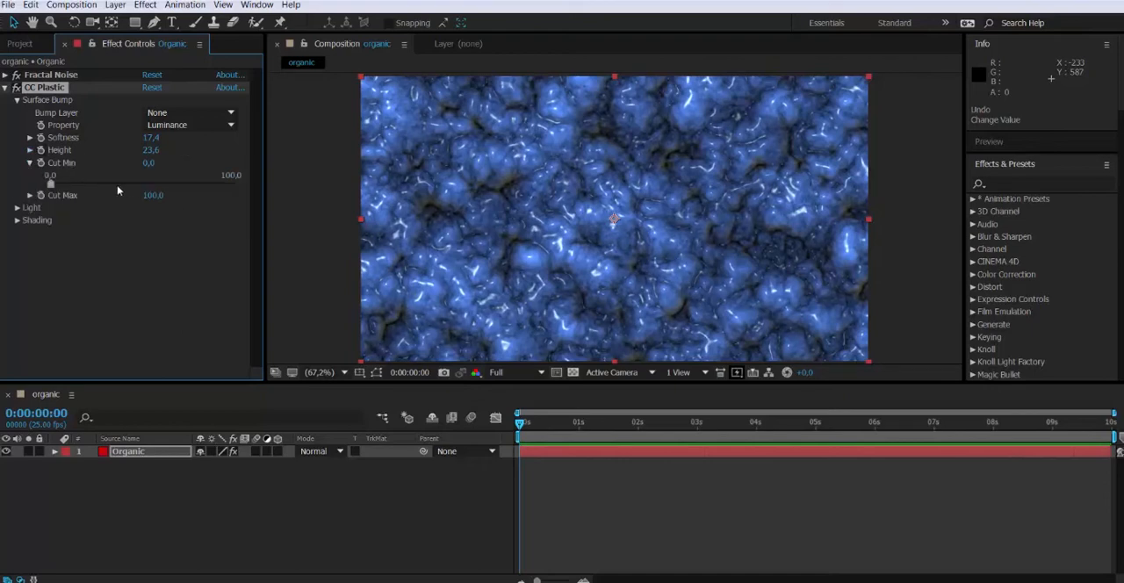
{"action": "left_click_drag", "start_coordinate": [49, 179], "coordinate": [161, 186]}
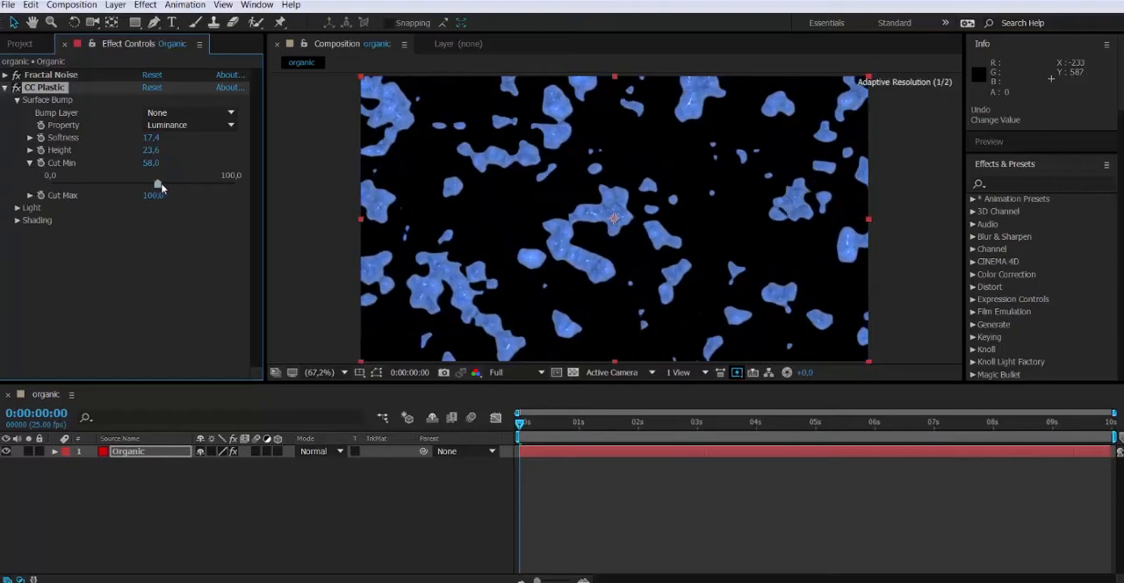
{"action": "left_click_drag", "start_coordinate": [161, 185], "coordinate": [53, 184]}
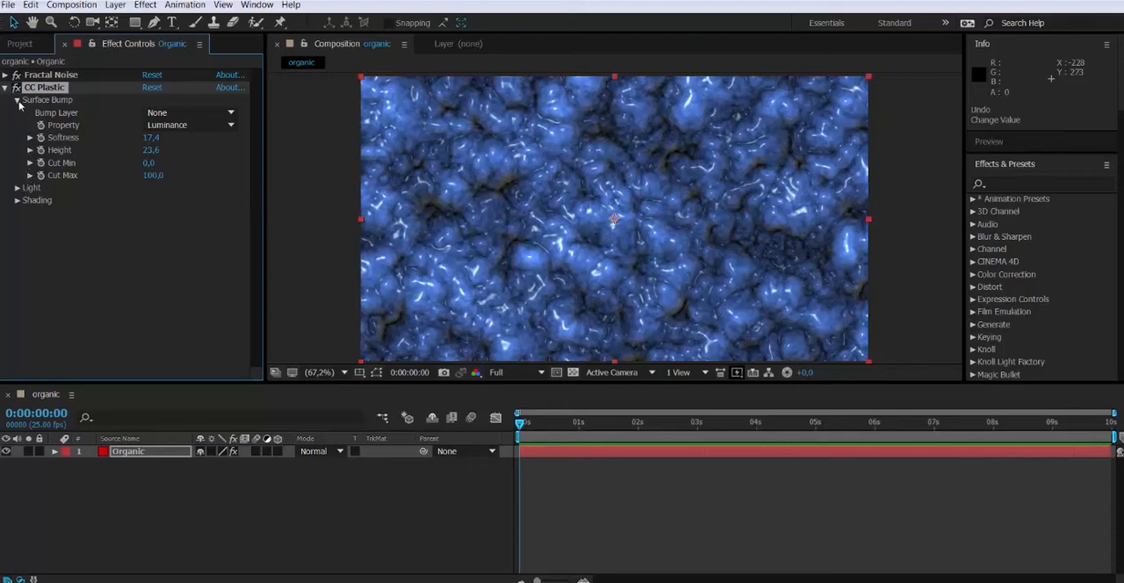
Fold away CC Plastic and reopen the Fractal Noise settings.
{"action": "left_click", "coordinate": [17, 98]}
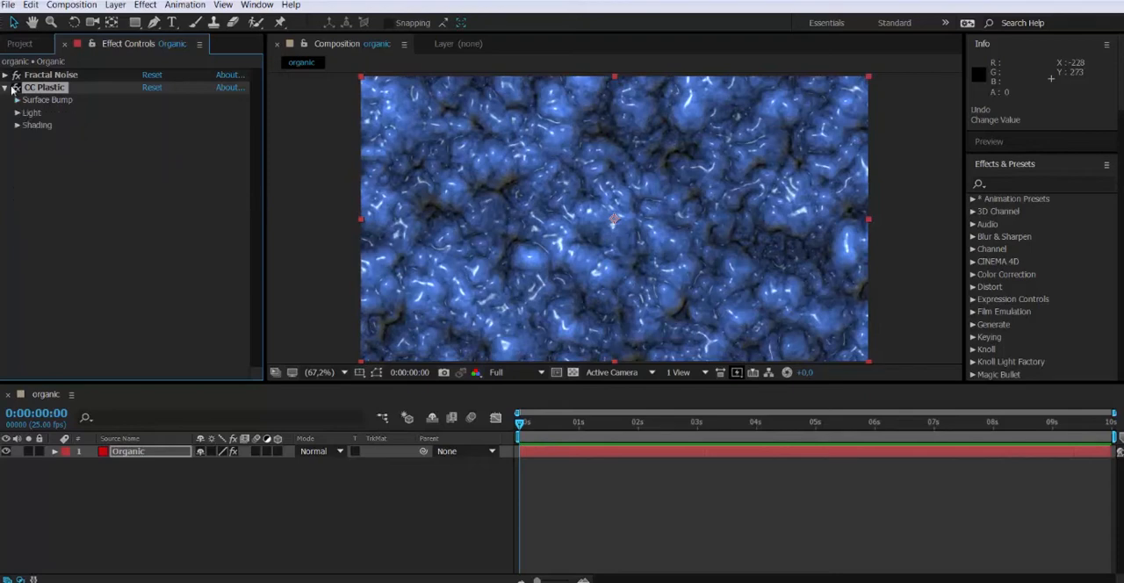
{"action": "left_click", "coordinate": [5, 74]}
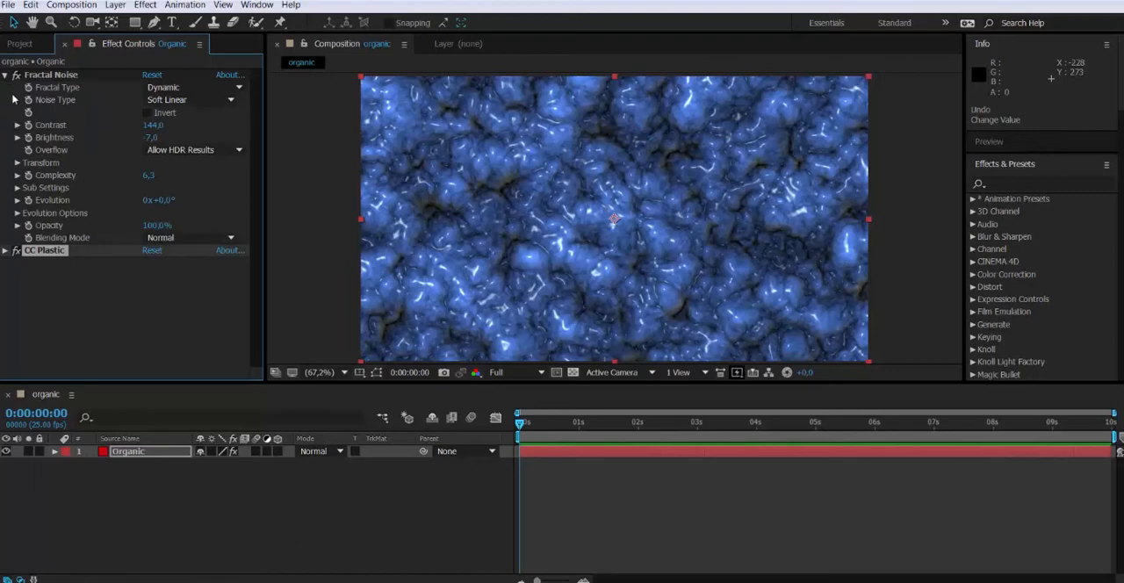
{"action": "mouse_move", "coordinate": [558, 428]}
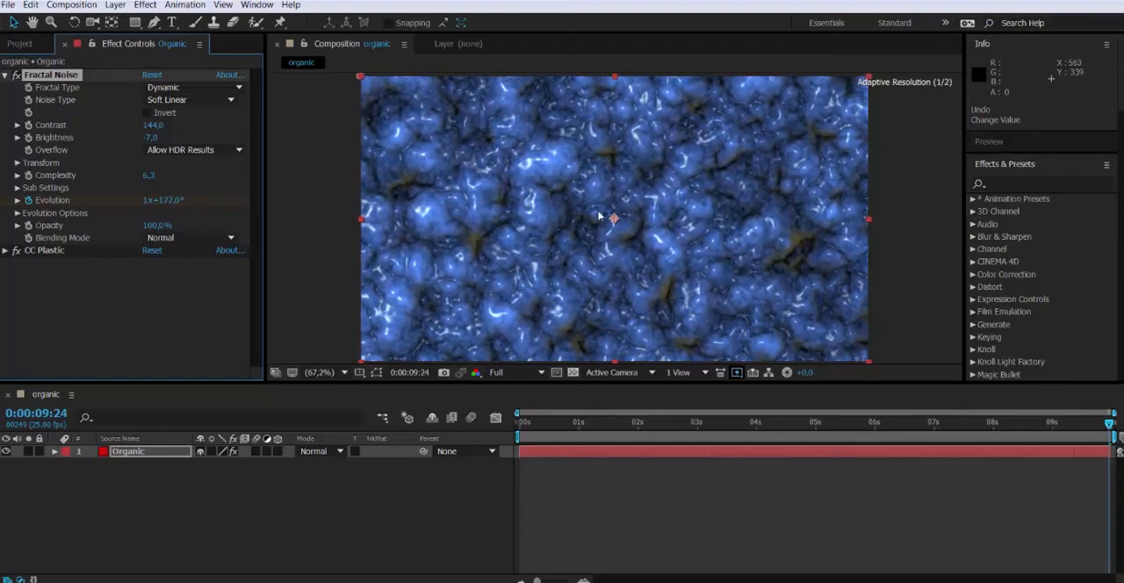
{"action": "mouse_move", "coordinate": [408, 190]}
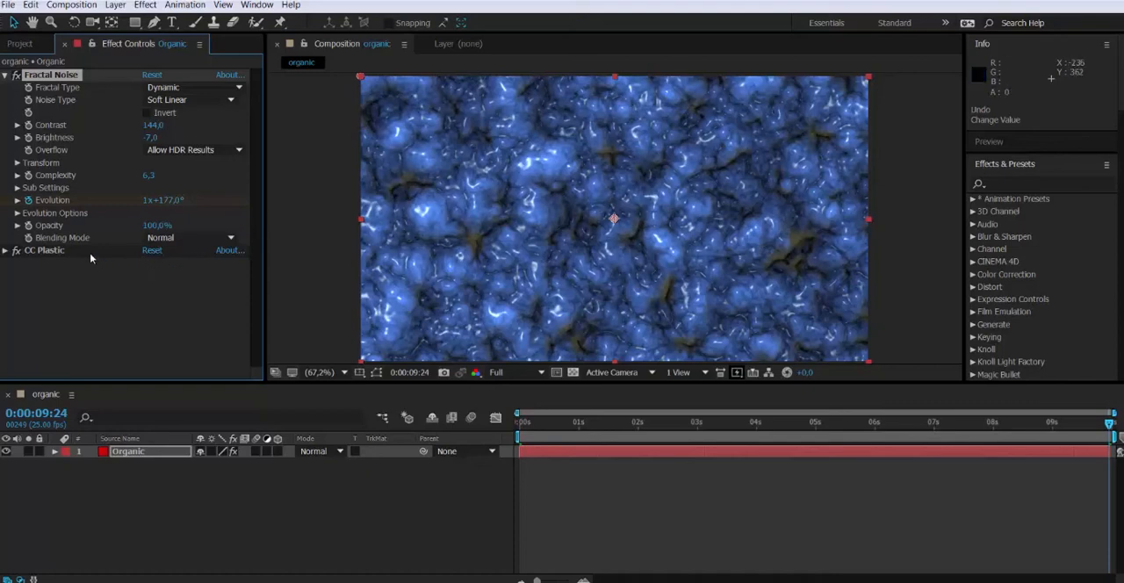
Lower CC Plastic's Dust amount to about 2 and fold the effect away.
{"action": "left_click", "coordinate": [7, 249]}
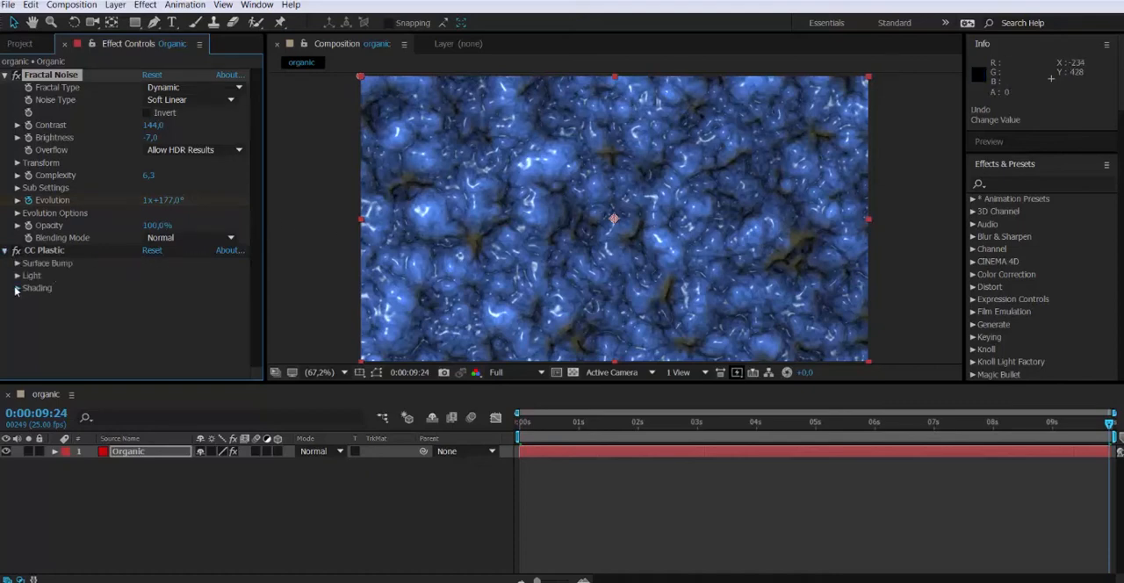
{"action": "left_click", "coordinate": [18, 288]}
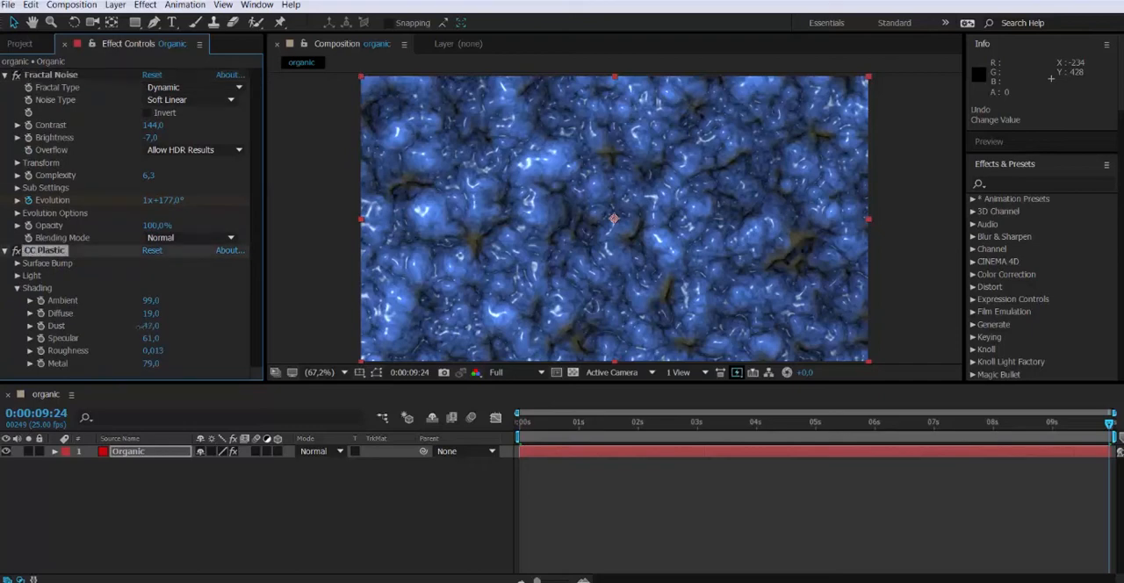
{"action": "left_click_drag", "start_coordinate": [147, 325], "coordinate": [161, 325]}
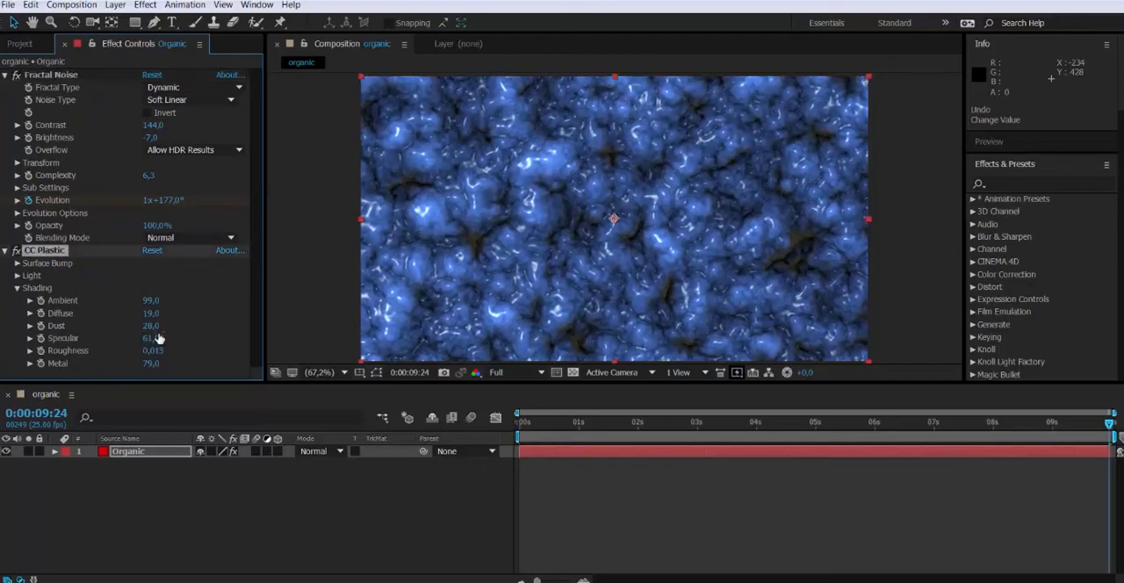
{"action": "left_click_drag", "start_coordinate": [151, 325], "coordinate": [151, 325]}
{"action": "type", "text": "22"}
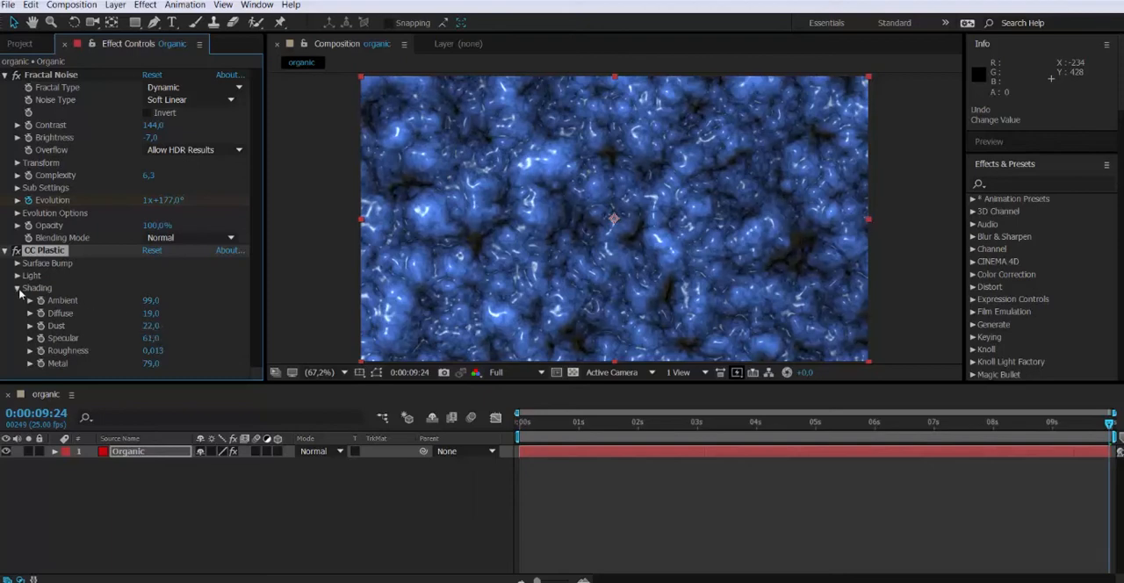
{"action": "left_click", "coordinate": [5, 250]}
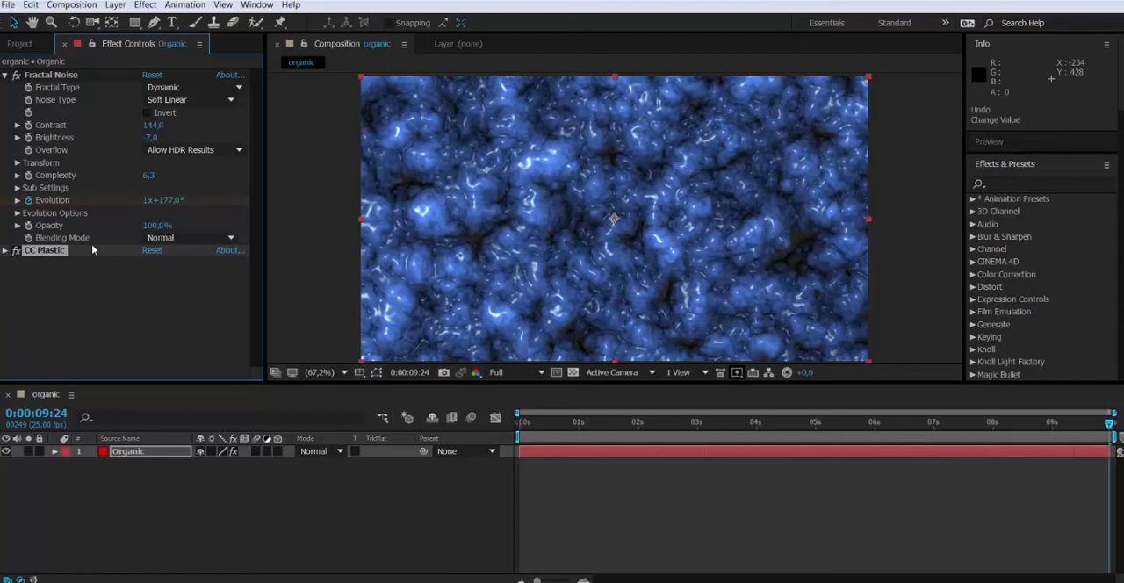
In Sub Settings, rotate Sub Rotation to about 4° and set Sub Scaling to 56.
{"action": "left_click", "coordinate": [18, 186]}
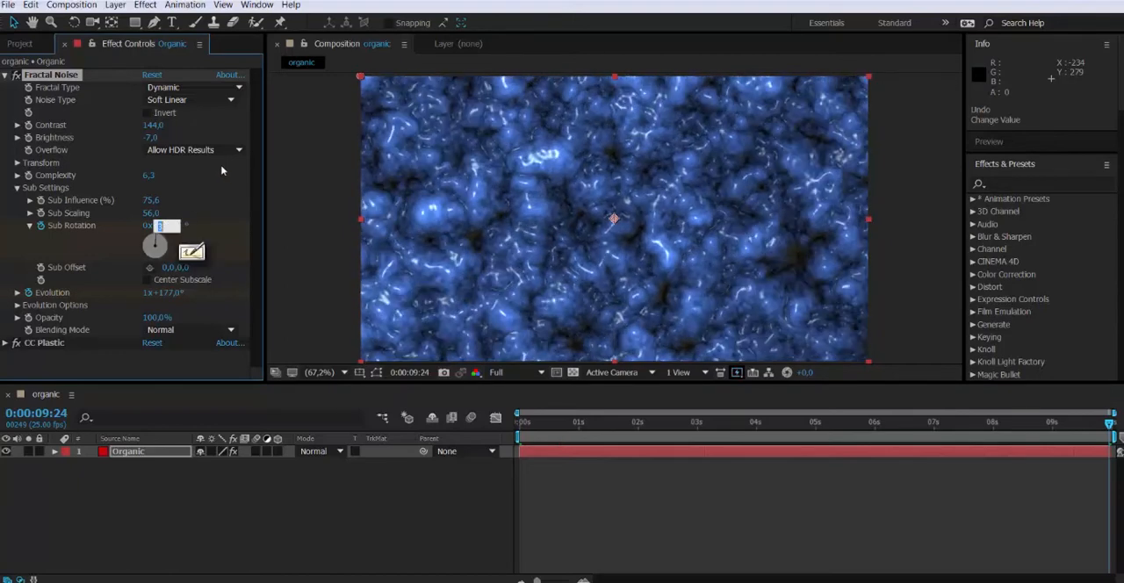
{"action": "left_click_drag", "start_coordinate": [156, 237], "coordinate": [155, 255]}
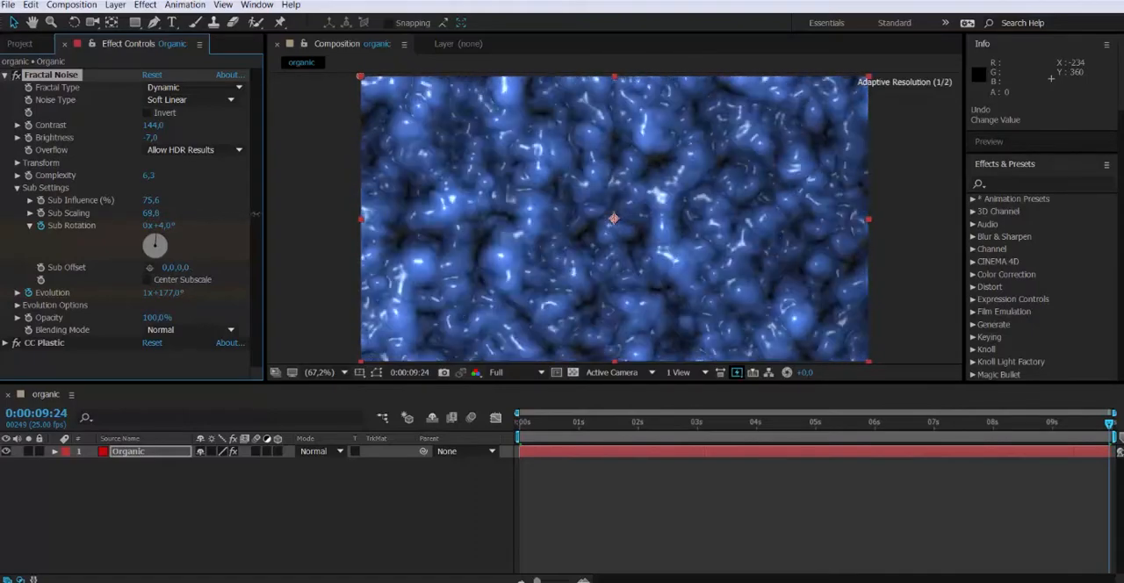
{"action": "left_click_drag", "start_coordinate": [151, 212], "coordinate": [147, 213]}
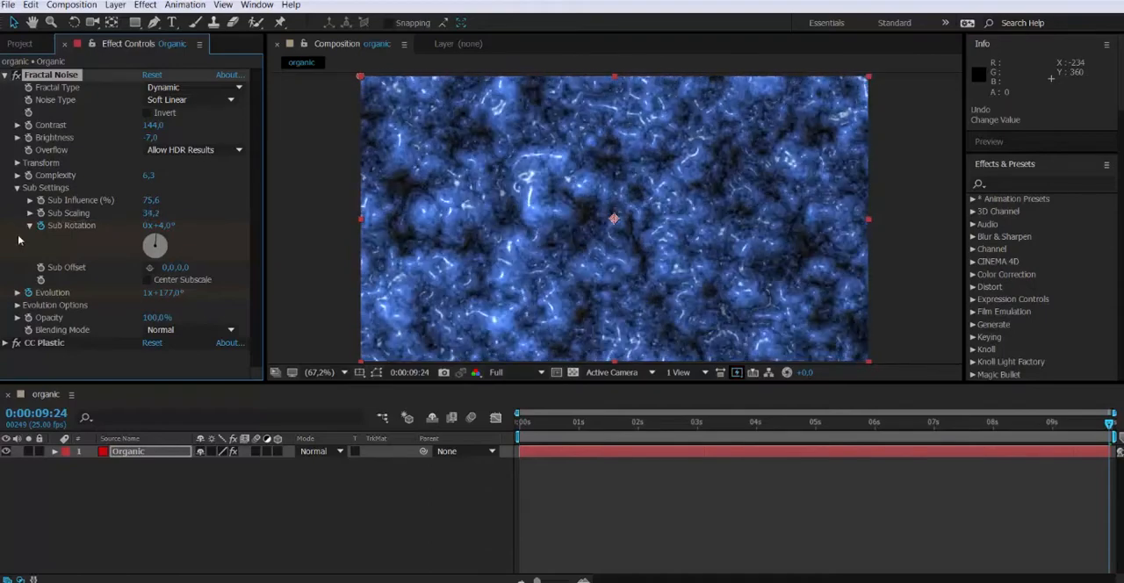
{"action": "left_click_drag", "start_coordinate": [151, 212], "coordinate": [175, 212]}
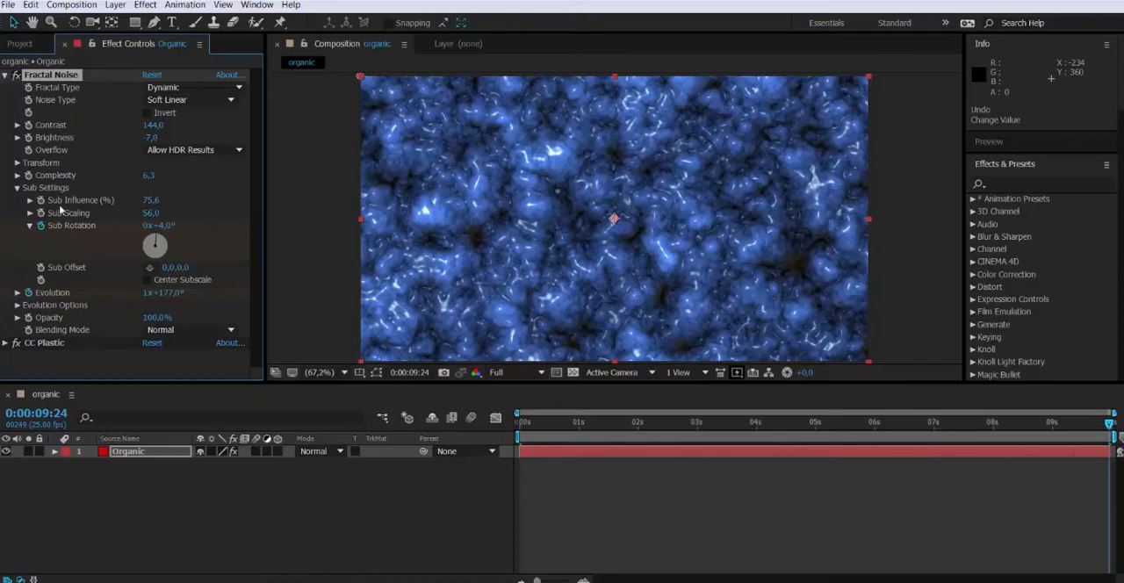
{"action": "left_click", "coordinate": [28, 225]}
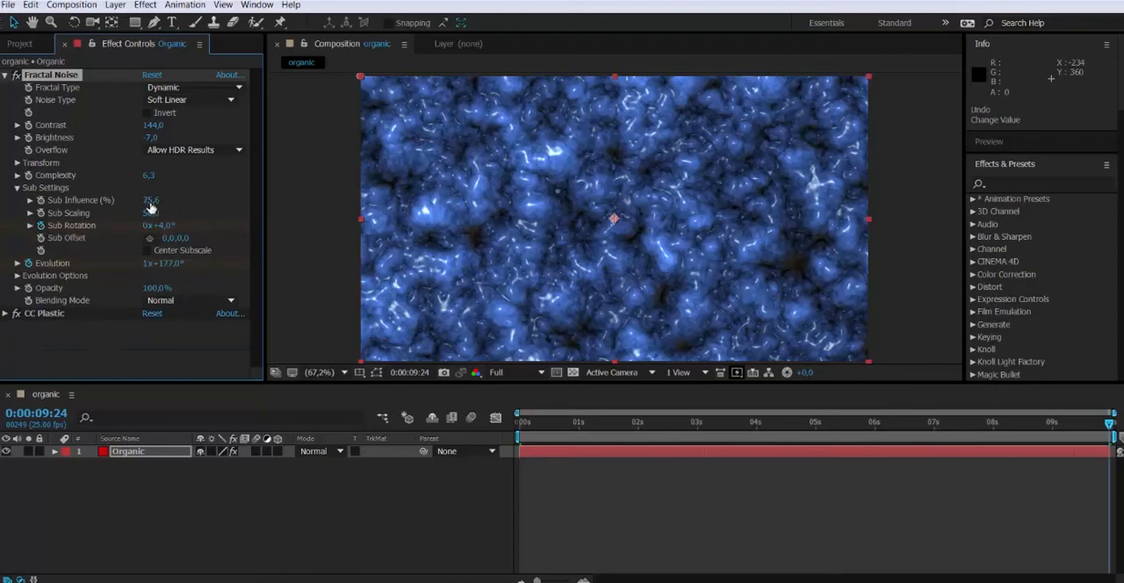
Scrub Sub Influence up to 100 and back down toward 75.
{"action": "left_click_drag", "start_coordinate": [151, 201], "coordinate": [176, 200]}
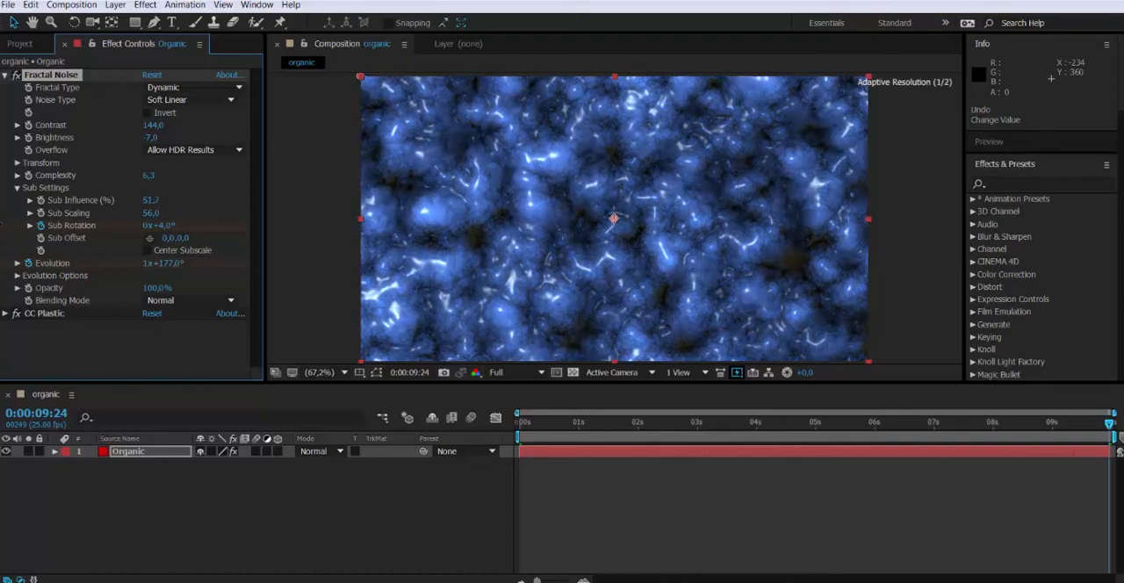
{"action": "left_click_drag", "start_coordinate": [151, 198], "coordinate": [167, 198]}
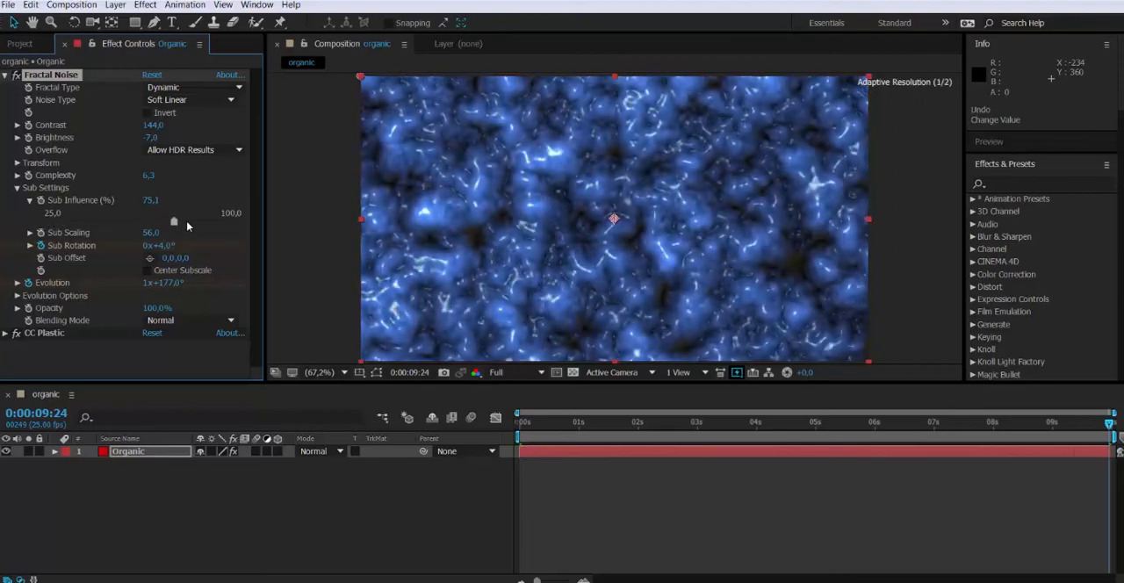
{"action": "left_click_drag", "start_coordinate": [174, 221], "coordinate": [236, 221]}
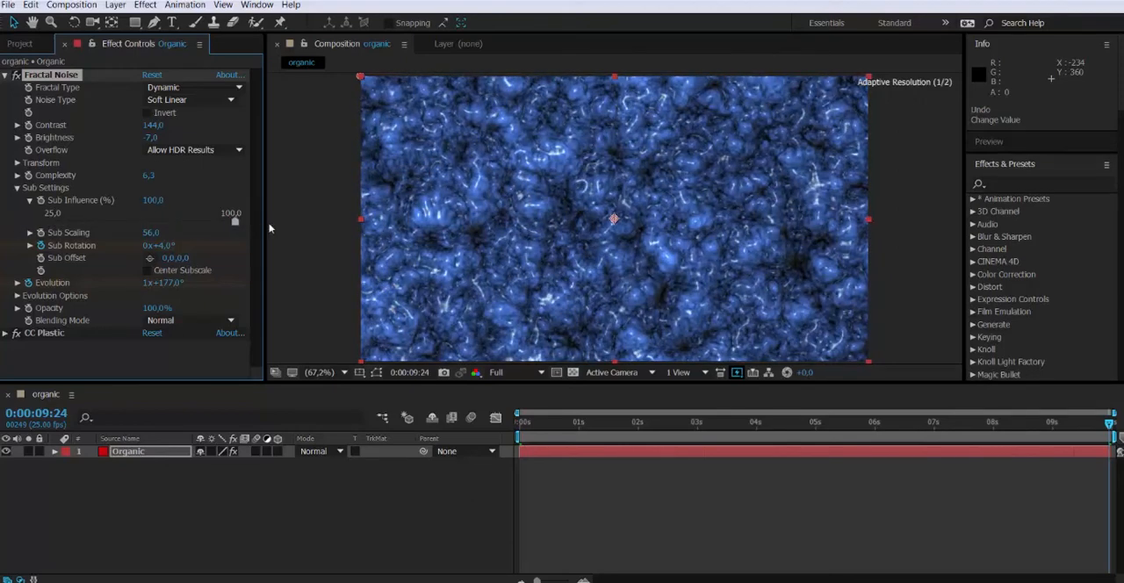
{"action": "left_click_drag", "start_coordinate": [236, 221], "coordinate": [176, 221]}
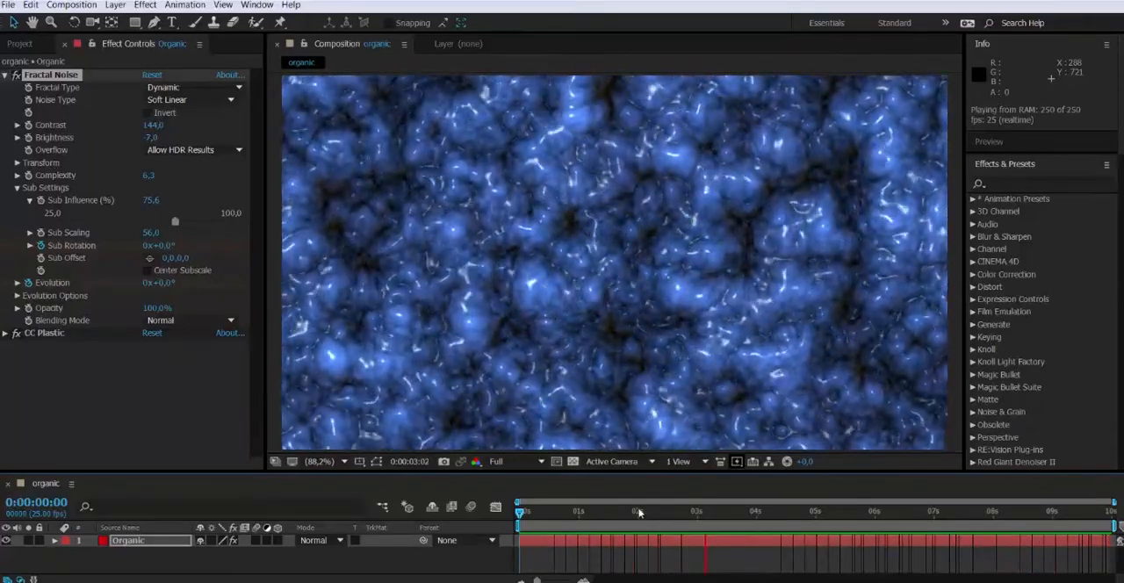
Stop the RAM preview and fold away the Sub Settings group.
{"action": "left_click", "coordinate": [636, 509]}
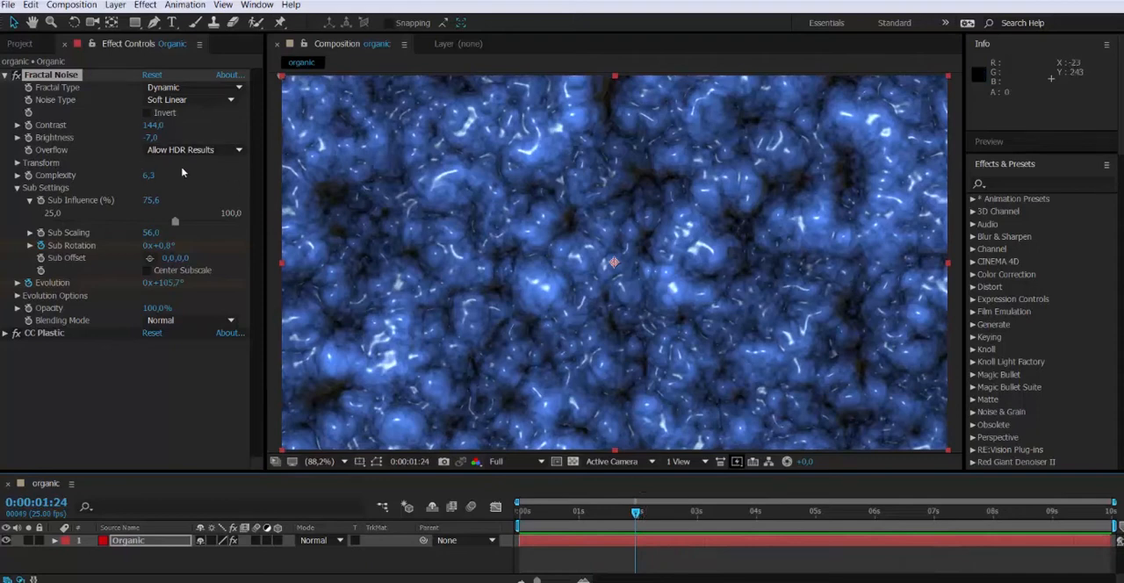
{"action": "left_click", "coordinate": [17, 186]}
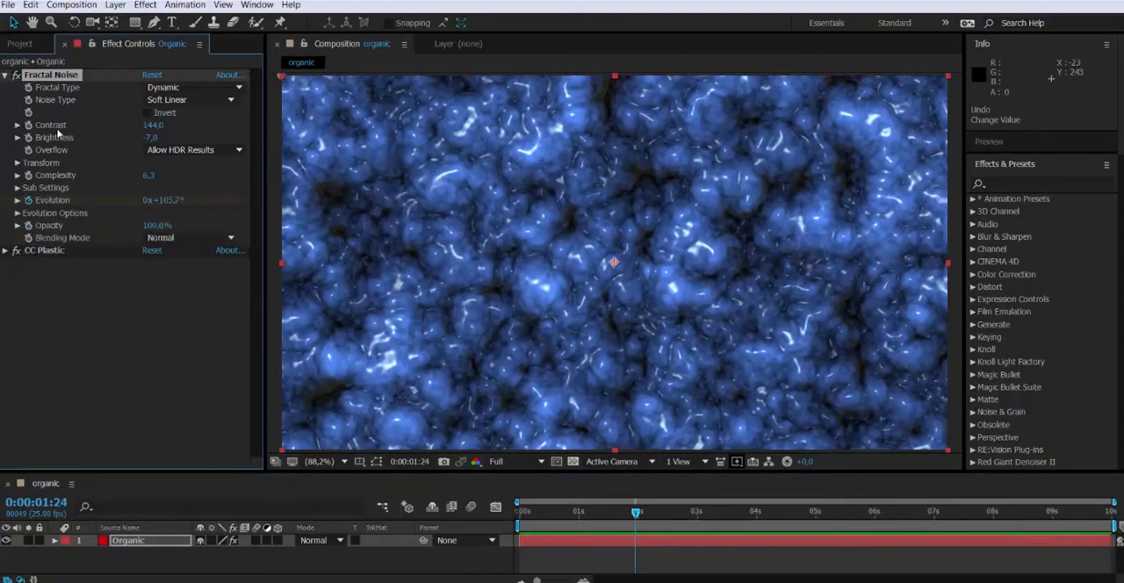
Invert the Fractal Noise and reopen CC Plastic's Surface Bump controls.
{"action": "left_click", "coordinate": [5, 74]}
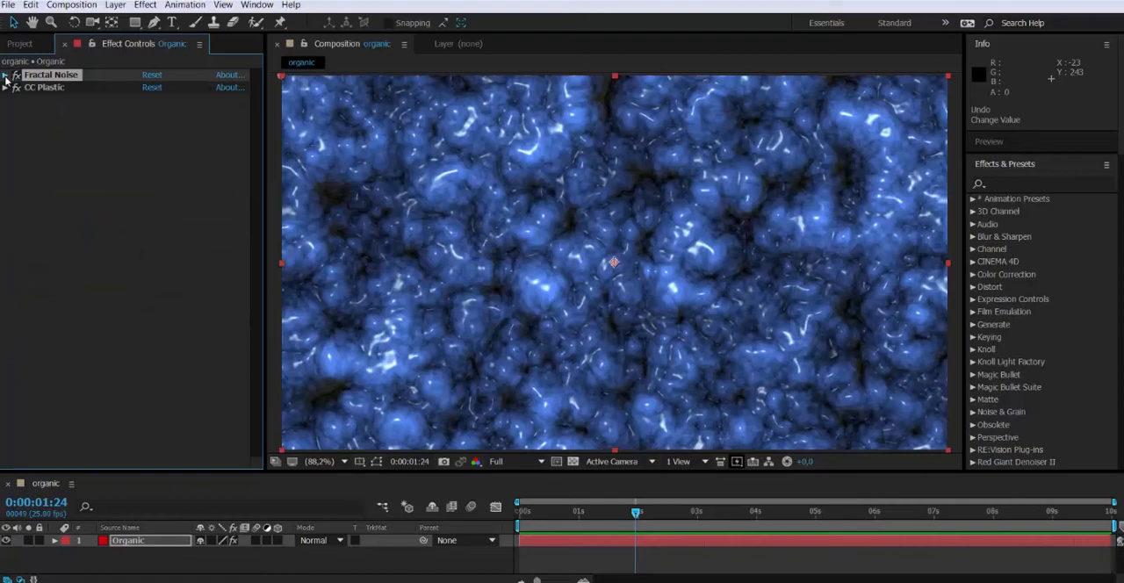
{"action": "left_click", "coordinate": [5, 74]}
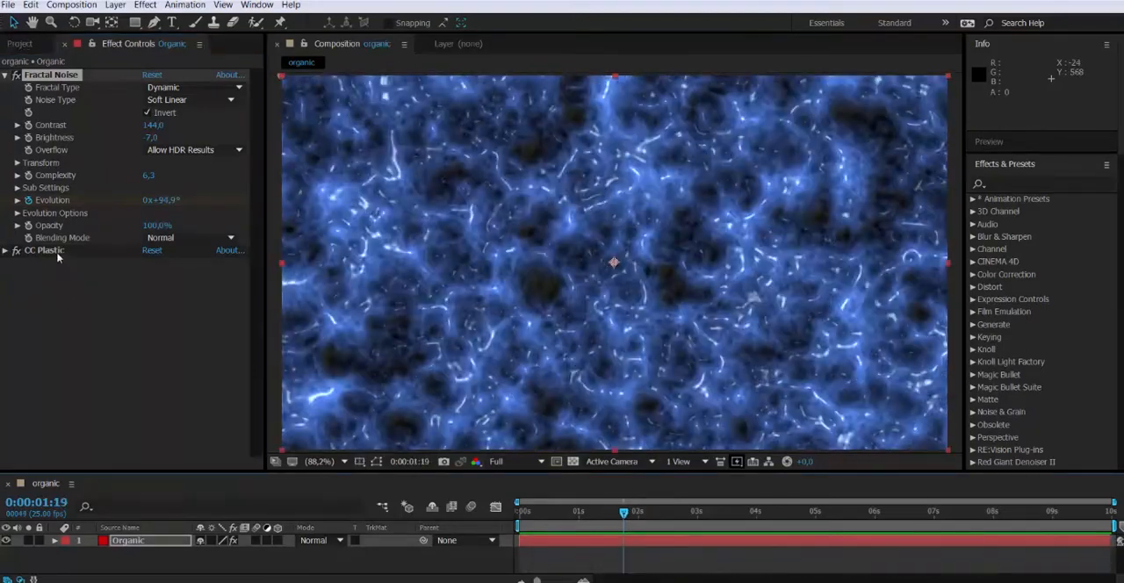
{"action": "left_click", "coordinate": [7, 249]}
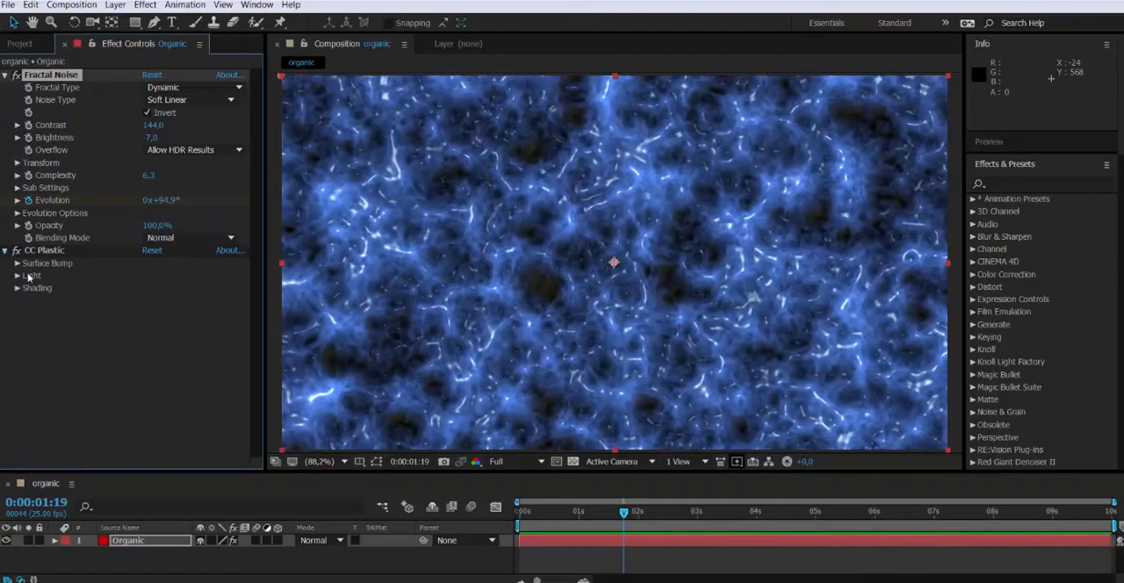
{"action": "left_click", "coordinate": [18, 264]}
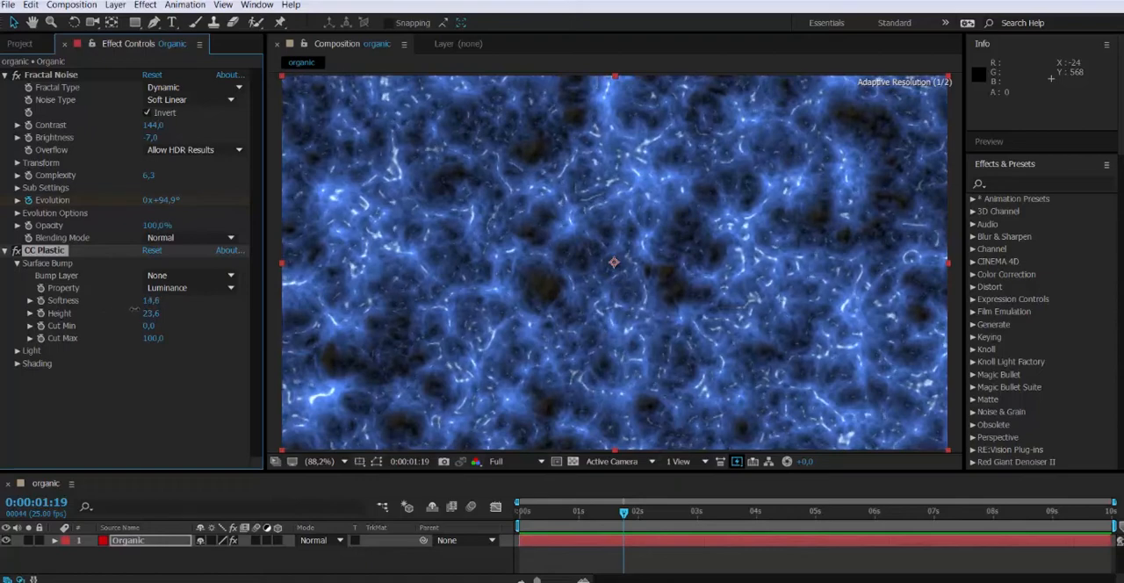
Tweak the surface bump, then lower Specular to 18 and Metal to 52 in Shading.
{"action": "left_click_drag", "start_coordinate": [151, 313], "coordinate": [151, 325]}
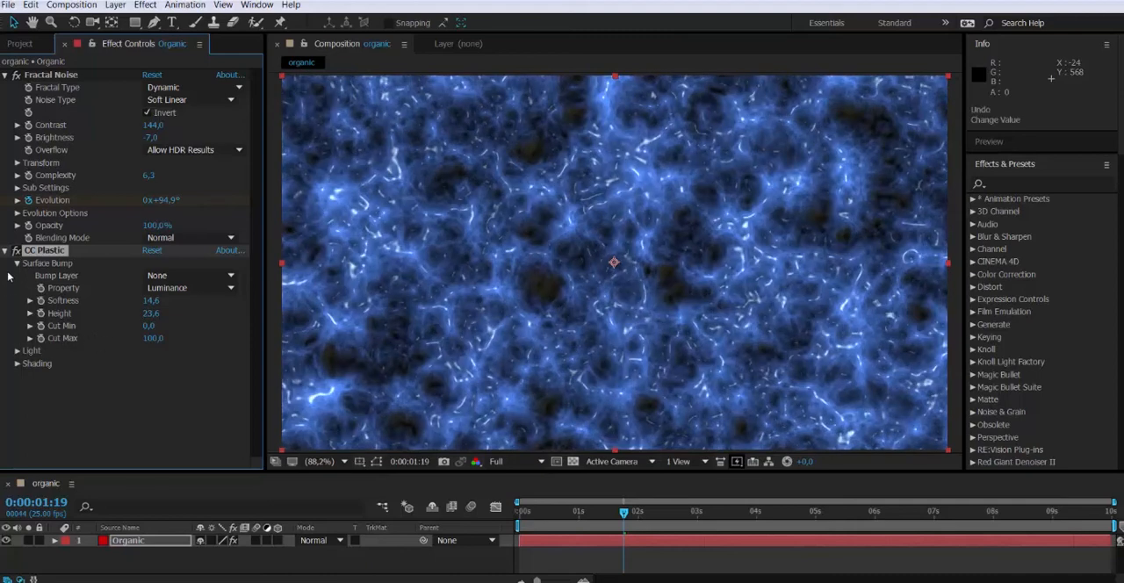
{"action": "left_click", "coordinate": [18, 288]}
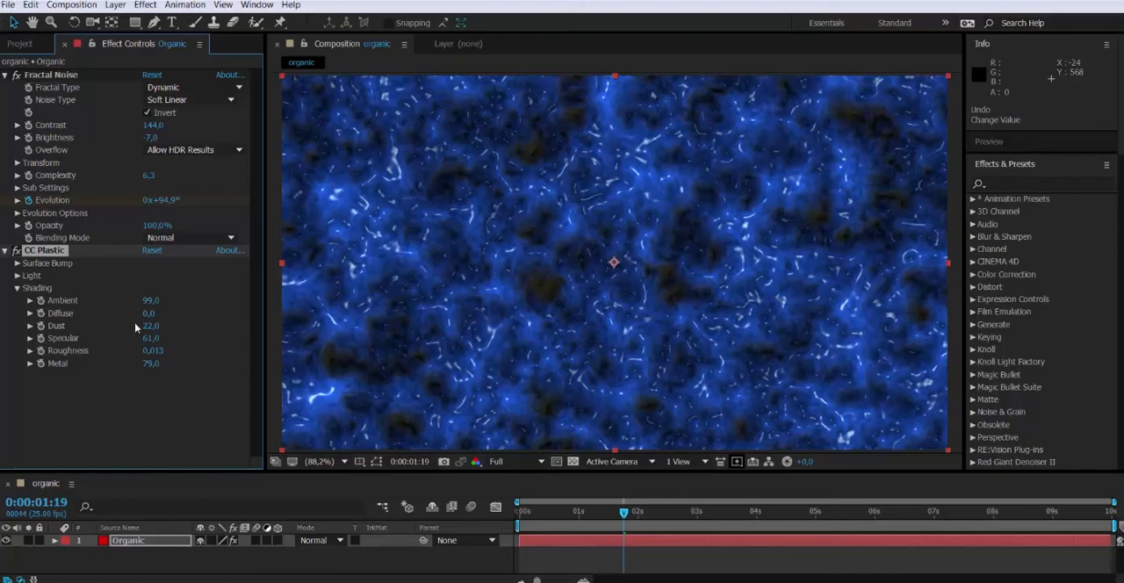
{"action": "left_click_drag", "start_coordinate": [148, 313], "coordinate": [176, 313]}
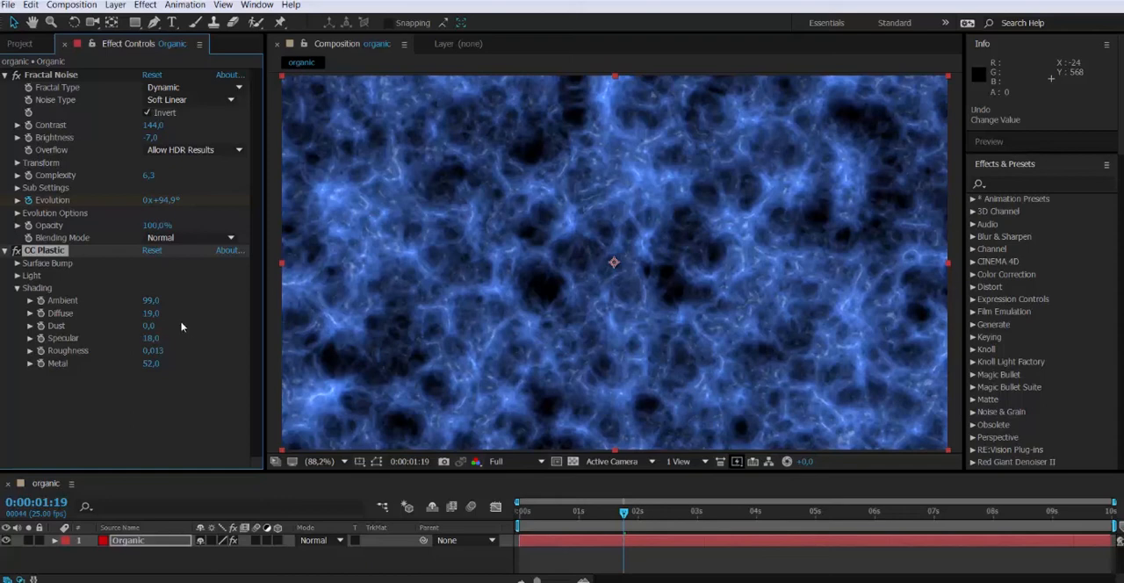
Retune Fractal Noise Sub Influence to about 74 in the Sub Settings.
{"action": "left_click", "coordinate": [5, 249]}
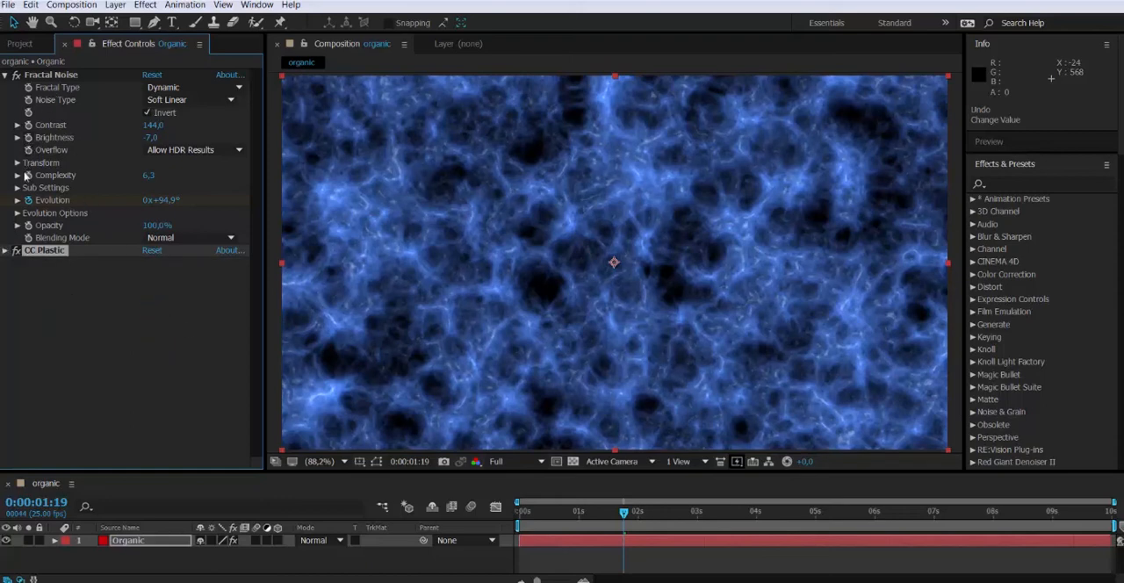
{"action": "left_click", "coordinate": [17, 186]}
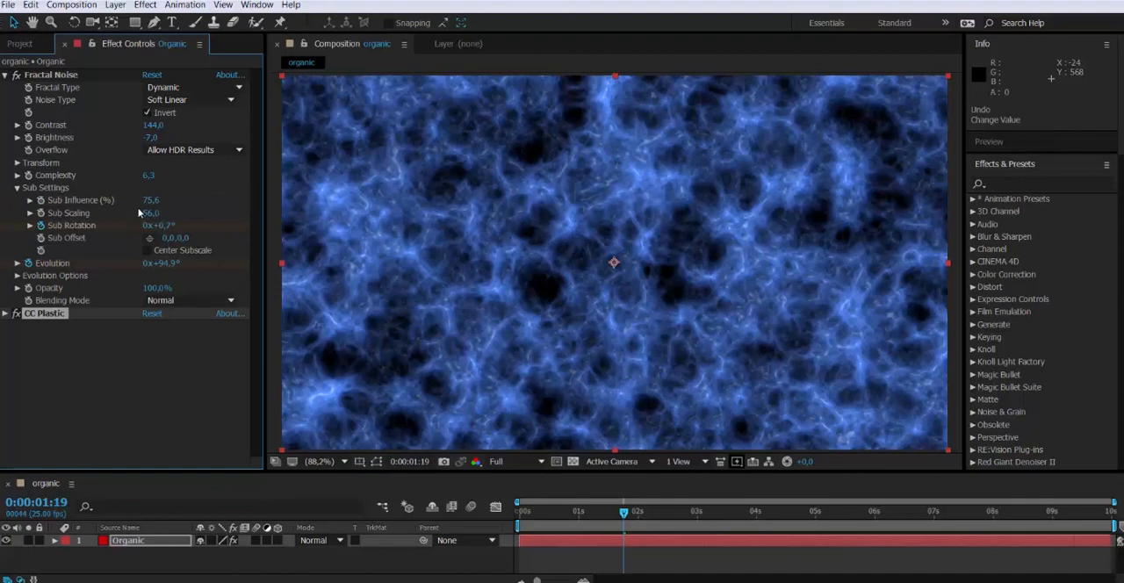
{"action": "left_click_drag", "start_coordinate": [151, 200], "coordinate": [158, 200]}
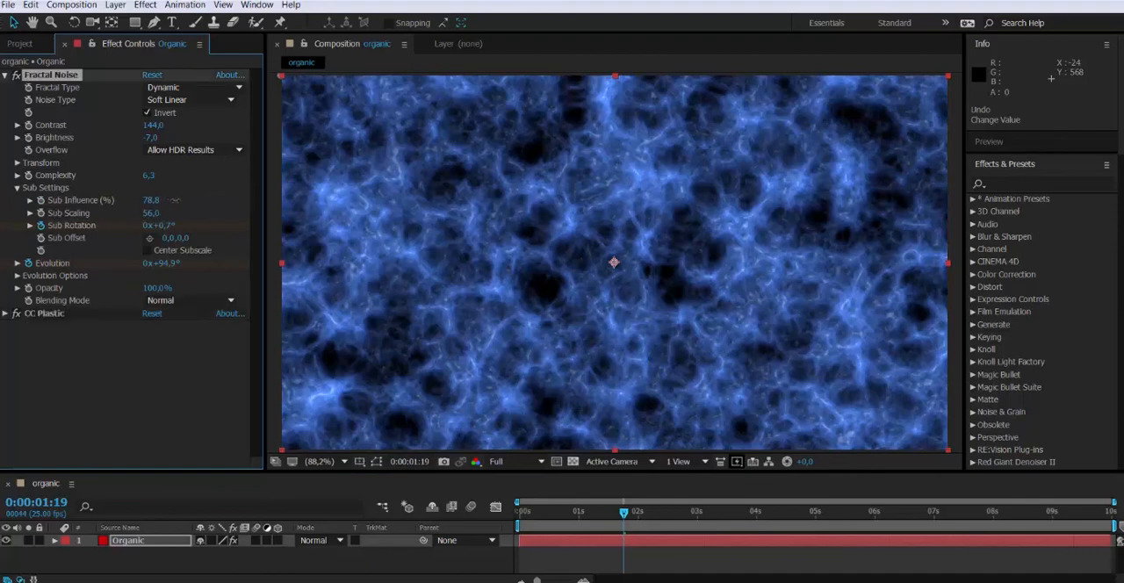
{"action": "left_click_drag", "start_coordinate": [151, 199], "coordinate": [156, 198]}
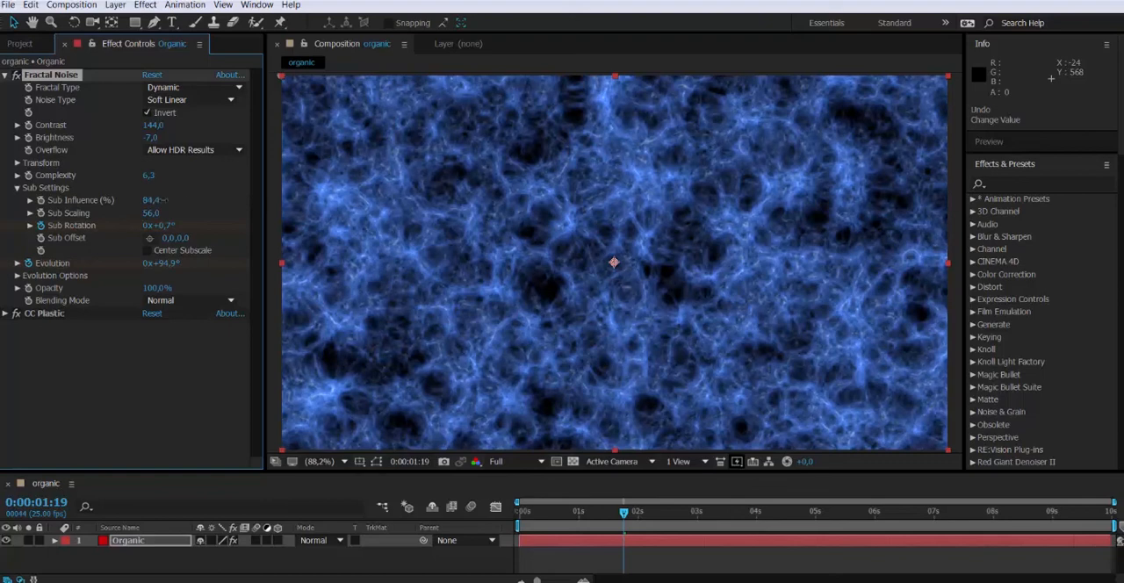
{"action": "left_click_drag", "start_coordinate": [154, 198], "coordinate": [132, 198]}
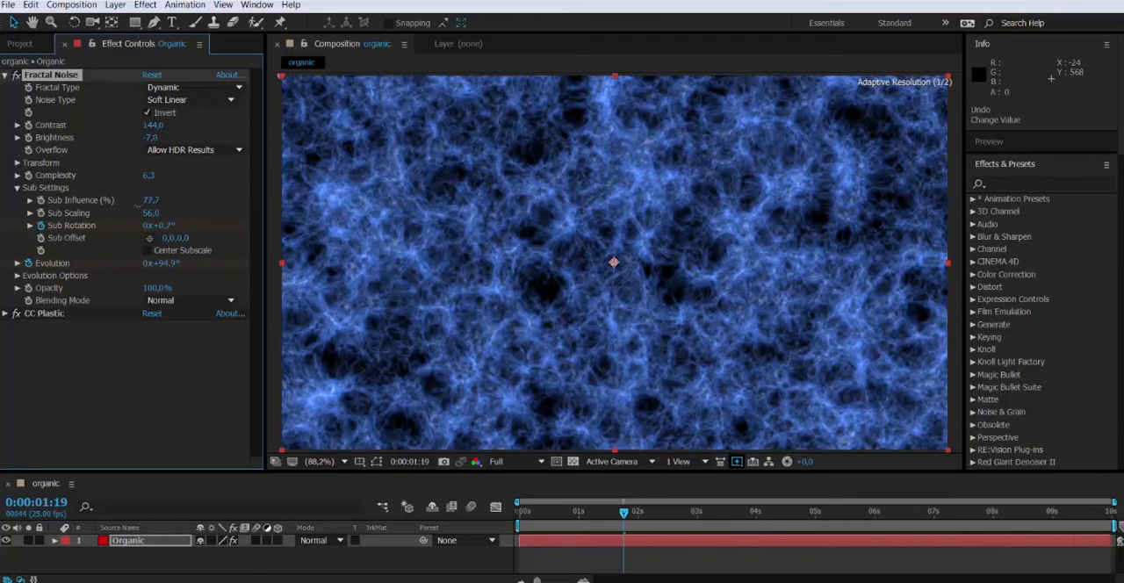
{"action": "left_click_drag", "start_coordinate": [155, 198], "coordinate": [132, 199]}
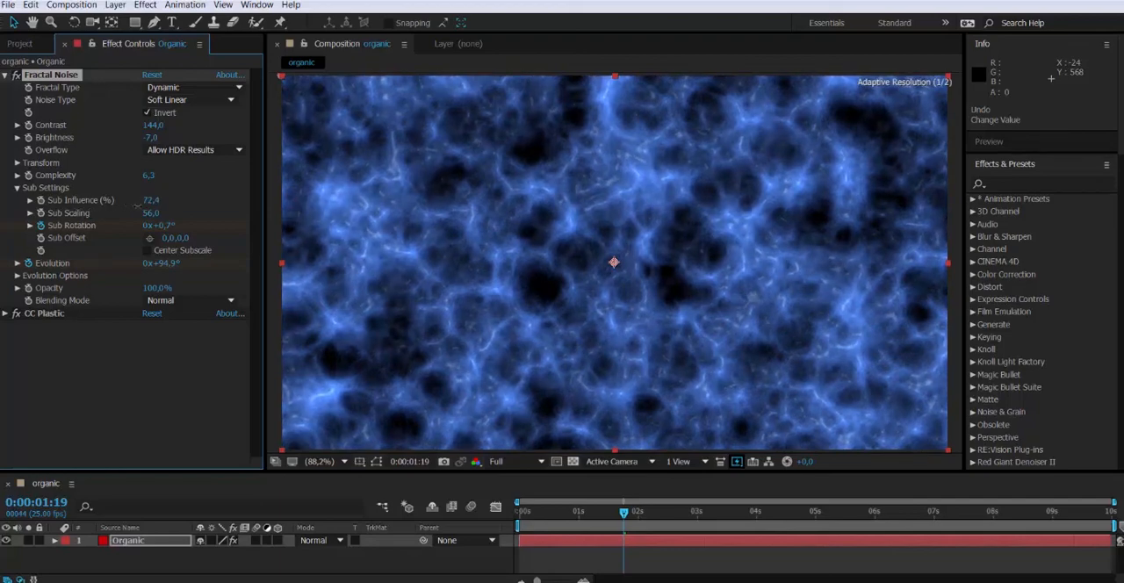
Adjust Sub Scaling to about 56, giving chunkier cellular blue veins.
{"action": "left_click_drag", "start_coordinate": [151, 200], "coordinate": [155, 201]}
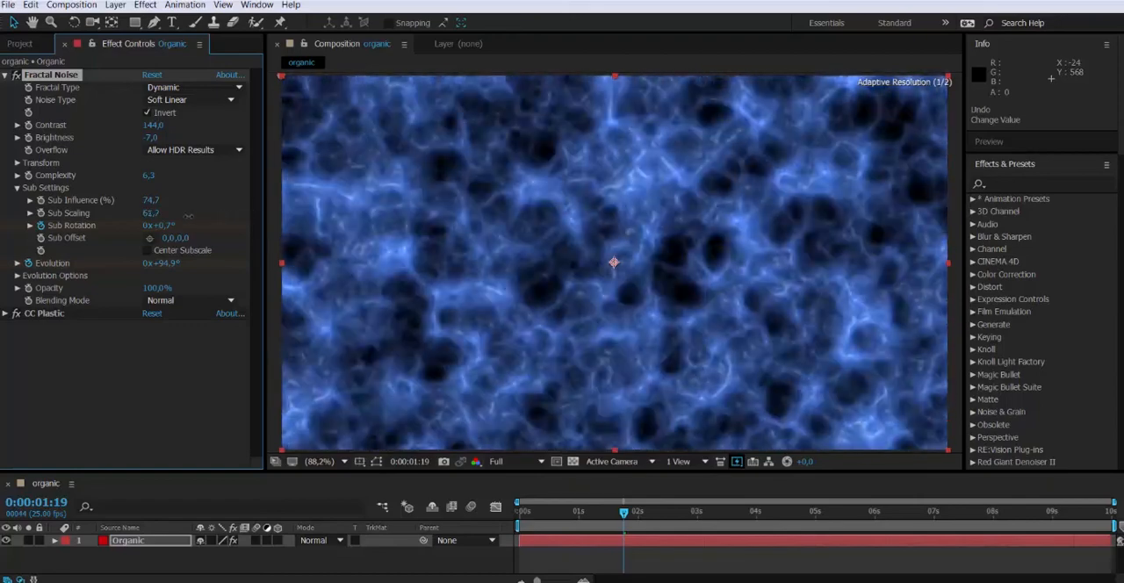
{"action": "left_click_drag", "start_coordinate": [155, 213], "coordinate": [141, 213]}
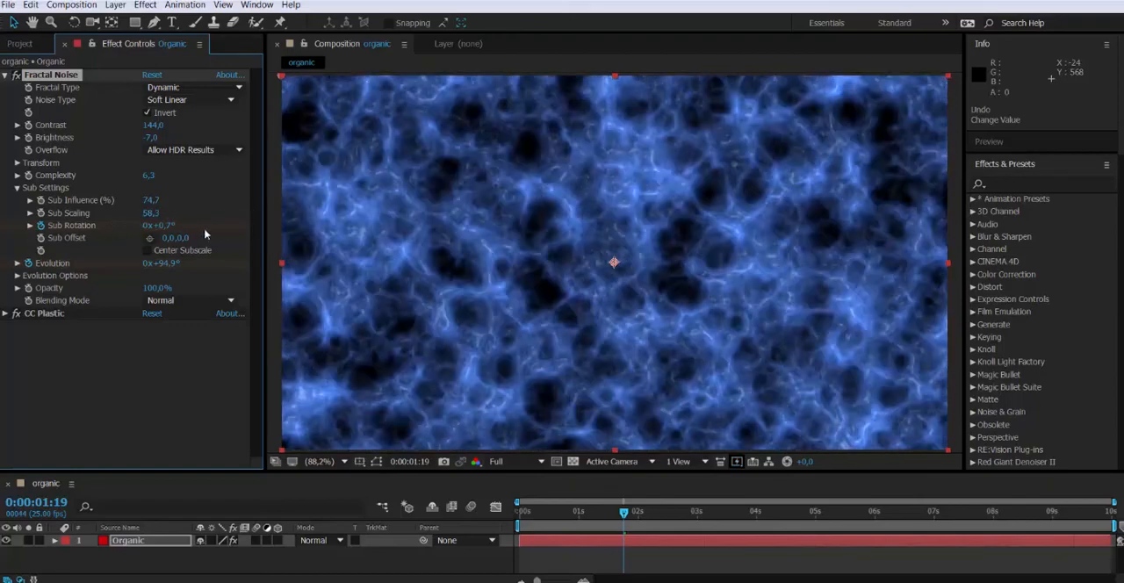